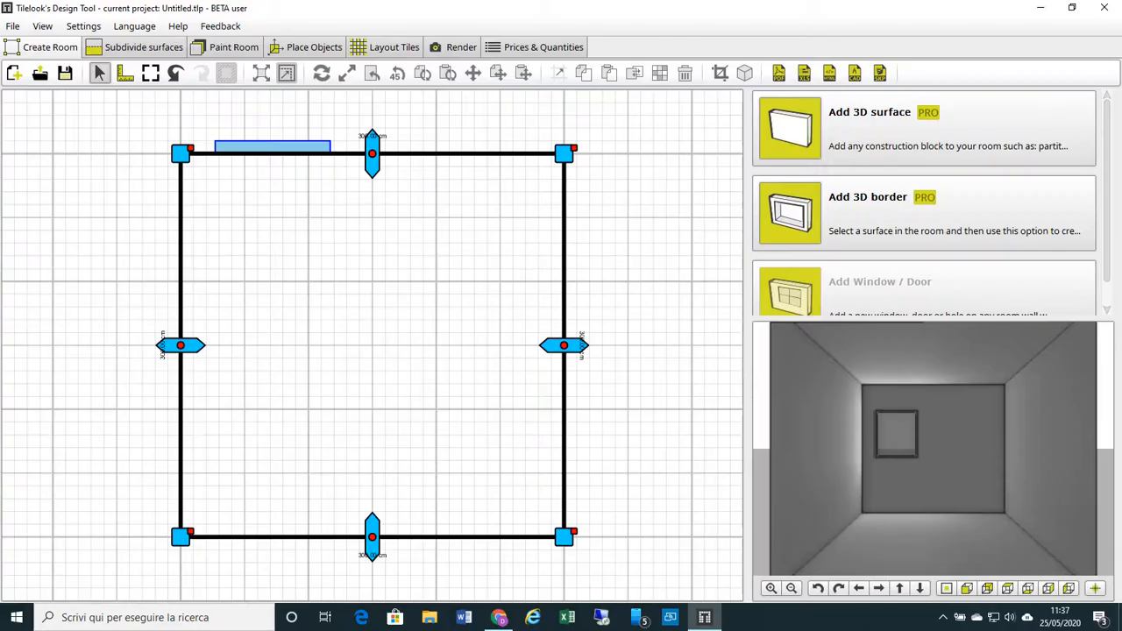
{"action": "mouse_move", "coordinate": [600, 455]}
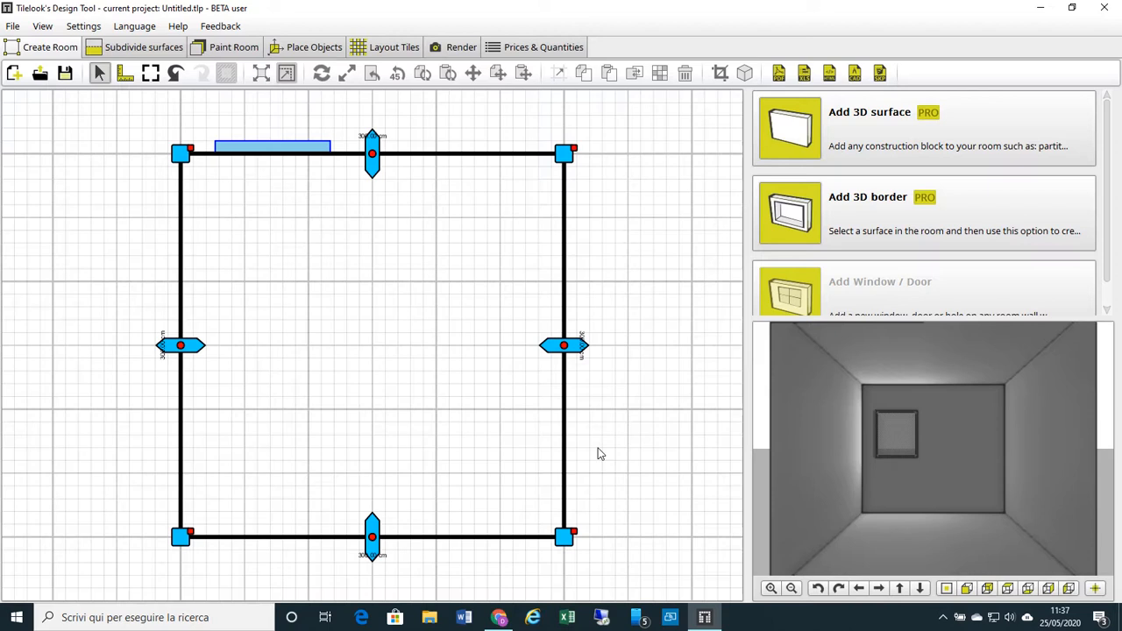
{"action": "mouse_move", "coordinate": [140, 210]}
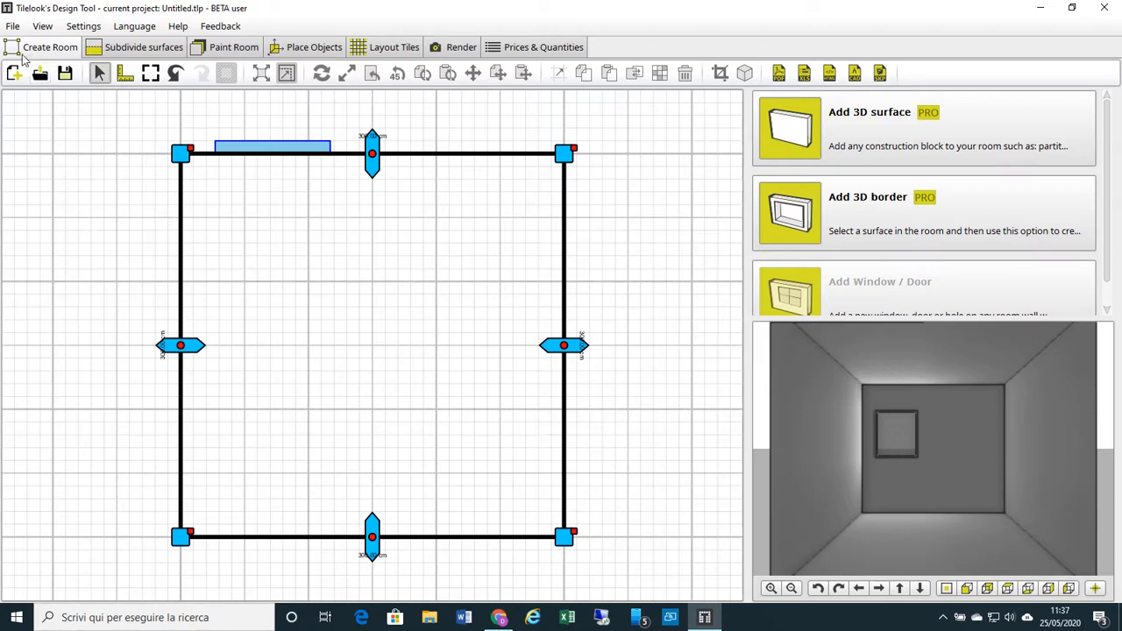
{"action": "mouse_move", "coordinate": [257, 412]}
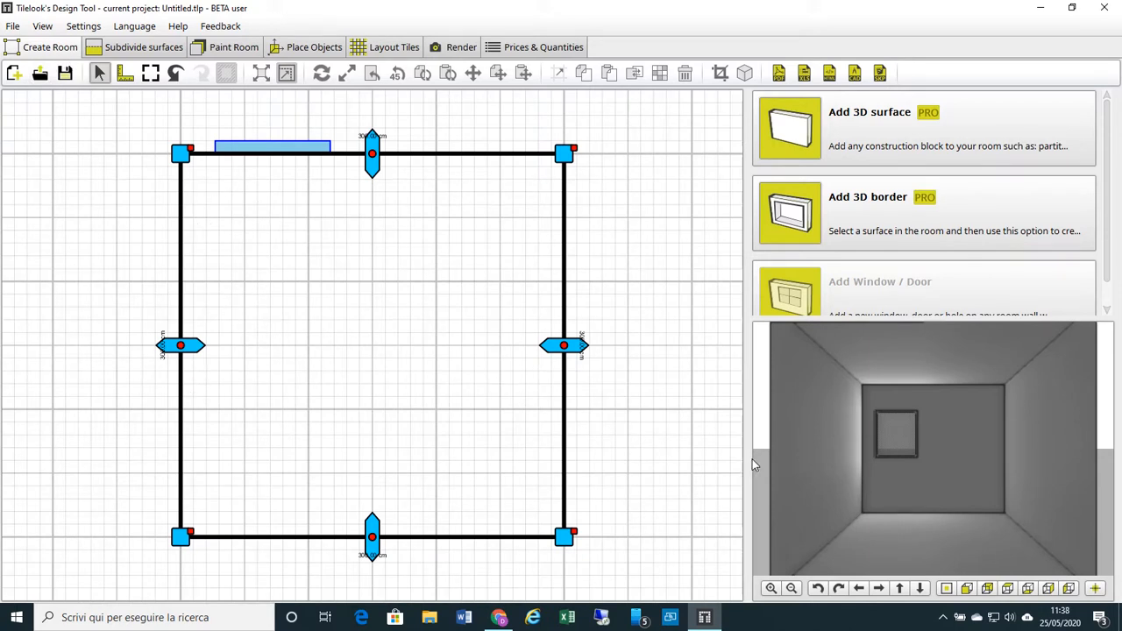
{"action": "mouse_move", "coordinate": [813, 472]}
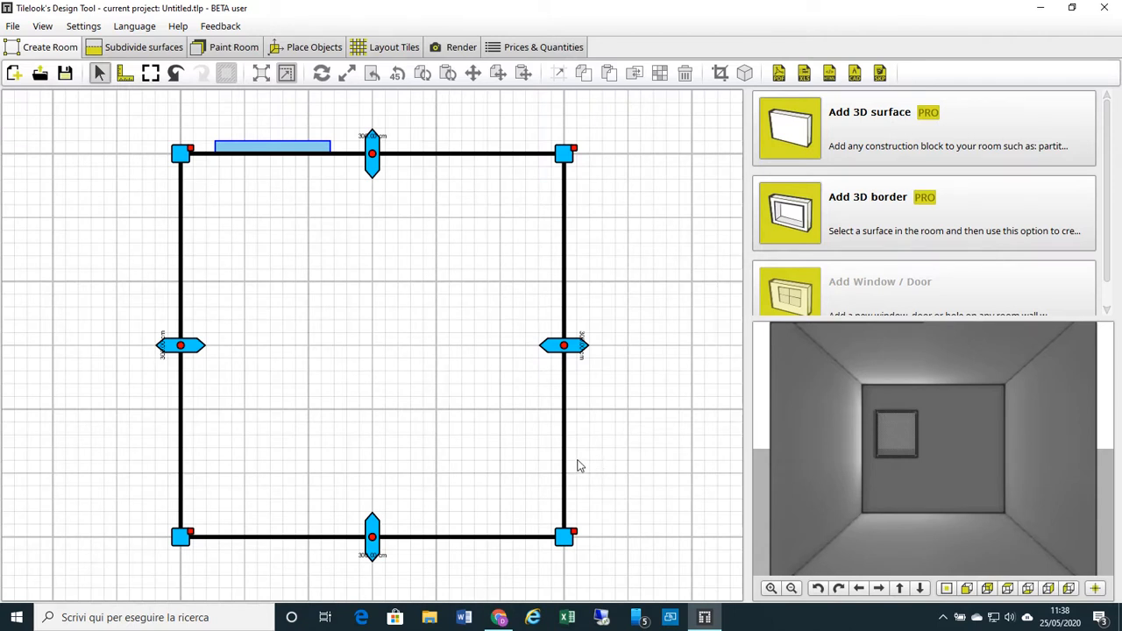
{"action": "mouse_move", "coordinate": [1005, 559]}
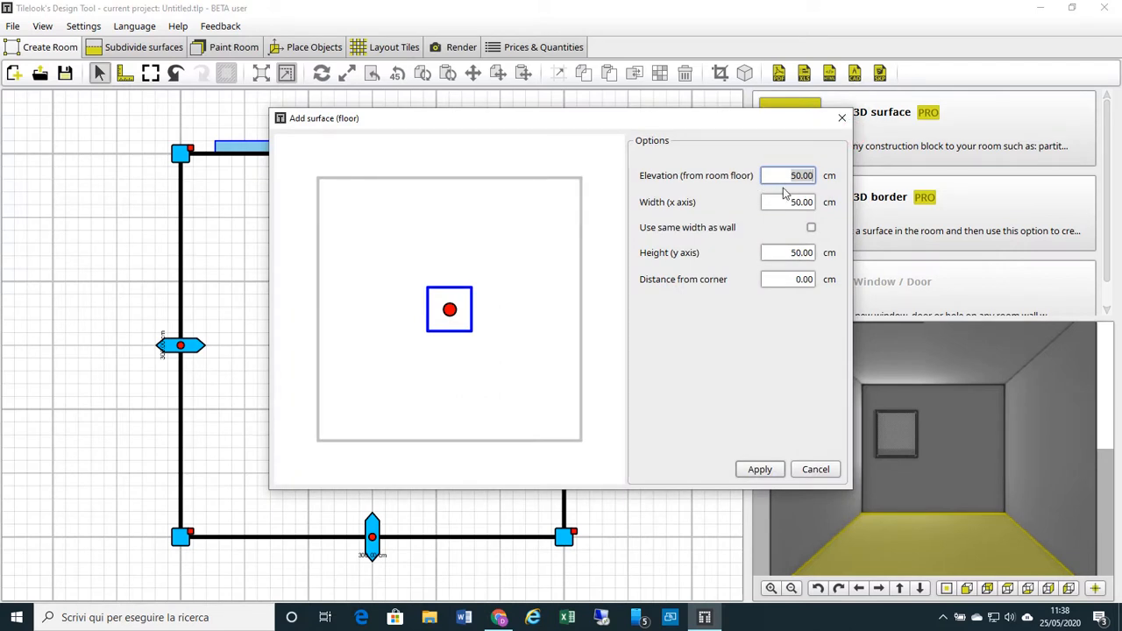
{"action": "mouse_move", "coordinate": [760, 206]}
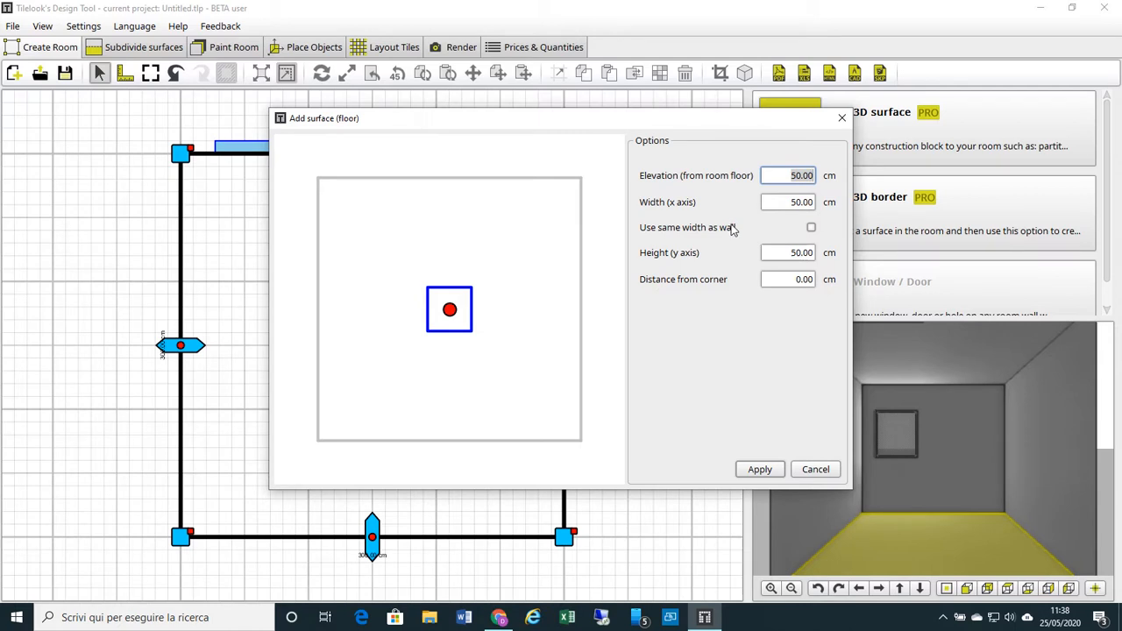
{"action": "mouse_move", "coordinate": [739, 421]}
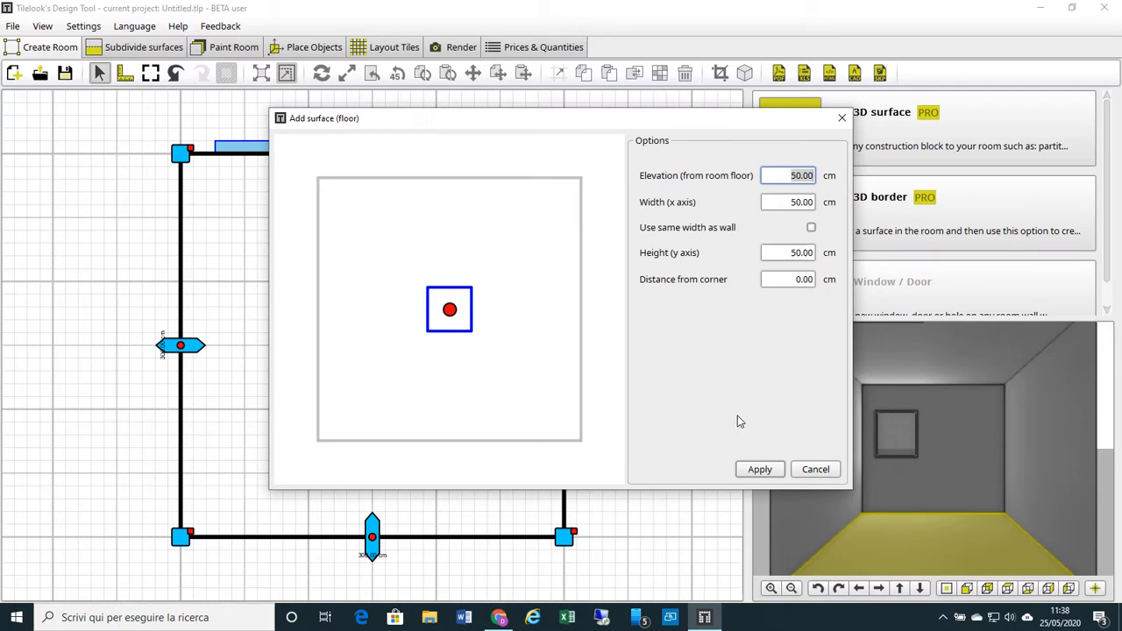
{"action": "mouse_move", "coordinate": [745, 452]}
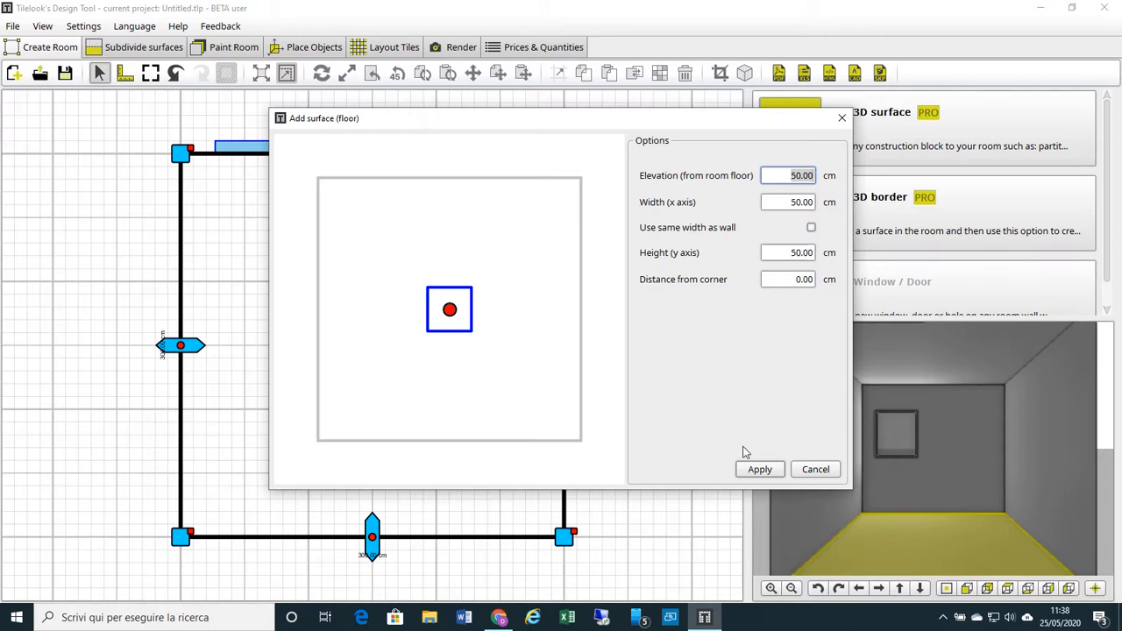
- Apply a 50 × 50 cm 3D floor block at the room's centre
{"action": "left_click", "coordinate": [759, 469]}
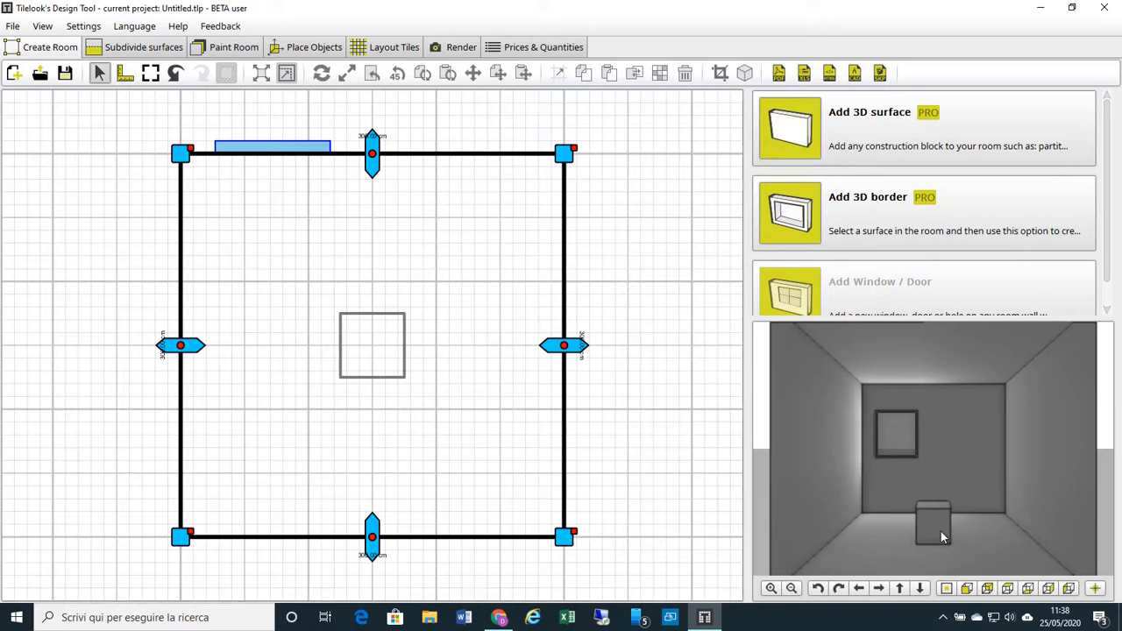
{"action": "mouse_move", "coordinate": [941, 546]}
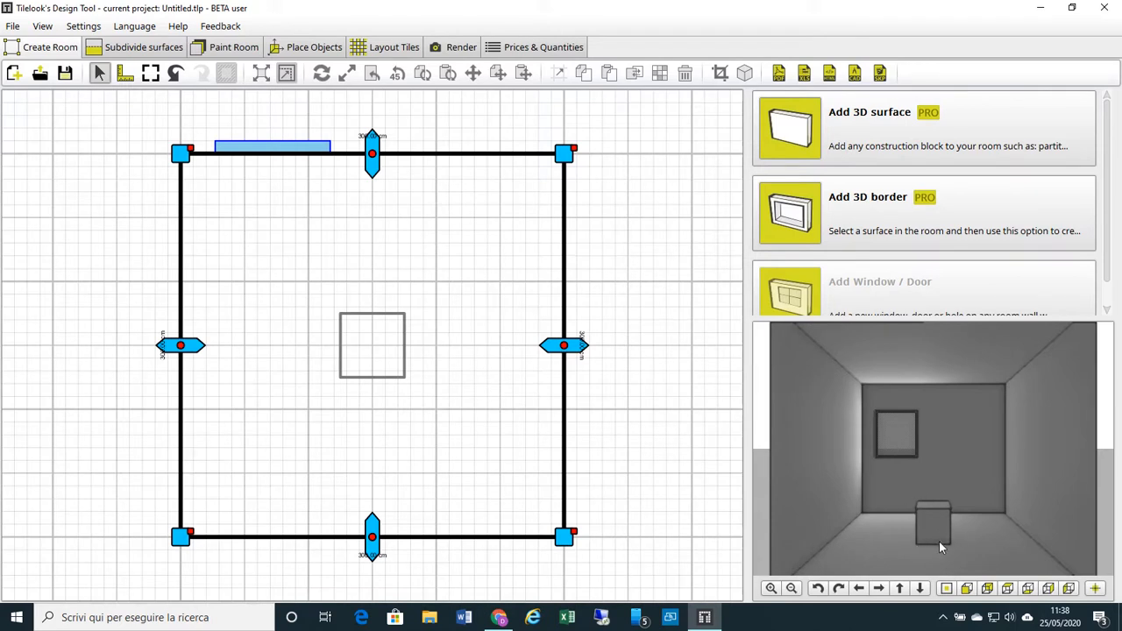
{"action": "mouse_move", "coordinate": [943, 528]}
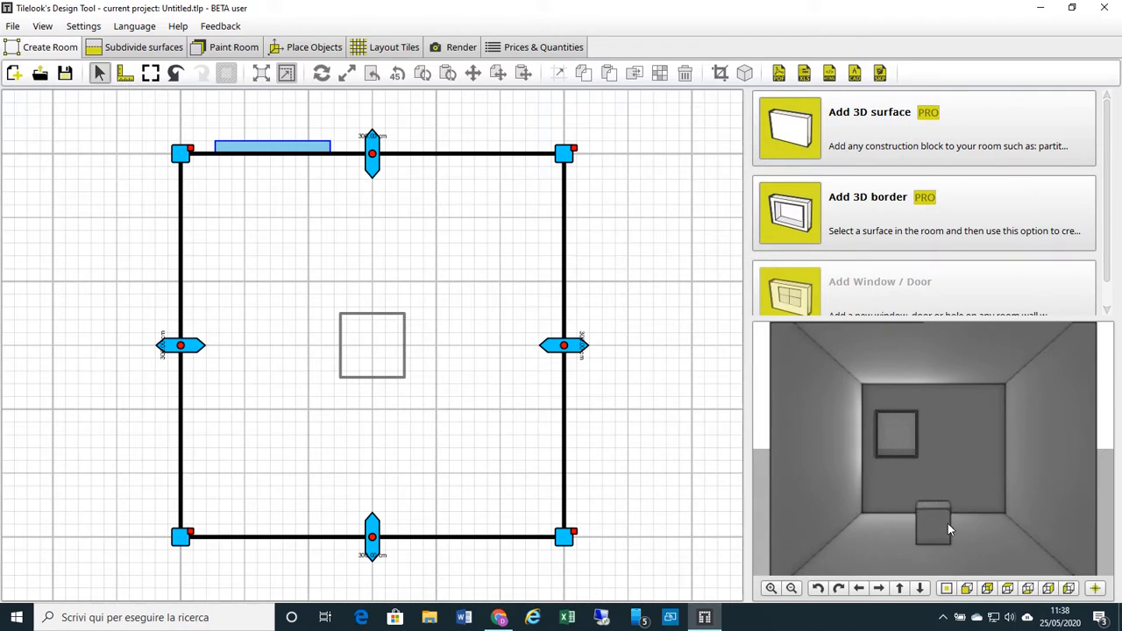
{"action": "mouse_move", "coordinate": [956, 535]}
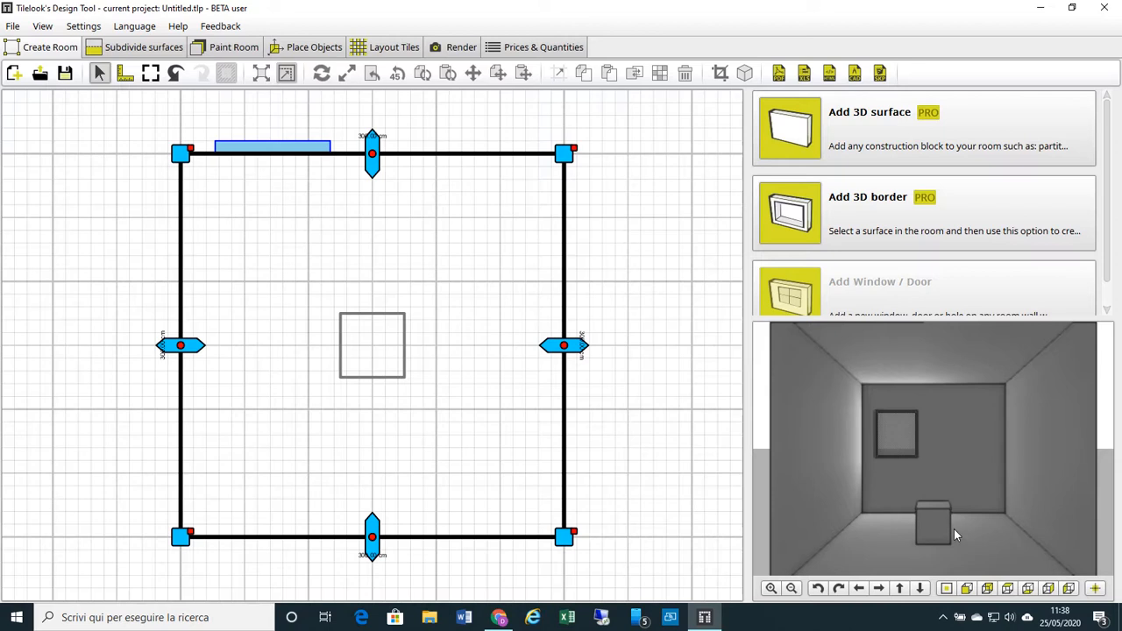
{"action": "mouse_move", "coordinate": [927, 514]}
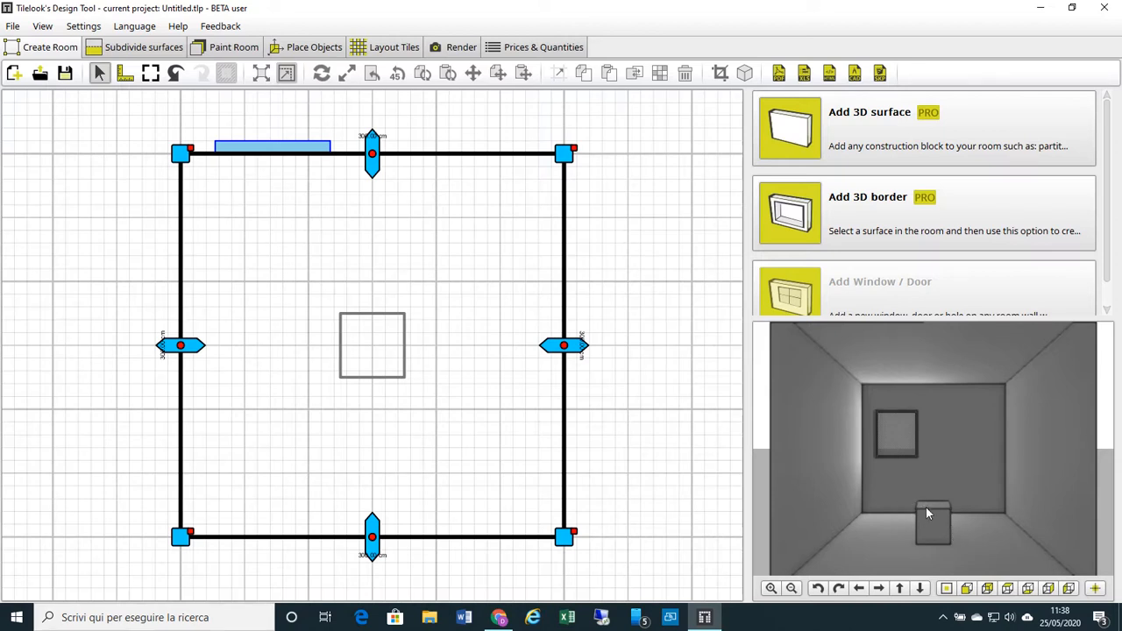
{"action": "mouse_move", "coordinate": [923, 517]}
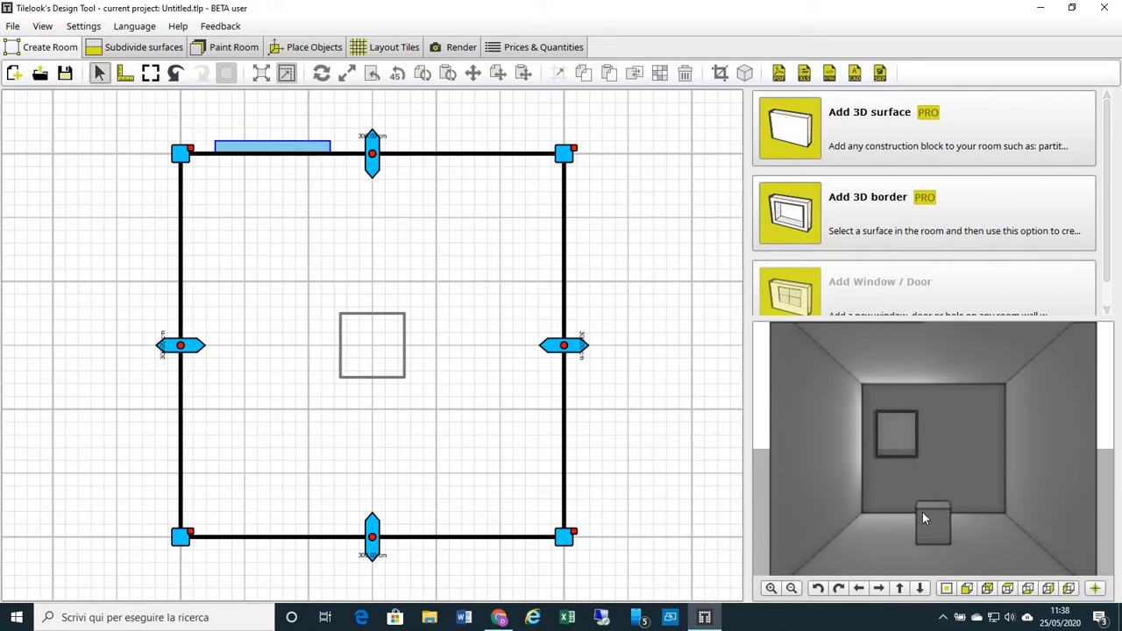
{"action": "mouse_move", "coordinate": [349, 322]}
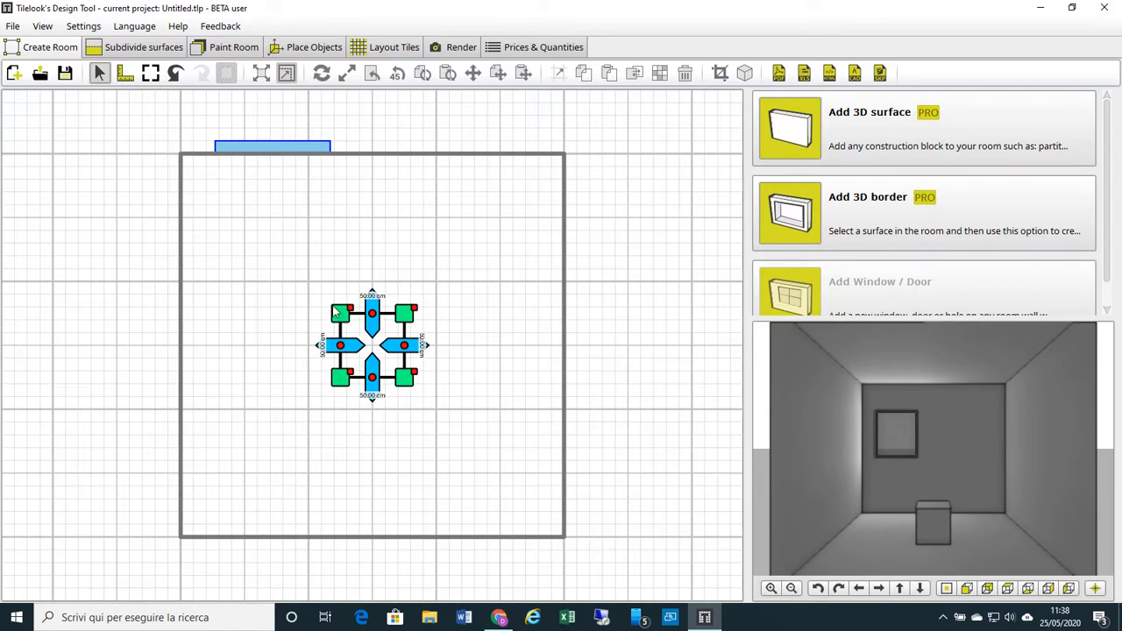
{"action": "mouse_move", "coordinate": [404, 317]}
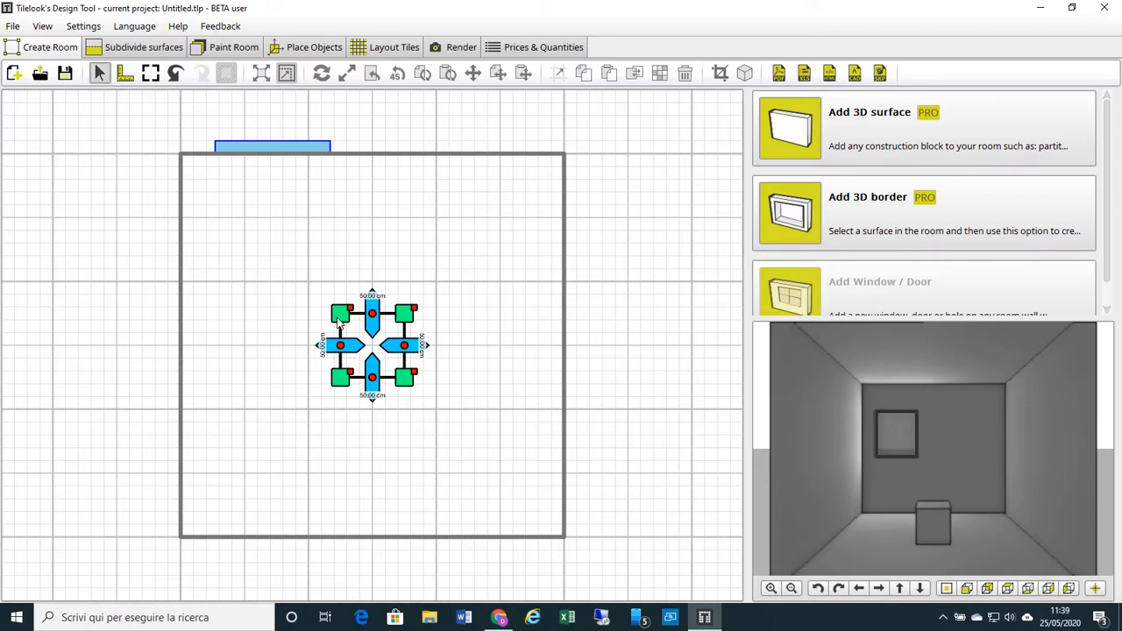
{"action": "mouse_move", "coordinate": [375, 335]}
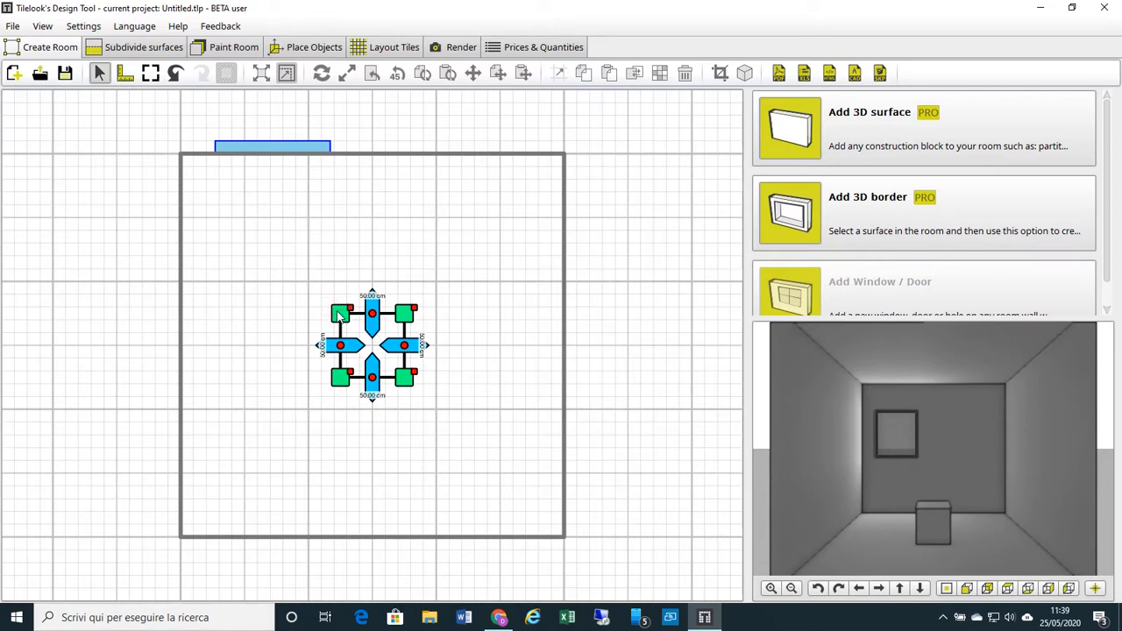
- Drag the 50 cm block in stages until it fits the top-left room corner
{"action": "left_click_drag", "start_coordinate": [372, 344], "coordinate": [277, 246]}
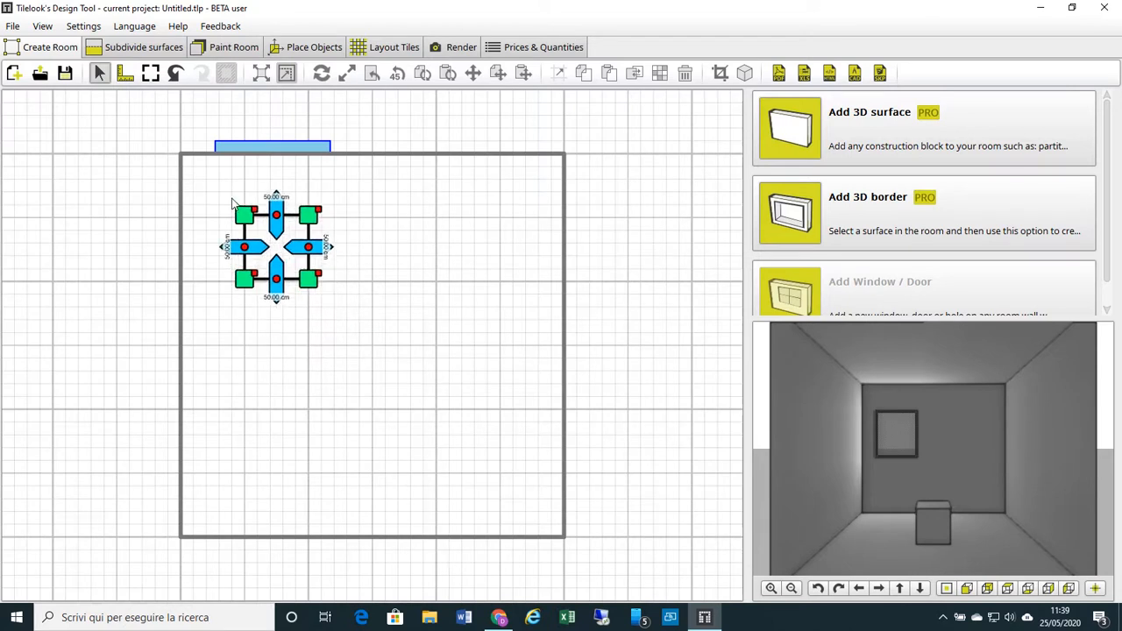
{"action": "left_click_drag", "start_coordinate": [276, 246], "coordinate": [232, 206]}
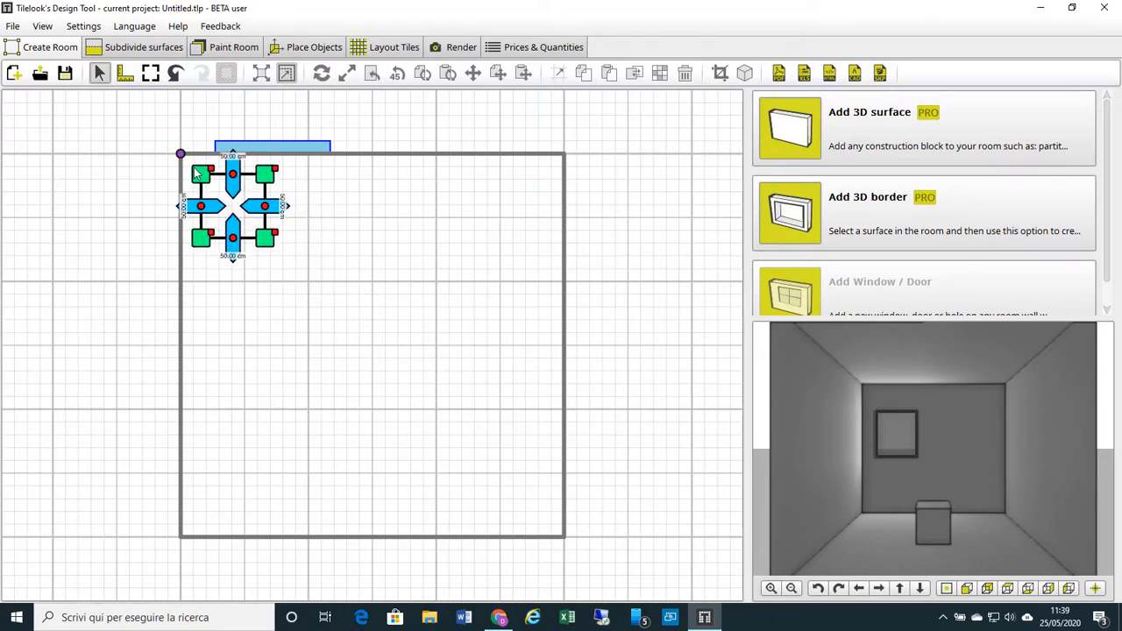
{"action": "left_click_drag", "start_coordinate": [232, 206], "coordinate": [212, 184]}
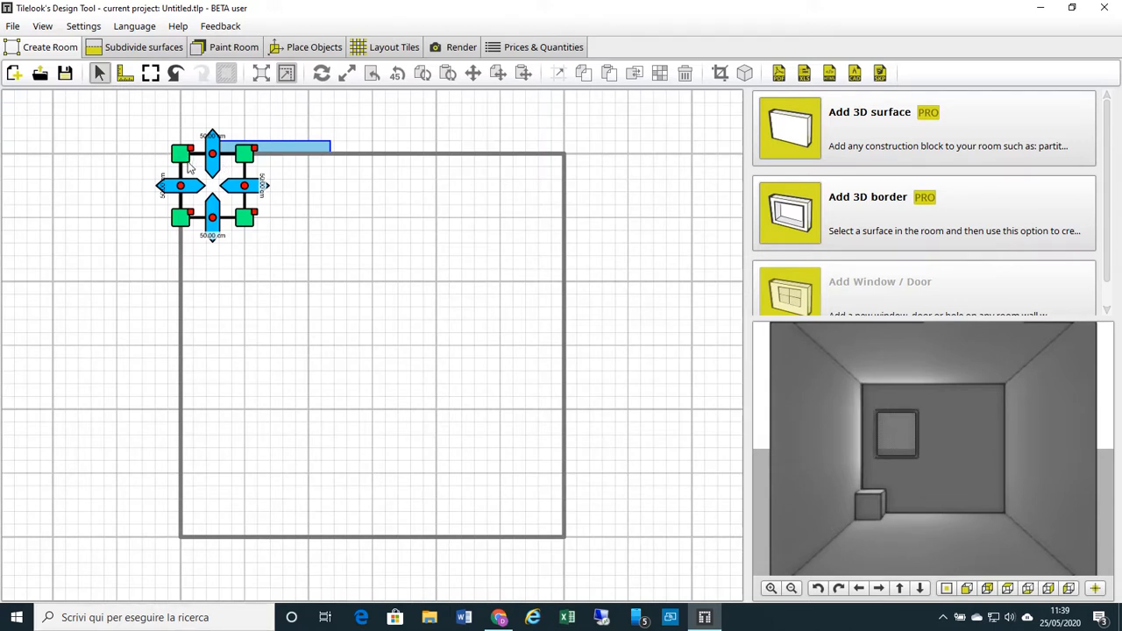
{"action": "mouse_move", "coordinate": [947, 475]}
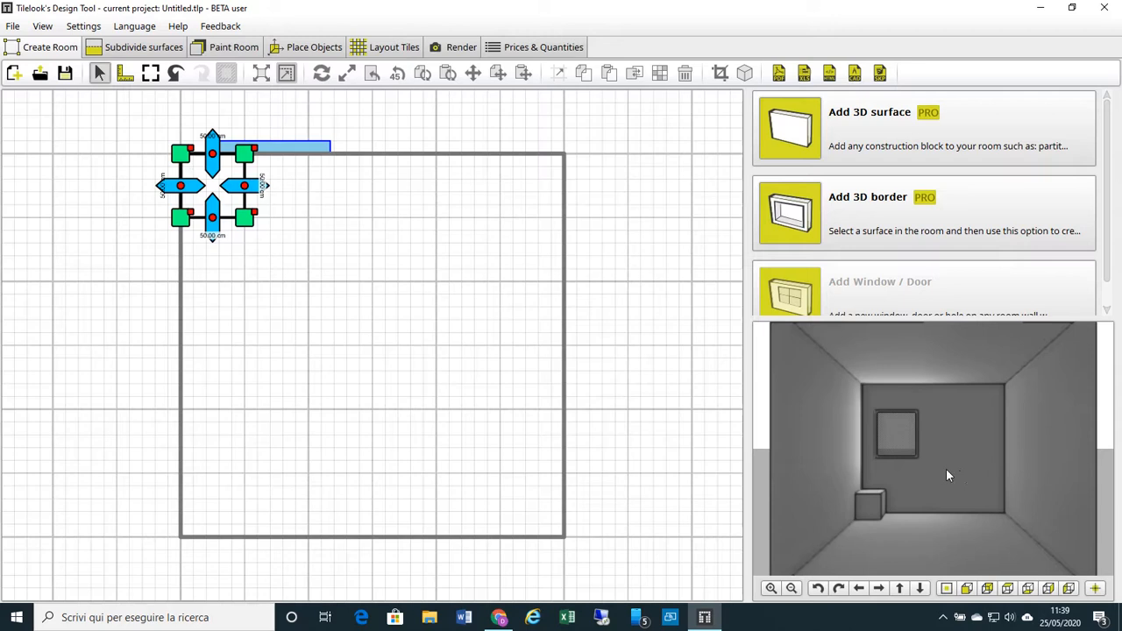
{"action": "mouse_move", "coordinate": [362, 464]}
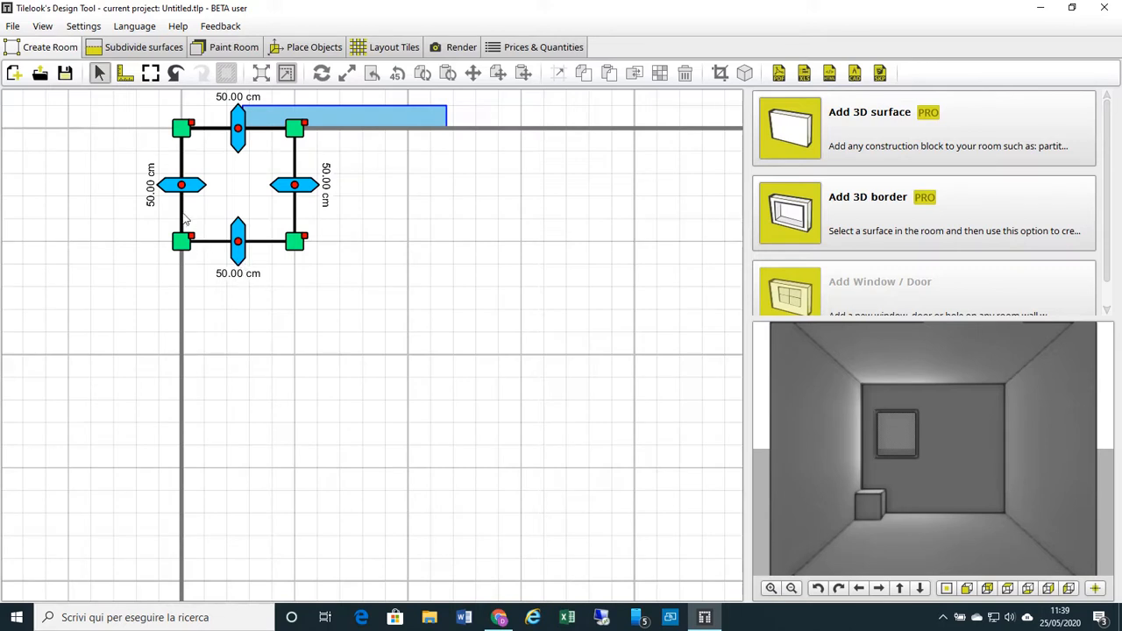
{"action": "mouse_move", "coordinate": [202, 202]}
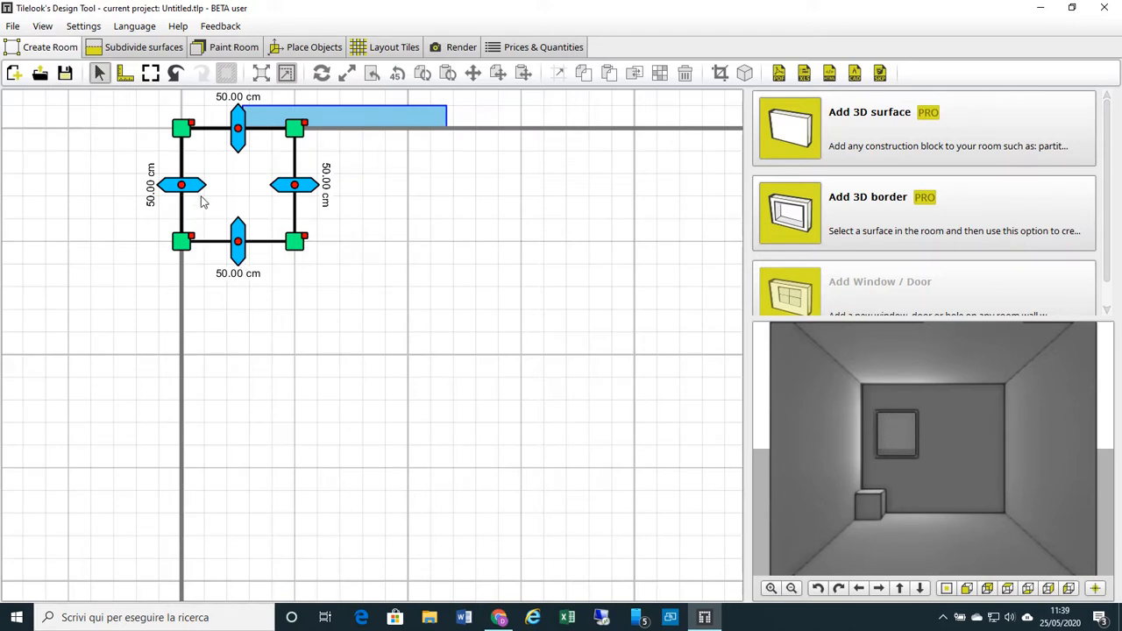
{"action": "mouse_move", "coordinate": [165, 198]}
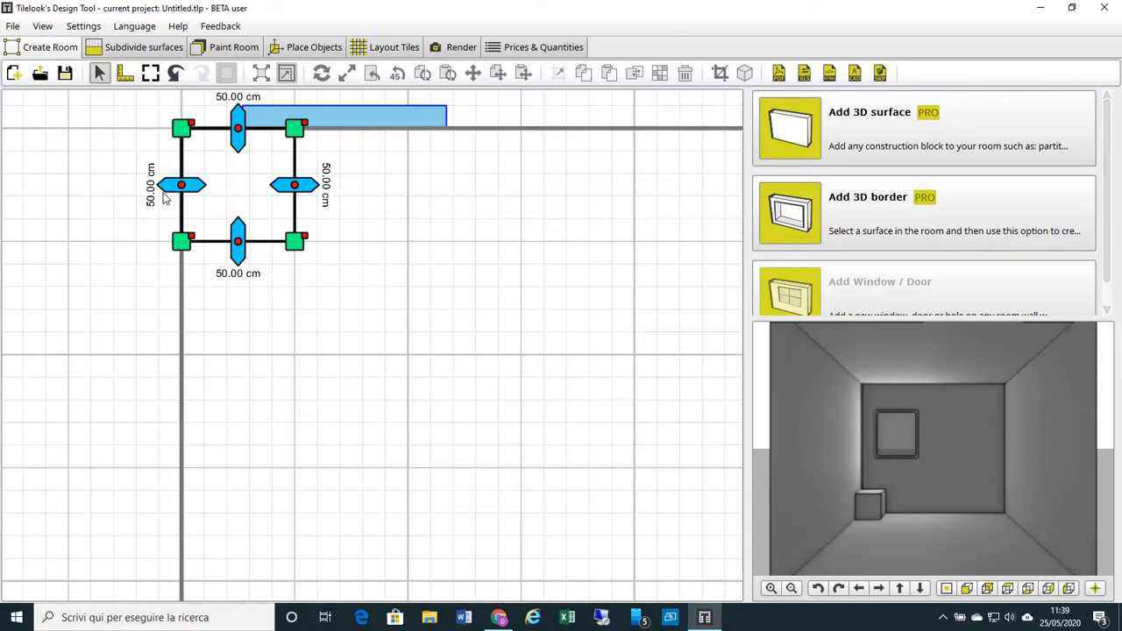
{"action": "mouse_move", "coordinate": [298, 207]}
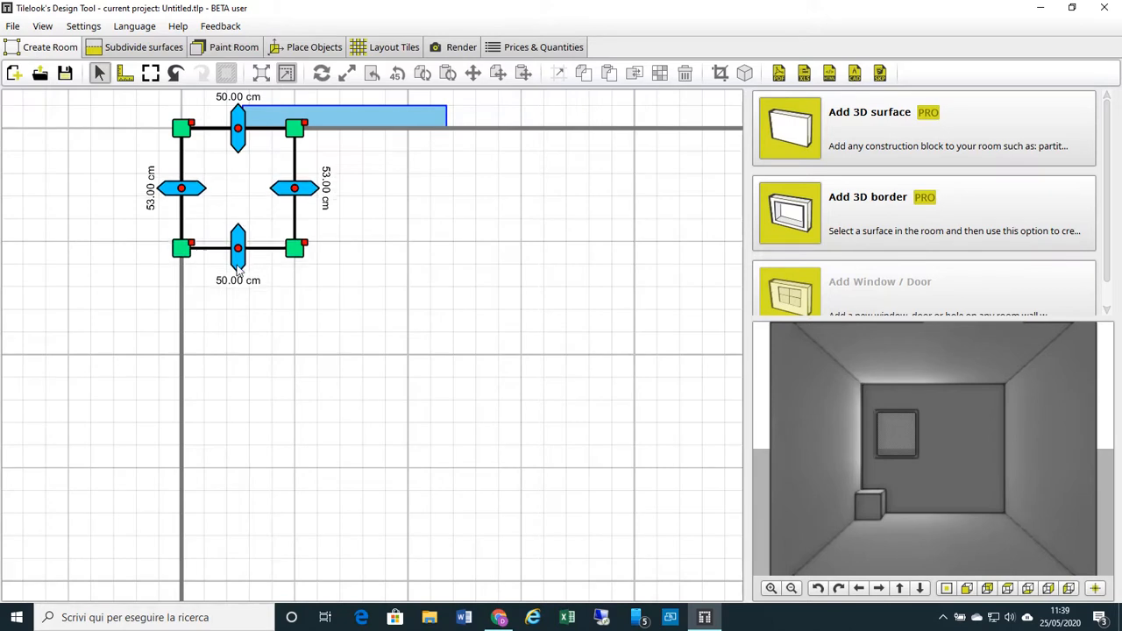
- Stretch the corner block's edges to 100 cm deep and 200 cm wide
{"action": "left_click_drag", "start_coordinate": [238, 246], "coordinate": [238, 334]}
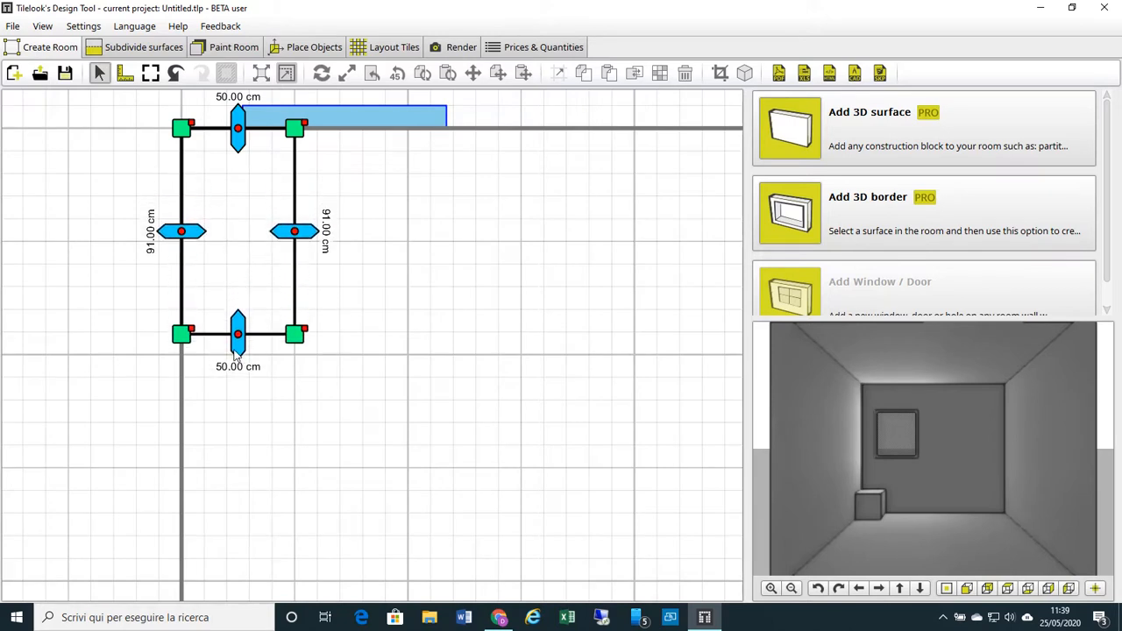
{"action": "left_click_drag", "start_coordinate": [238, 334], "coordinate": [238, 347]}
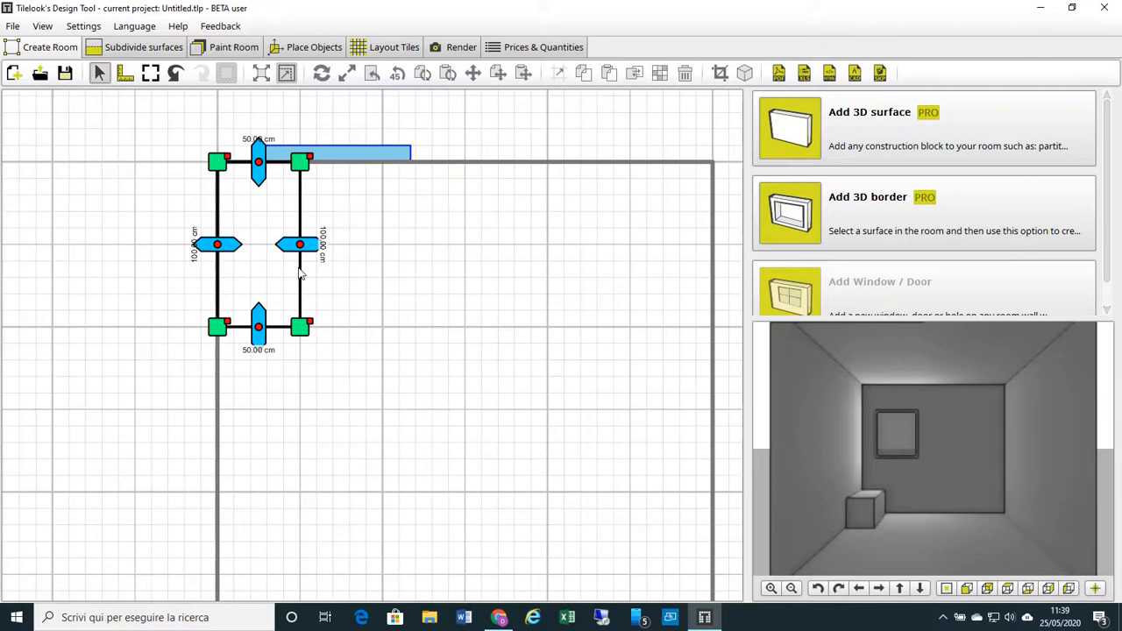
{"action": "left_click_drag", "start_coordinate": [300, 244], "coordinate": [422, 243]}
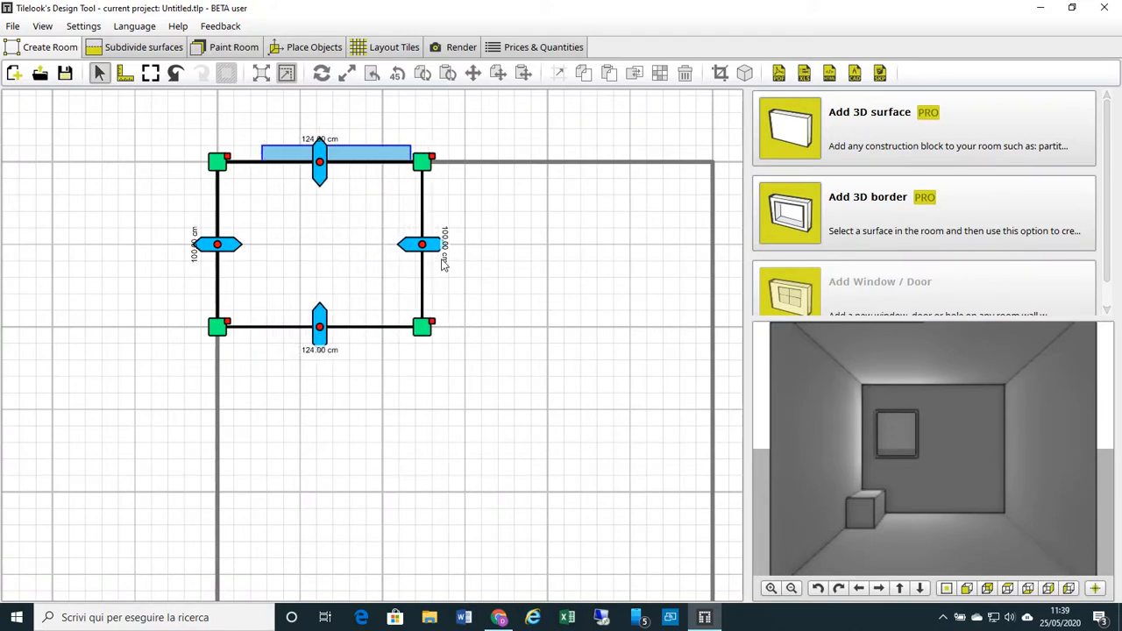
{"action": "left_click_drag", "start_coordinate": [421, 244], "coordinate": [513, 244]}
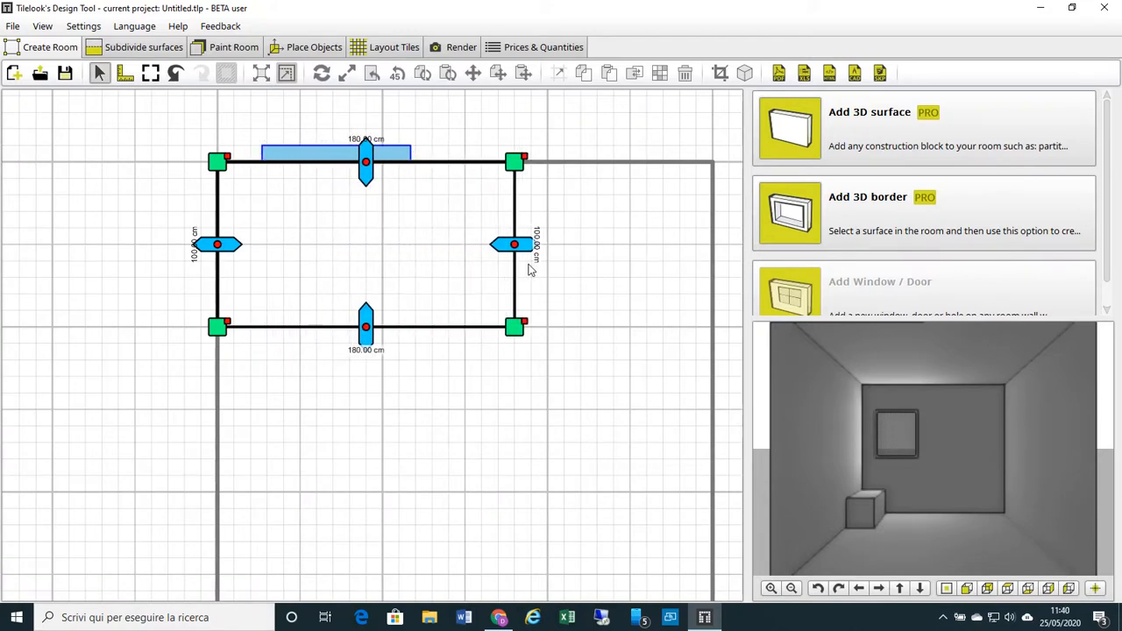
{"action": "left_click_drag", "start_coordinate": [515, 243], "coordinate": [541, 244]}
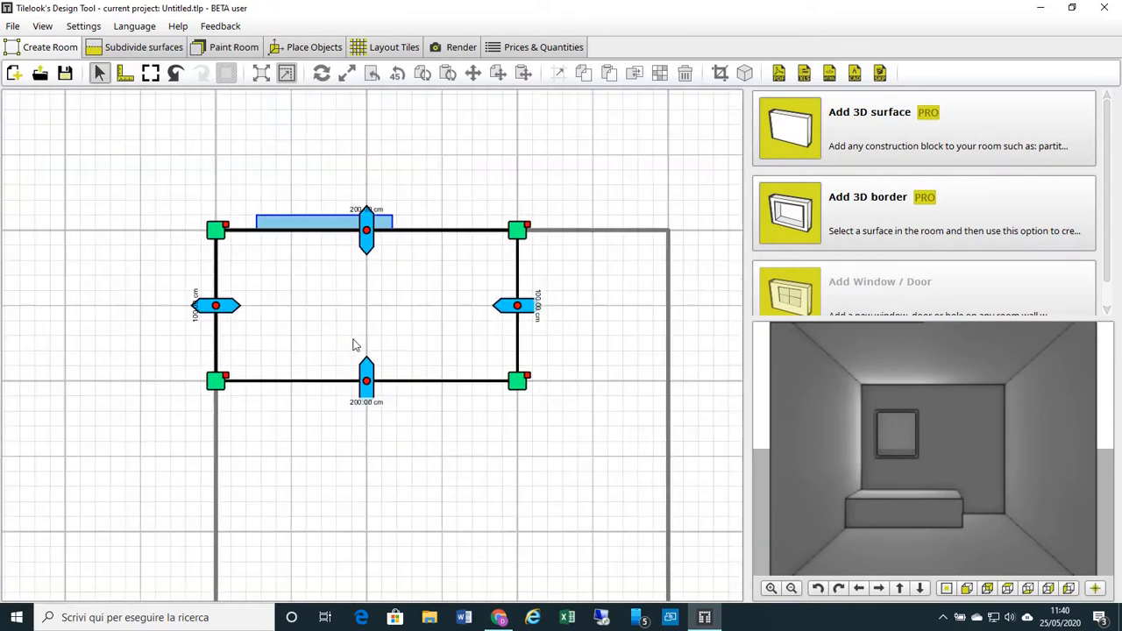
{"action": "mouse_move", "coordinate": [420, 427]}
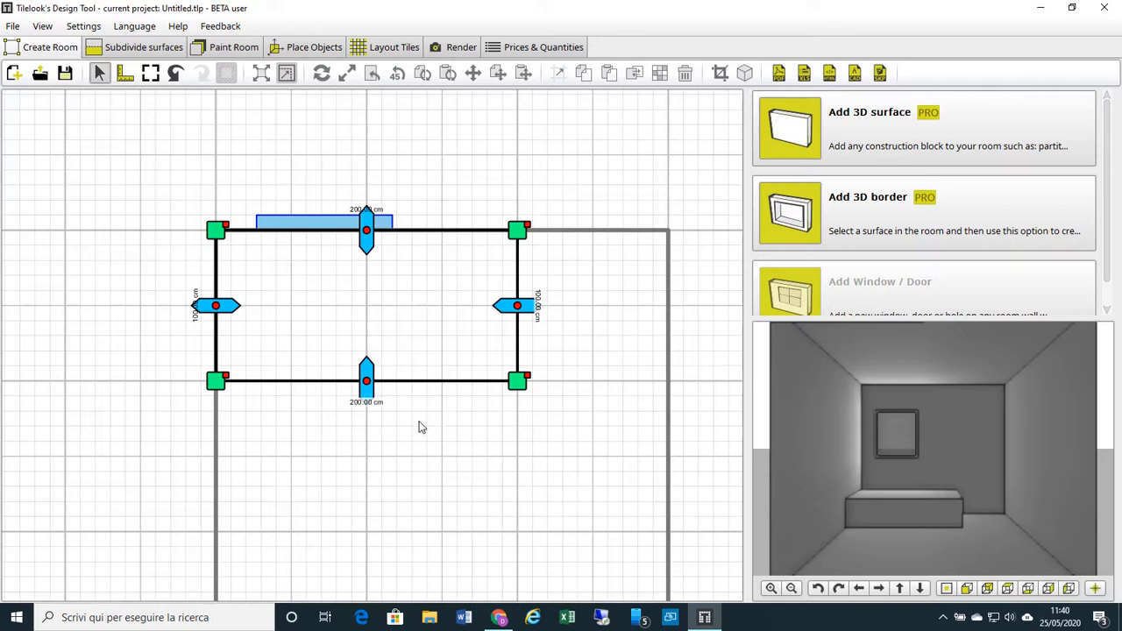
{"action": "mouse_move", "coordinate": [752, 465]}
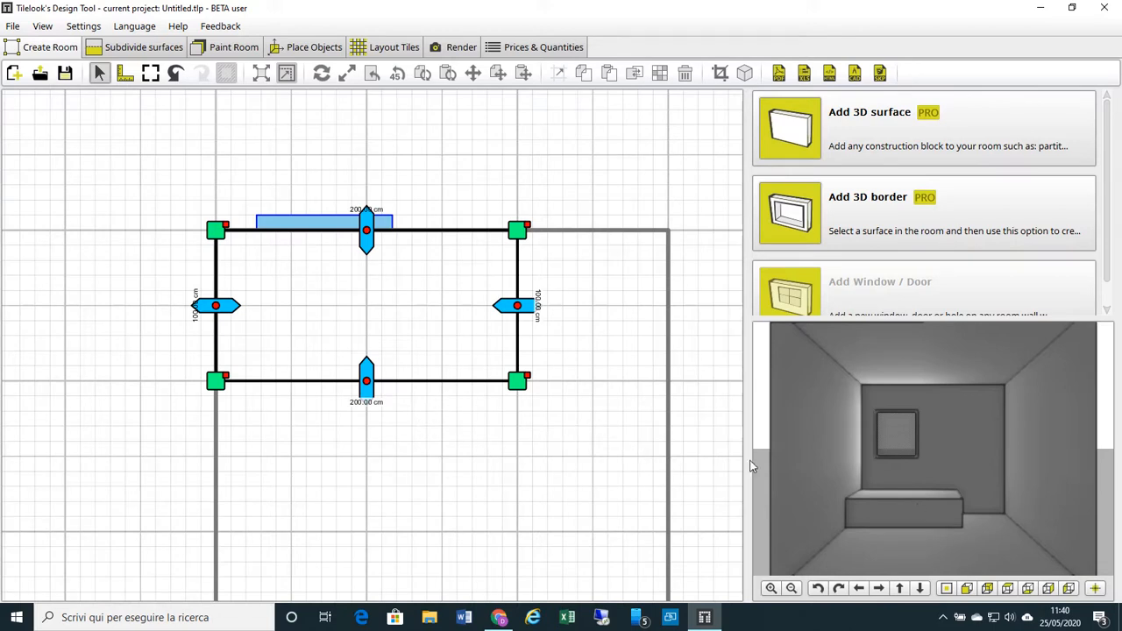
{"action": "mouse_move", "coordinate": [881, 466]}
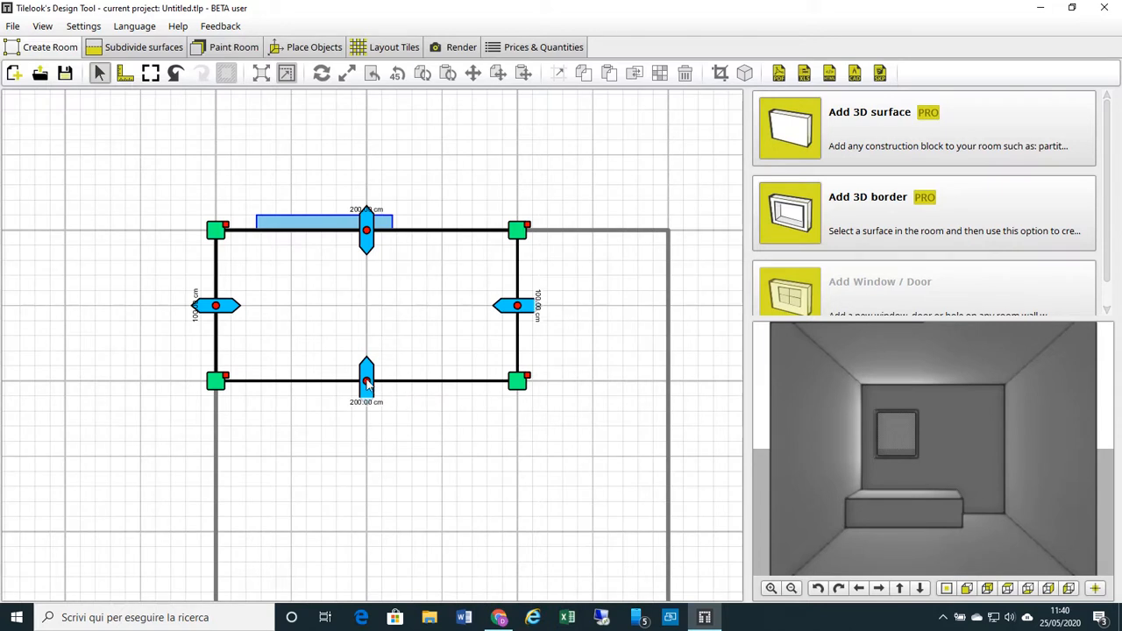
- Set the 200 × 100 cm block's elevation to 80 cm from its edge options
{"action": "right_click", "coordinate": [367, 379]}
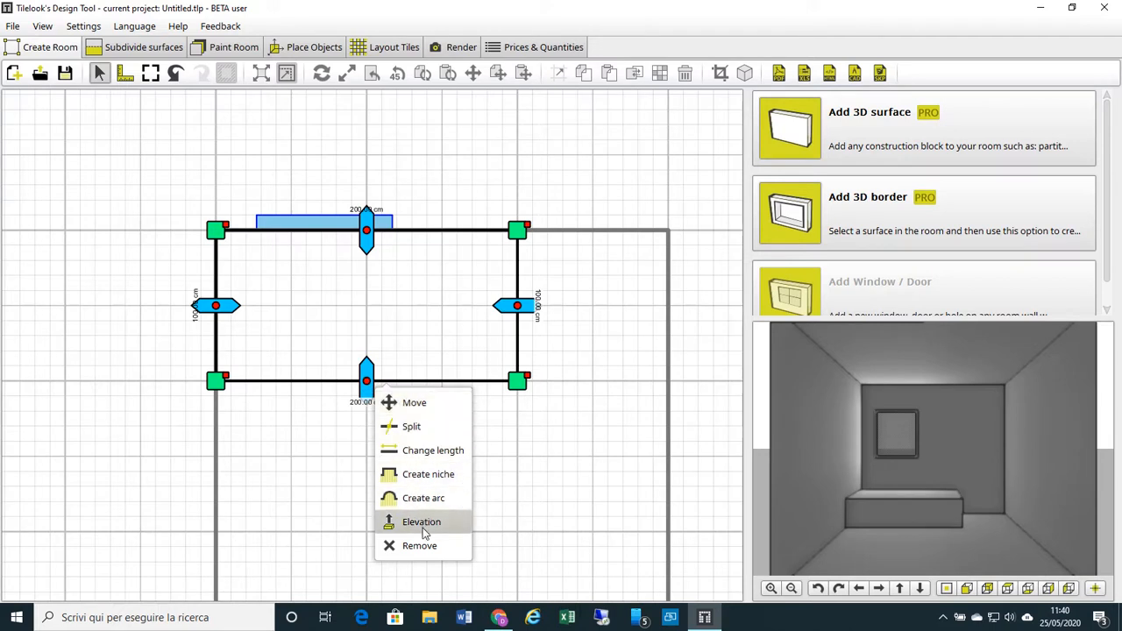
{"action": "left_click", "coordinate": [421, 522]}
{"action": "type", "text": "80"}
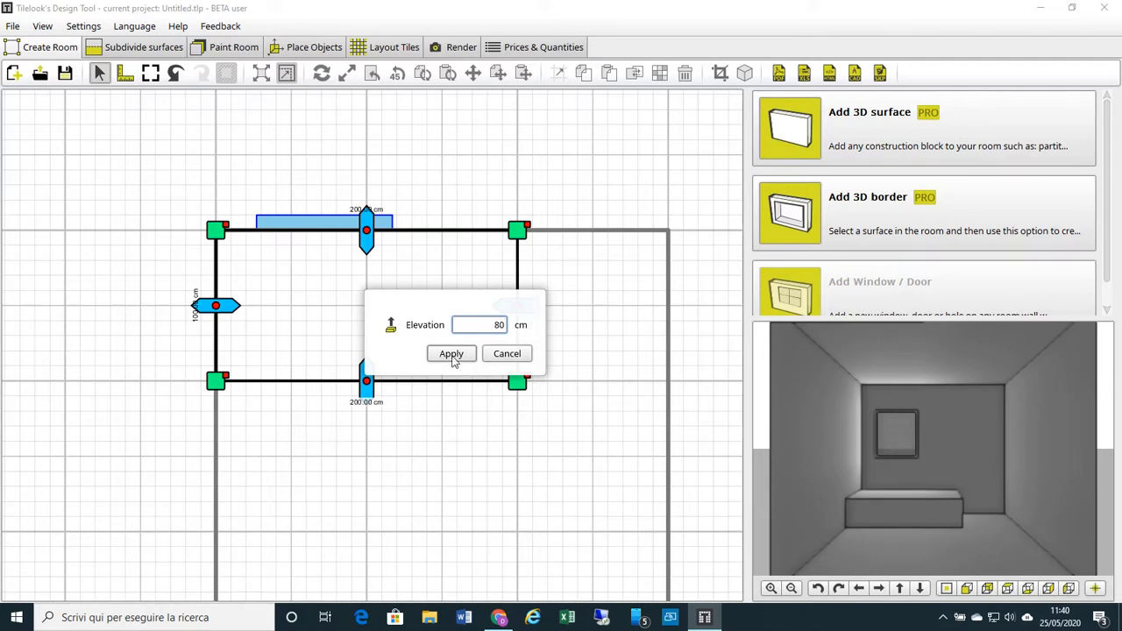
{"action": "left_click", "coordinate": [451, 353]}
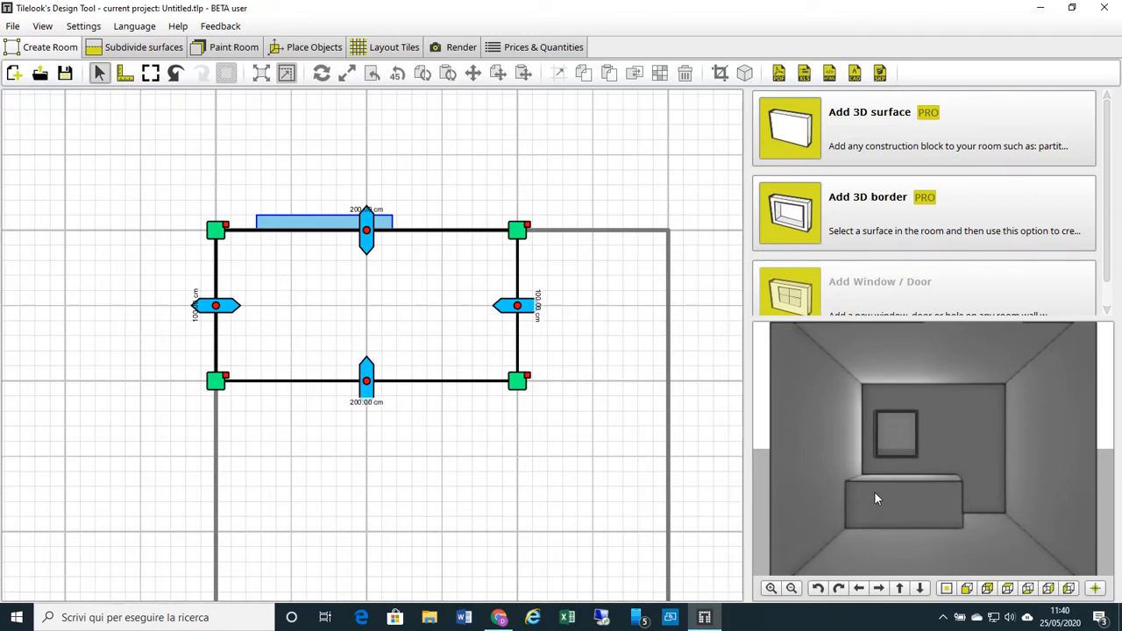
{"action": "mouse_move", "coordinate": [921, 514]}
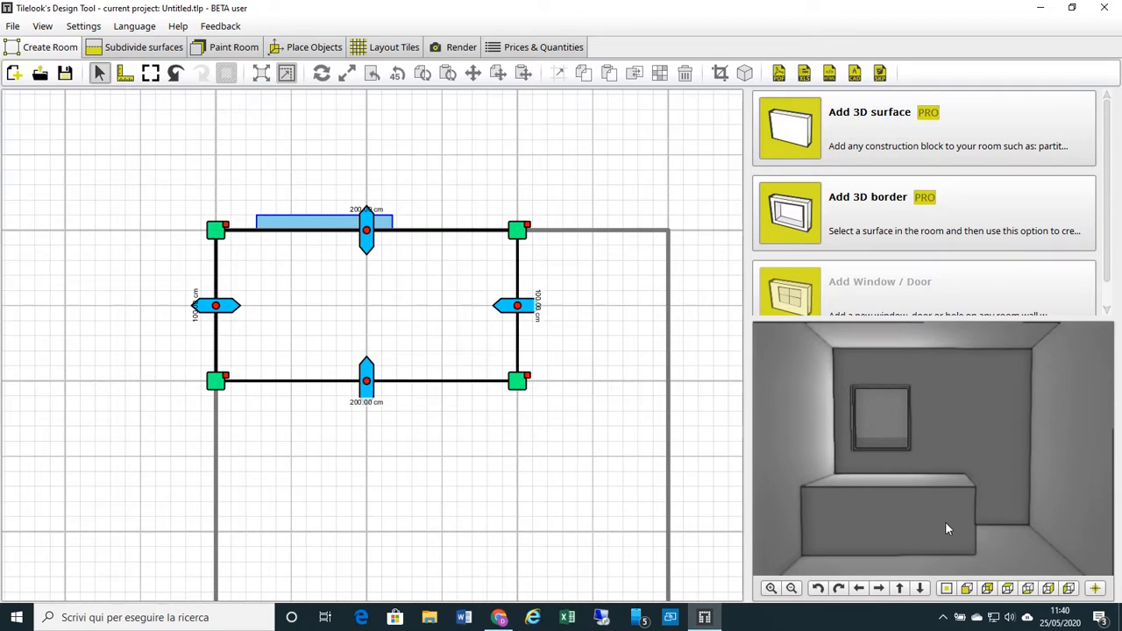
{"action": "mouse_move", "coordinate": [395, 337]}
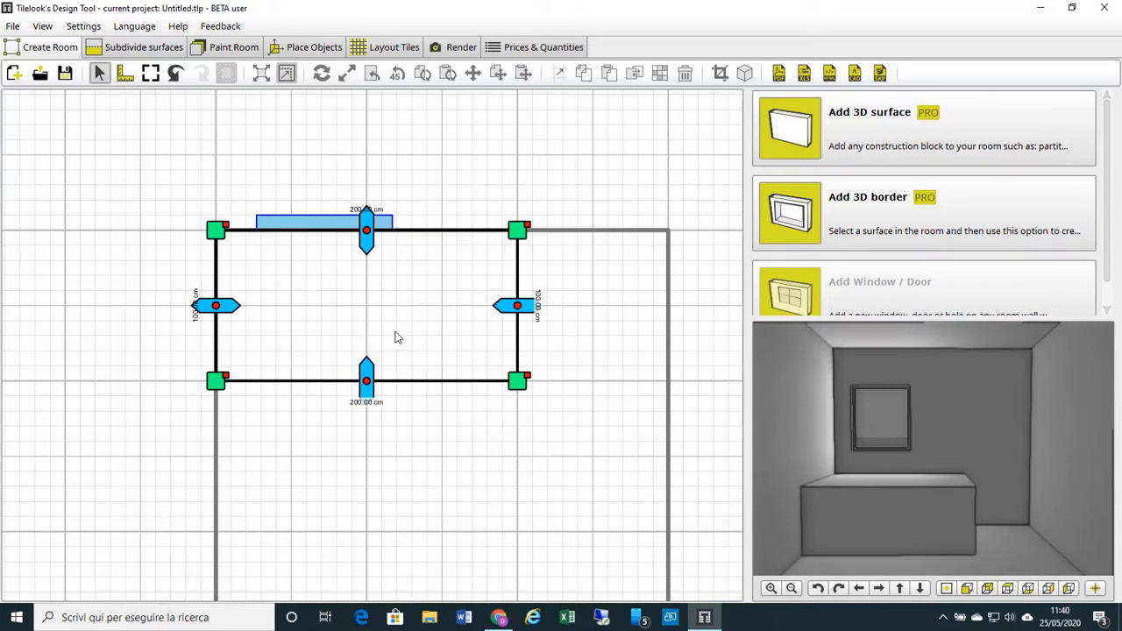
{"action": "mouse_move", "coordinate": [342, 311]}
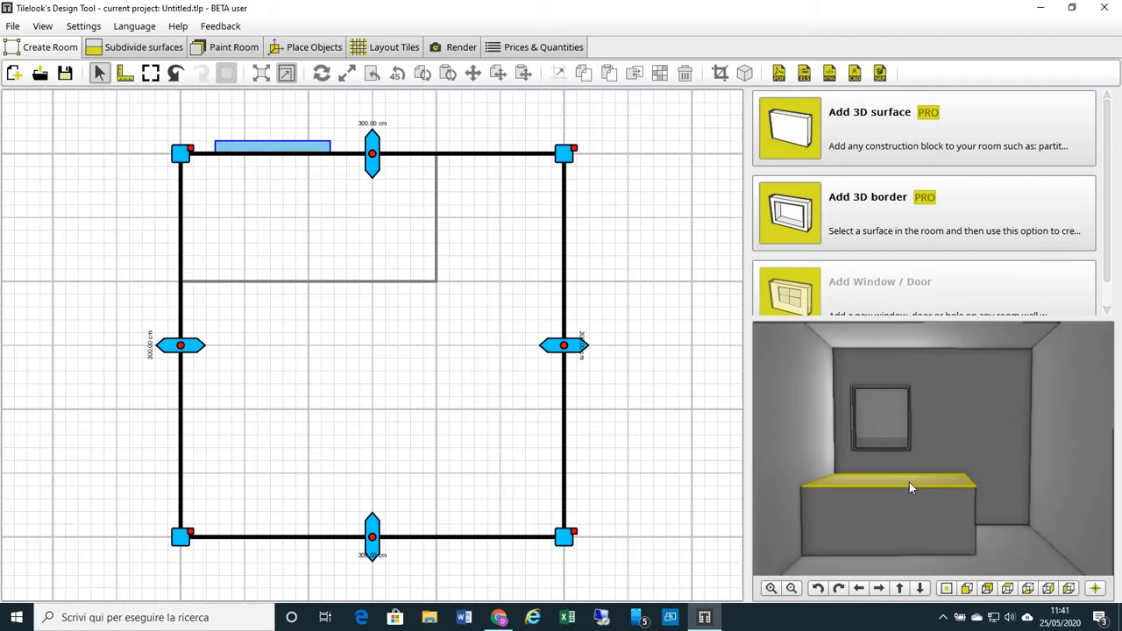
{"action": "mouse_move", "coordinate": [973, 480]}
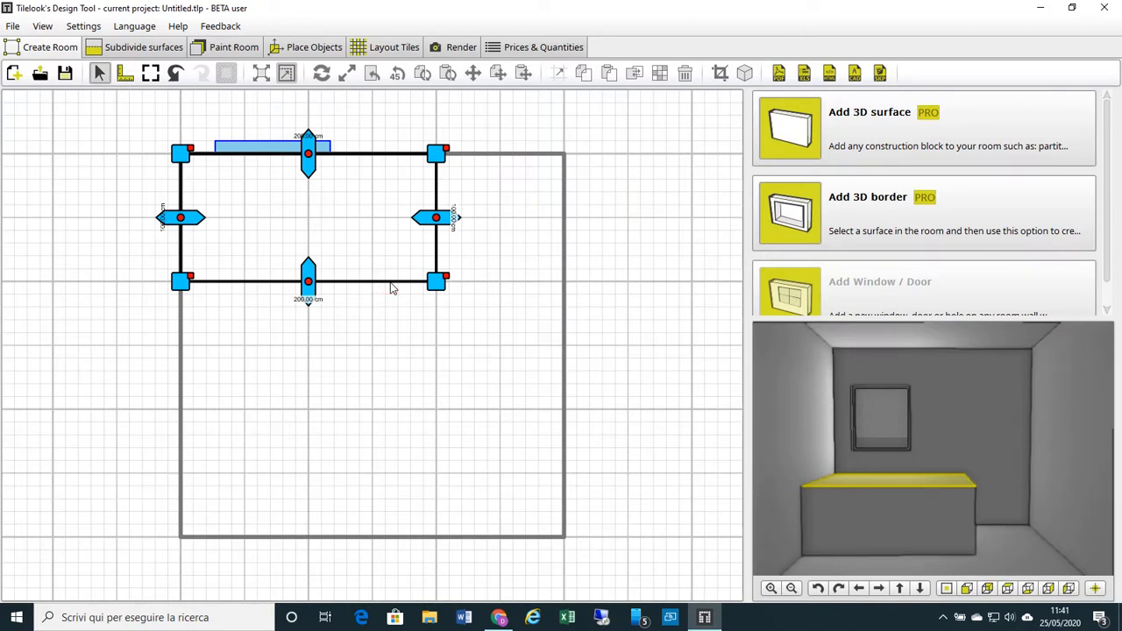
{"action": "mouse_move", "coordinate": [886, 206]}
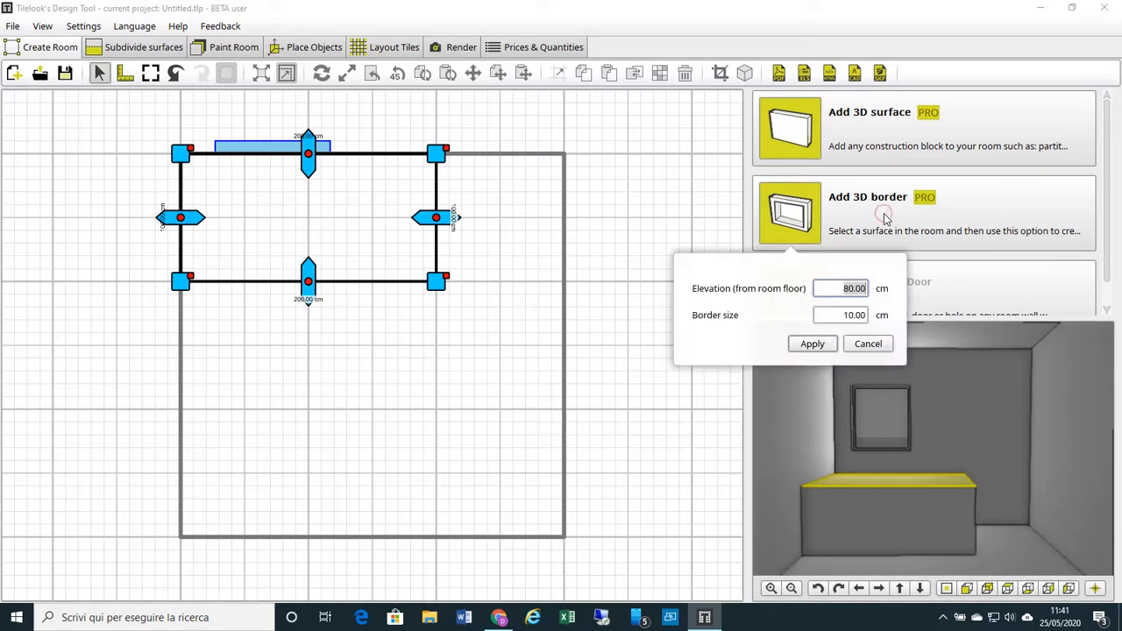
{"action": "mouse_move", "coordinate": [859, 267]}
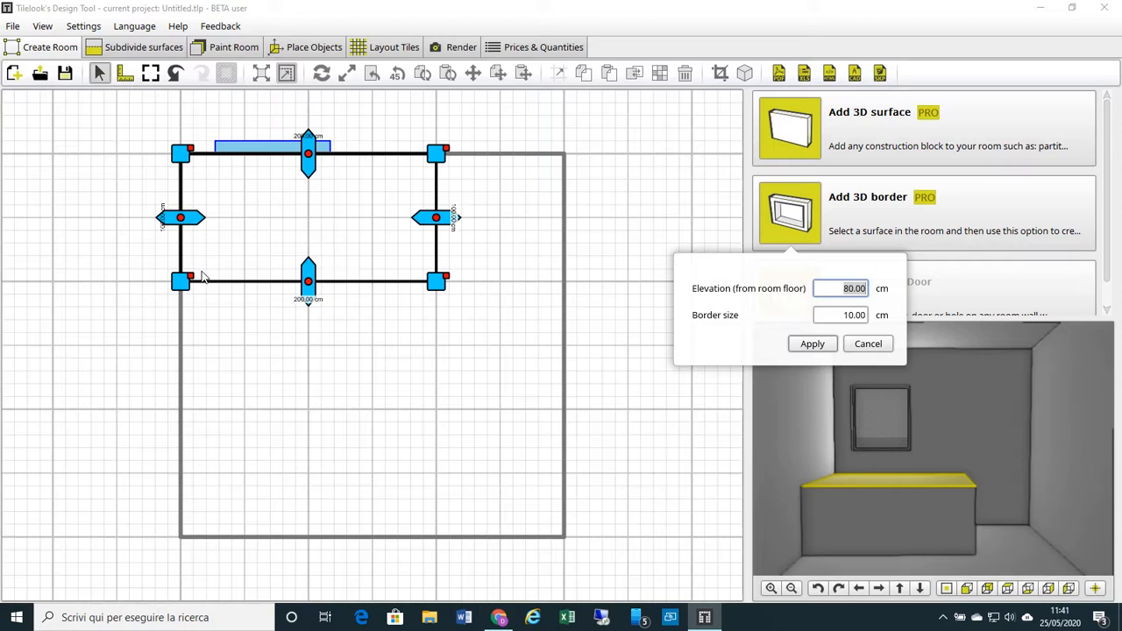
{"action": "mouse_move", "coordinate": [197, 174]}
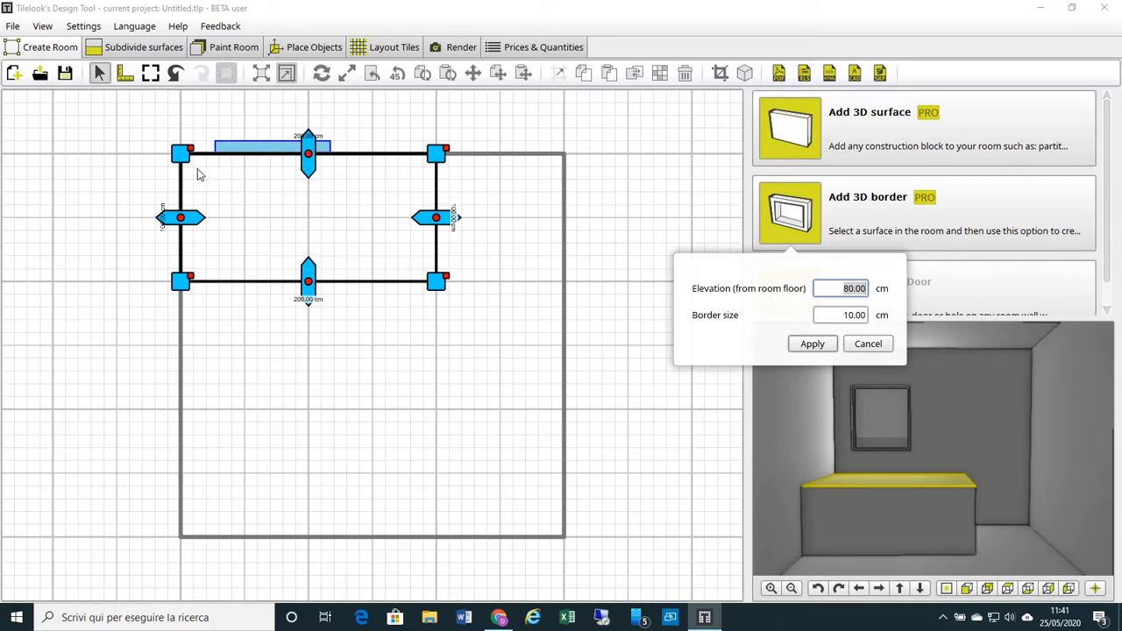
{"action": "mouse_move", "coordinate": [390, 196]}
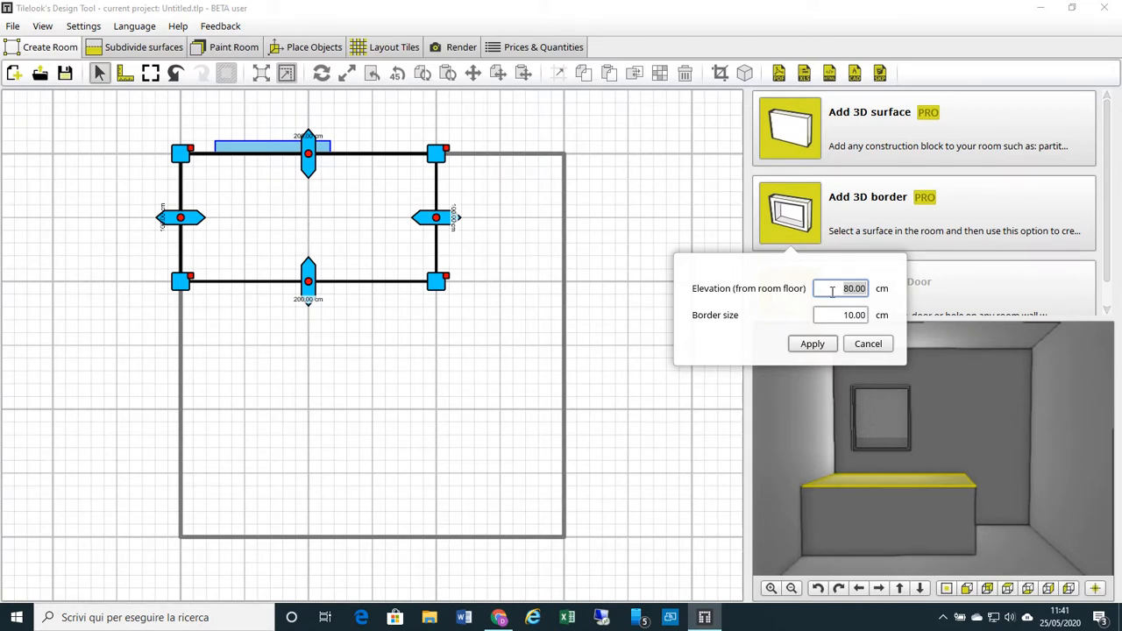
- Apply a 10 cm 3D border at -70 cm elevation to hollow the block
{"action": "type", "text": "-70"}
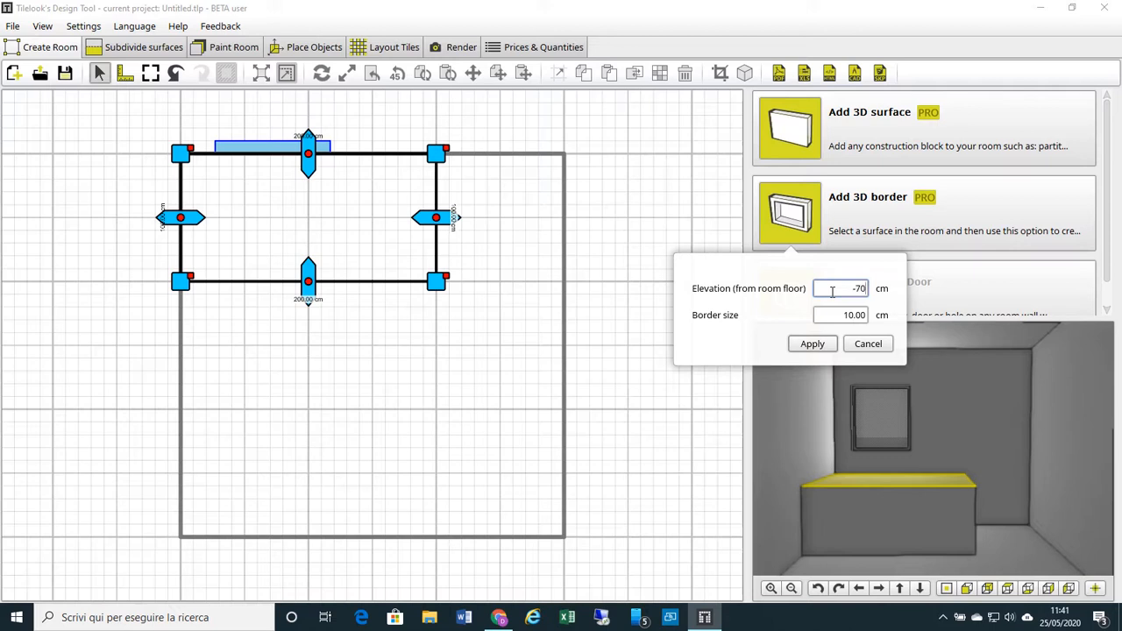
{"action": "mouse_move", "coordinate": [382, 221]}
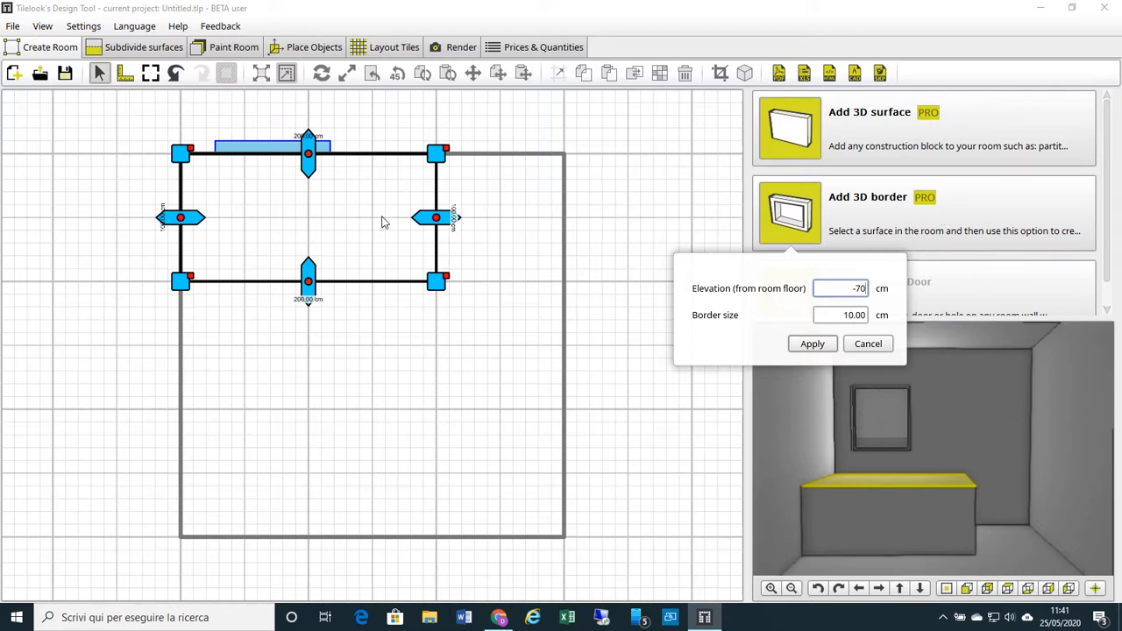
{"action": "mouse_move", "coordinate": [415, 247]}
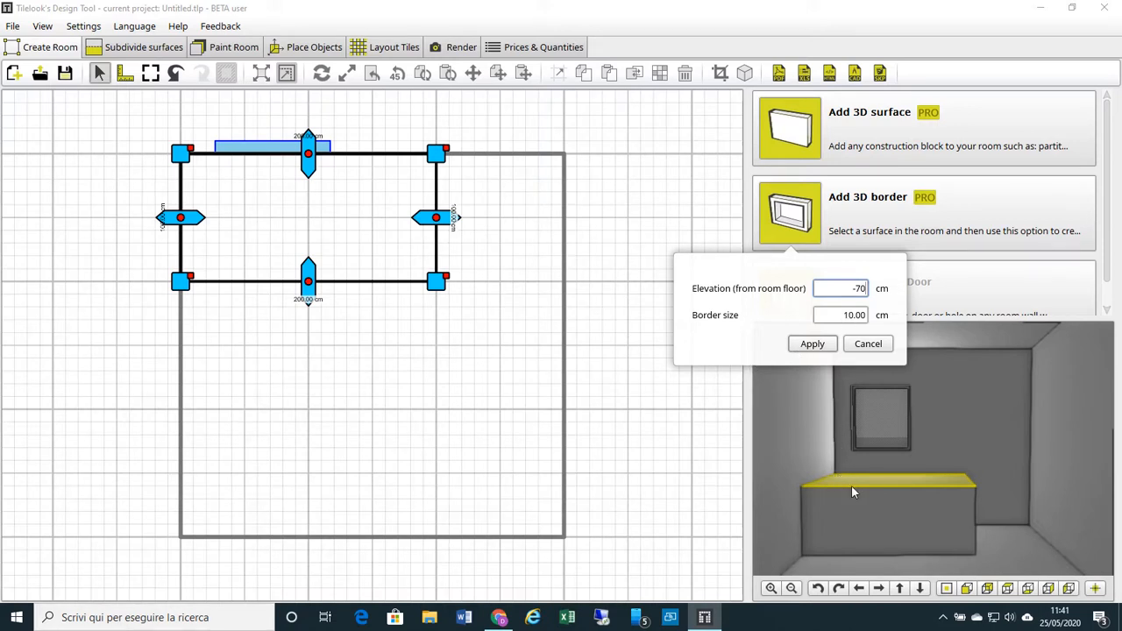
{"action": "mouse_move", "coordinate": [964, 480]}
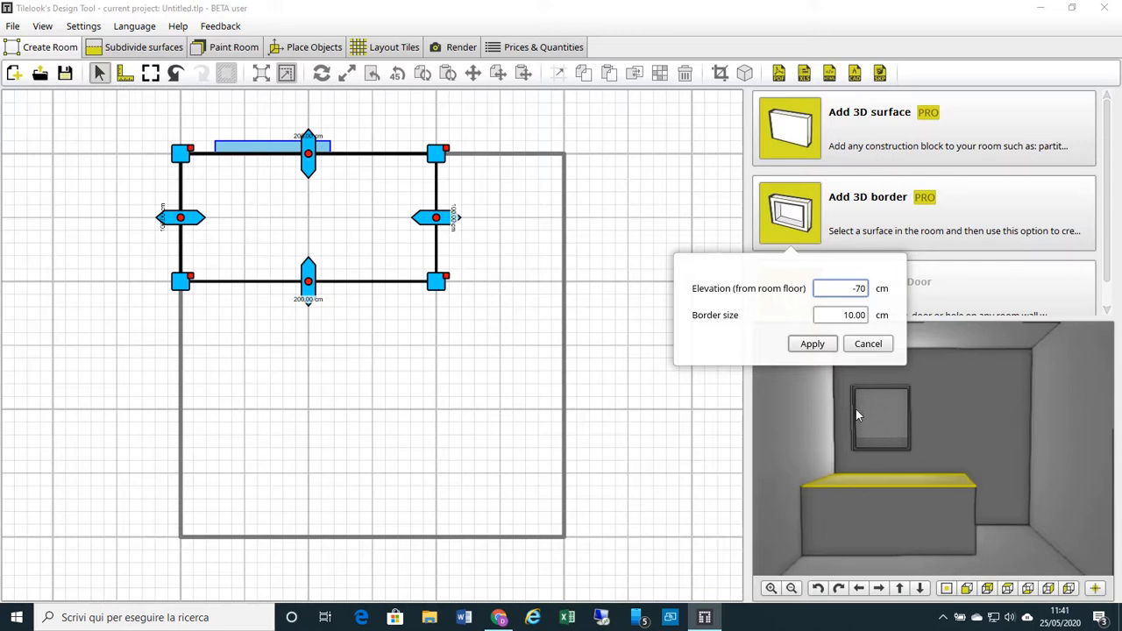
{"action": "left_click", "coordinate": [812, 343]}
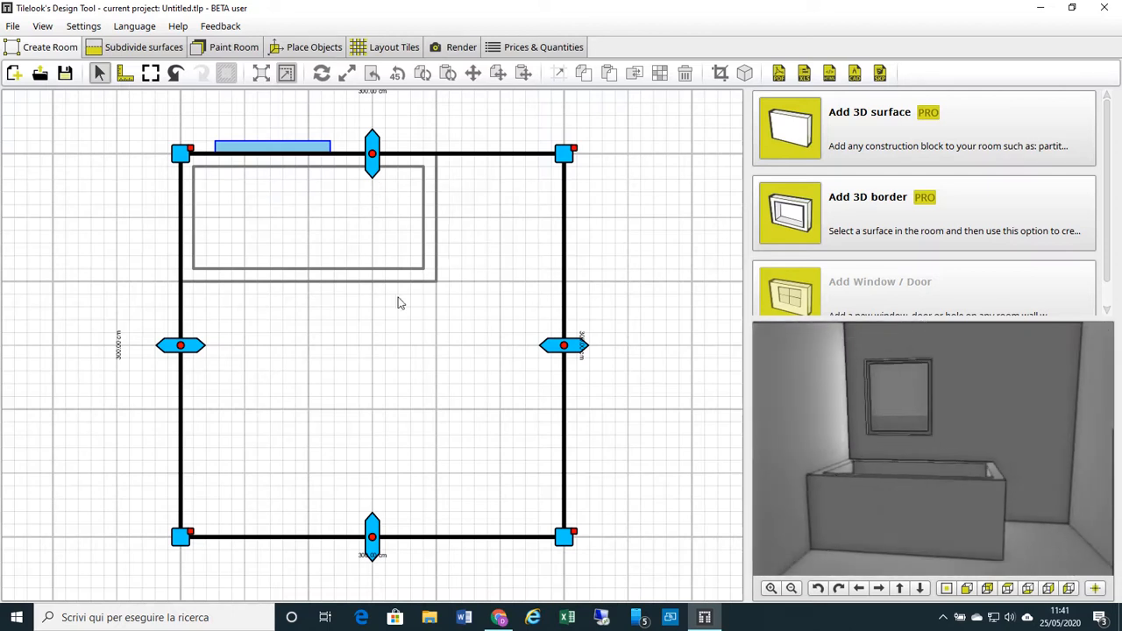
{"action": "mouse_move", "coordinate": [775, 473]}
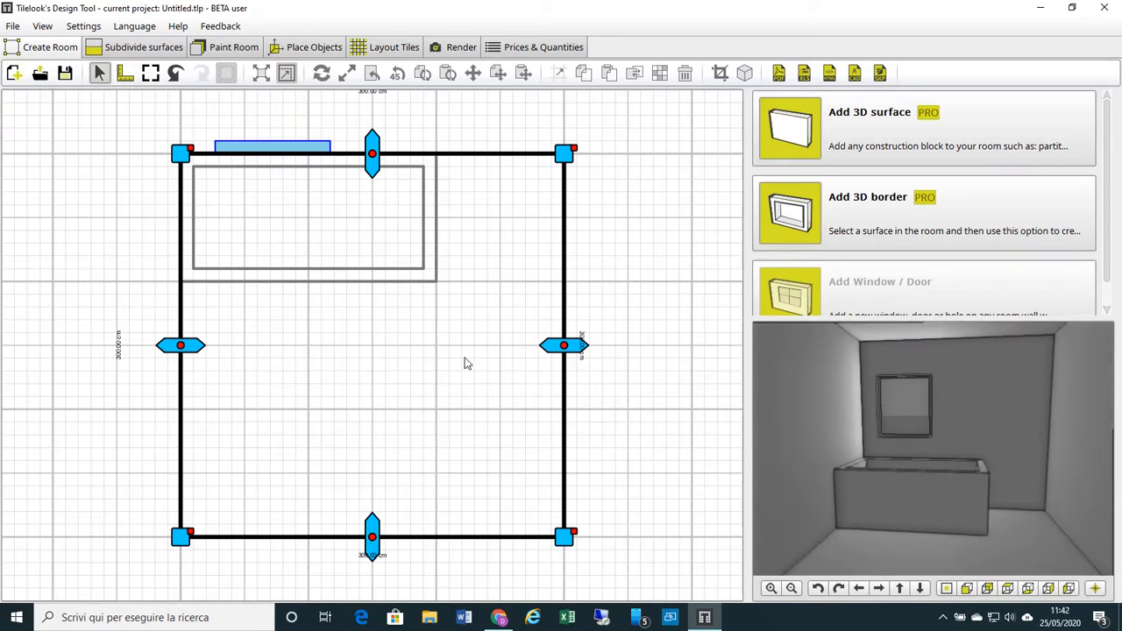
{"action": "mouse_move", "coordinate": [382, 55]}
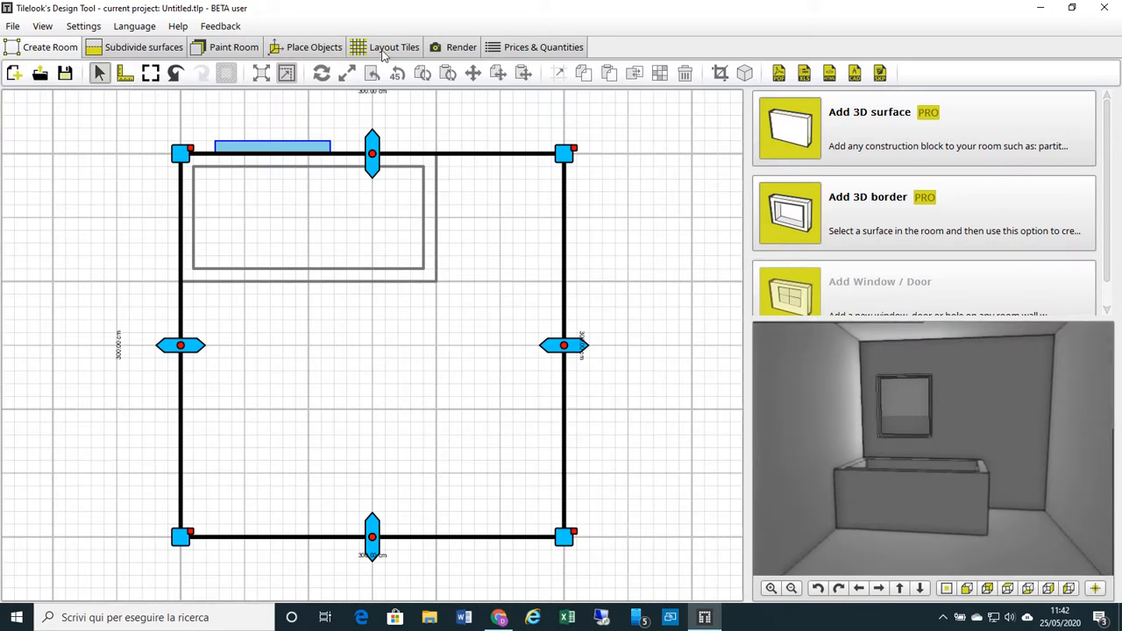
- Switch to the Layout Tiles view for tiling the room
{"action": "left_click", "coordinate": [393, 46]}
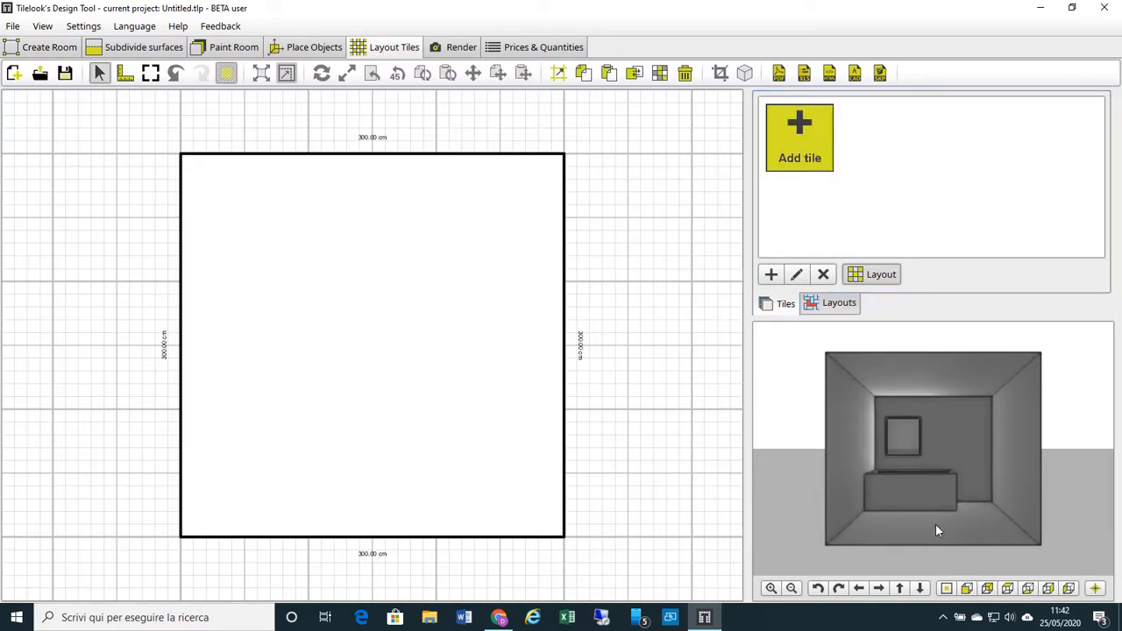
- Choose Download from Tilelook... under Add tile to open the online catalogue
{"action": "left_click", "coordinate": [799, 137]}
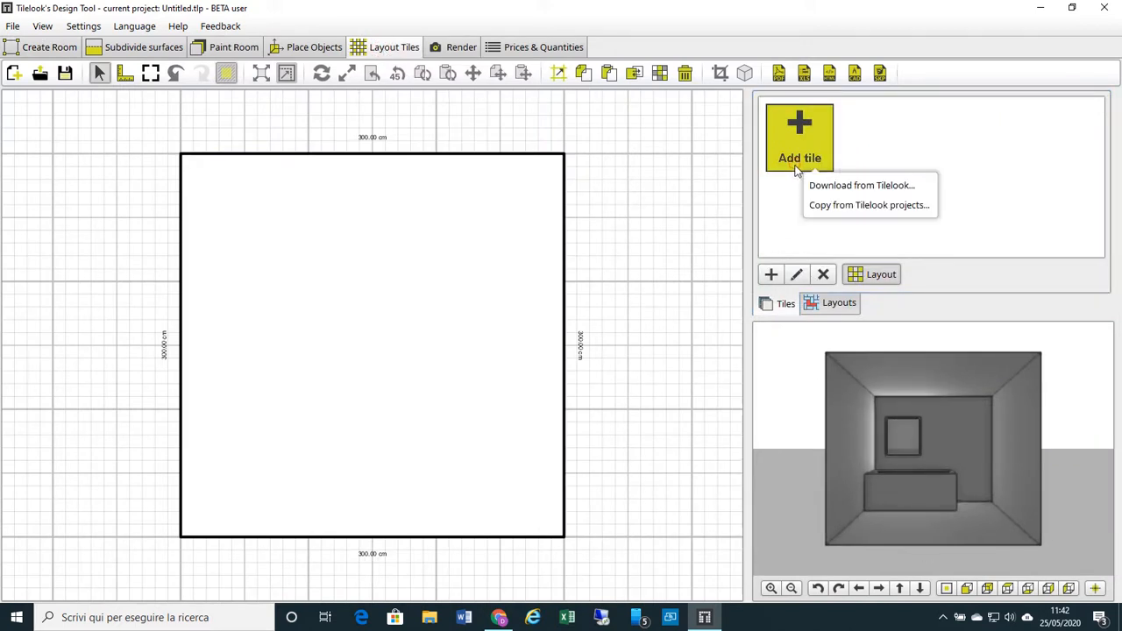
{"action": "mouse_move", "coordinate": [862, 185]}
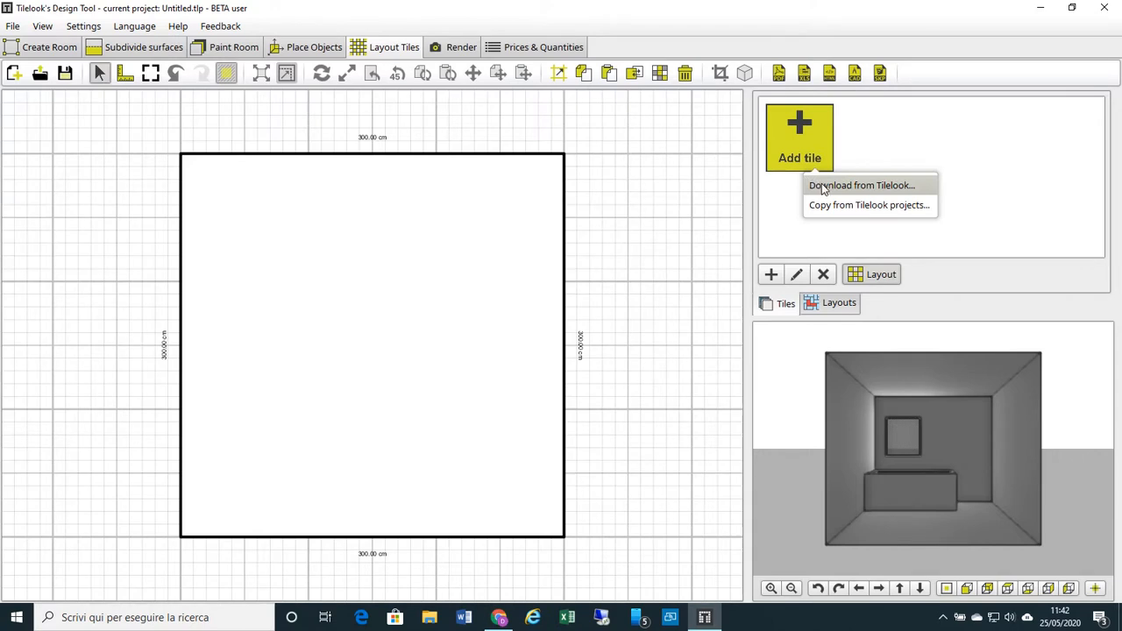
{"action": "mouse_move", "coordinate": [846, 189]}
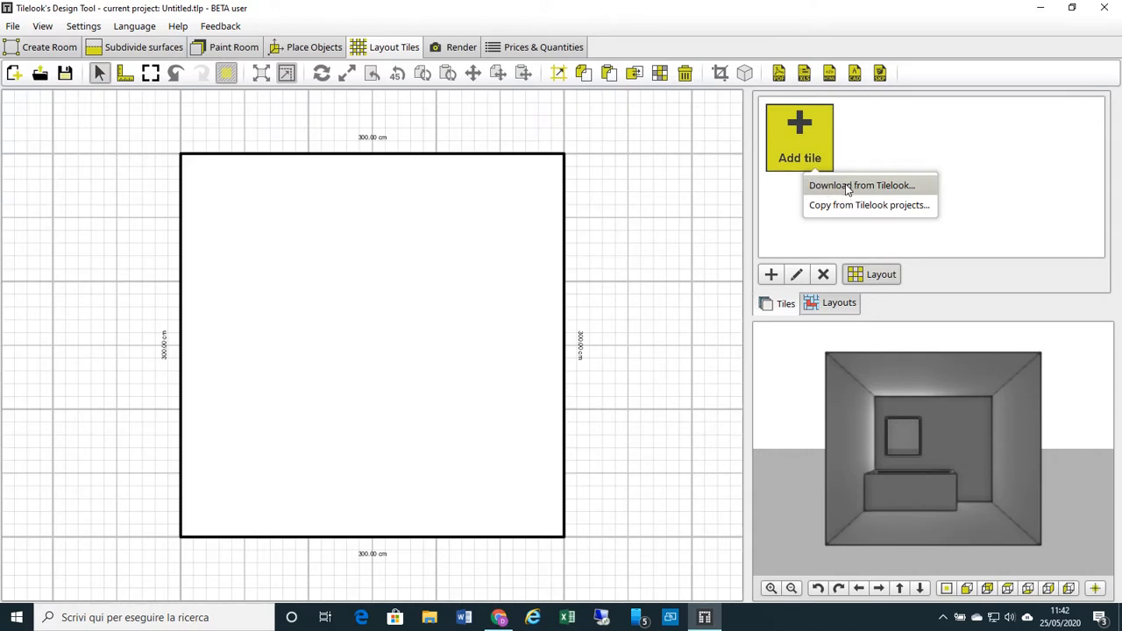
{"action": "left_click", "coordinate": [862, 185]}
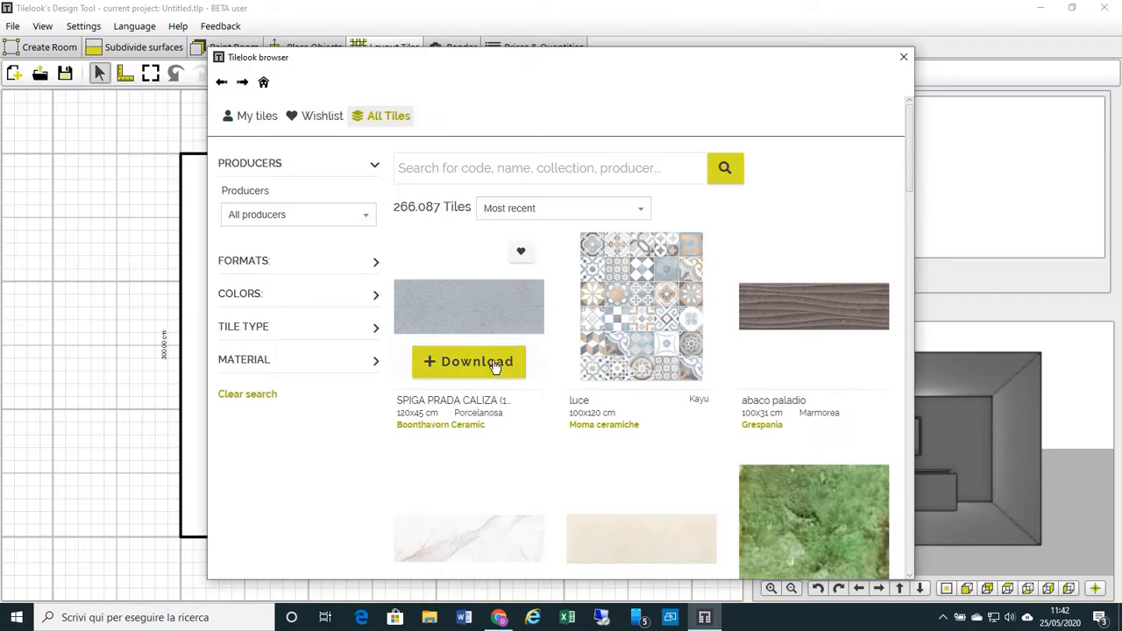
{"action": "mouse_move", "coordinate": [568, 388]}
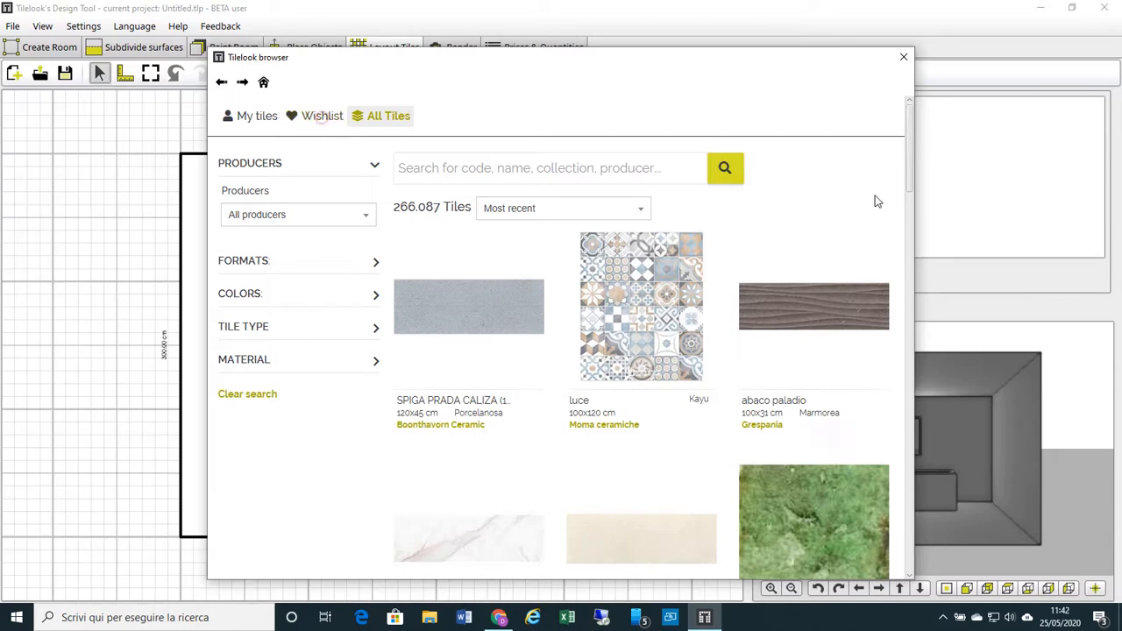
- Download the blue Mos Marino V25 30×30 mosaic tile from the wishlist
{"action": "left_click", "coordinate": [322, 115]}
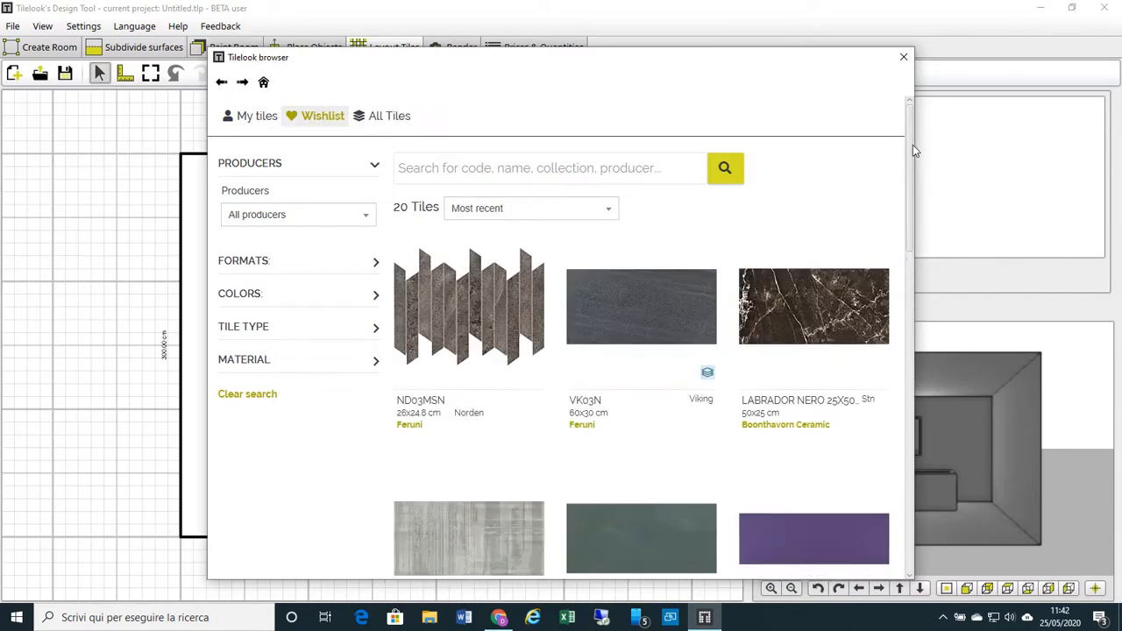
{"action": "scroll", "scroll_direction": "down", "scroll_amount": 3}
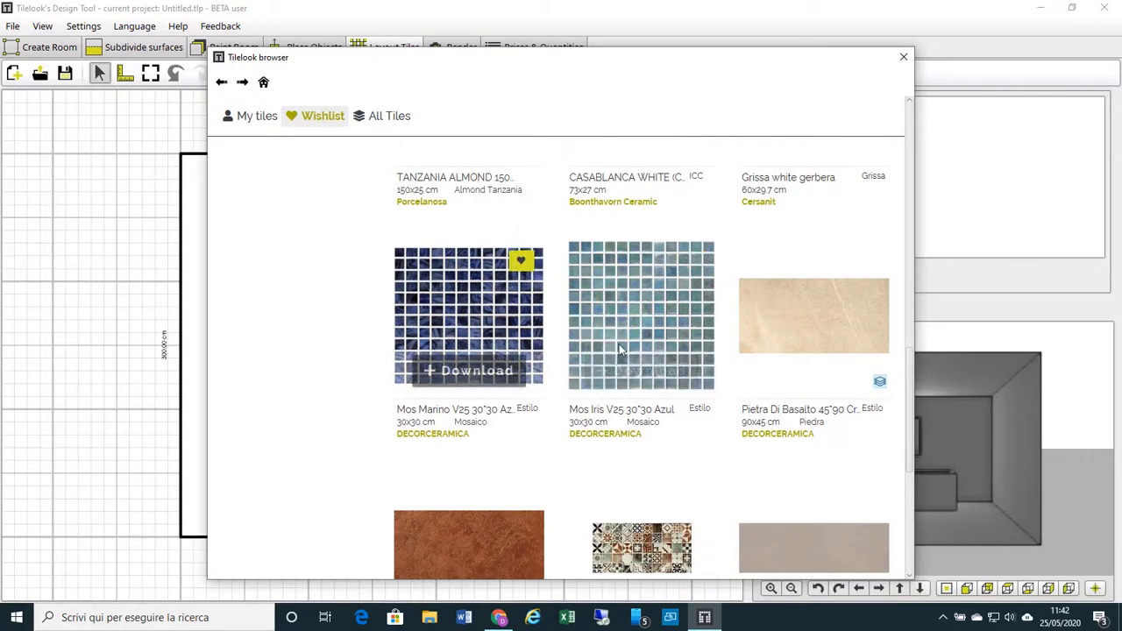
{"action": "left_click", "coordinate": [469, 370]}
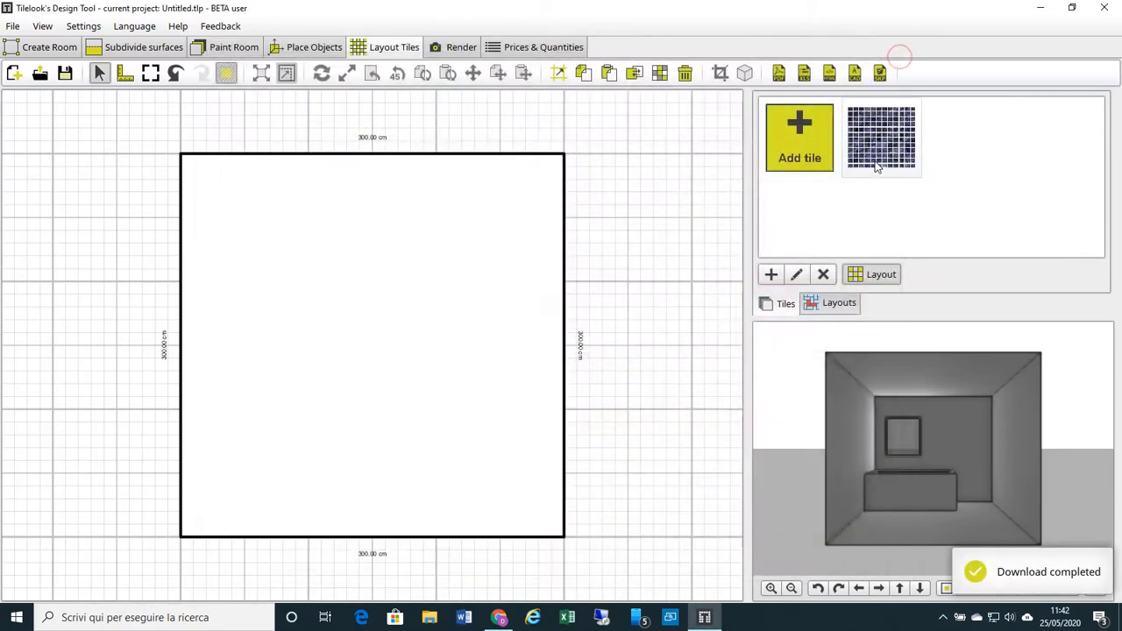
{"action": "mouse_move", "coordinate": [881, 149]}
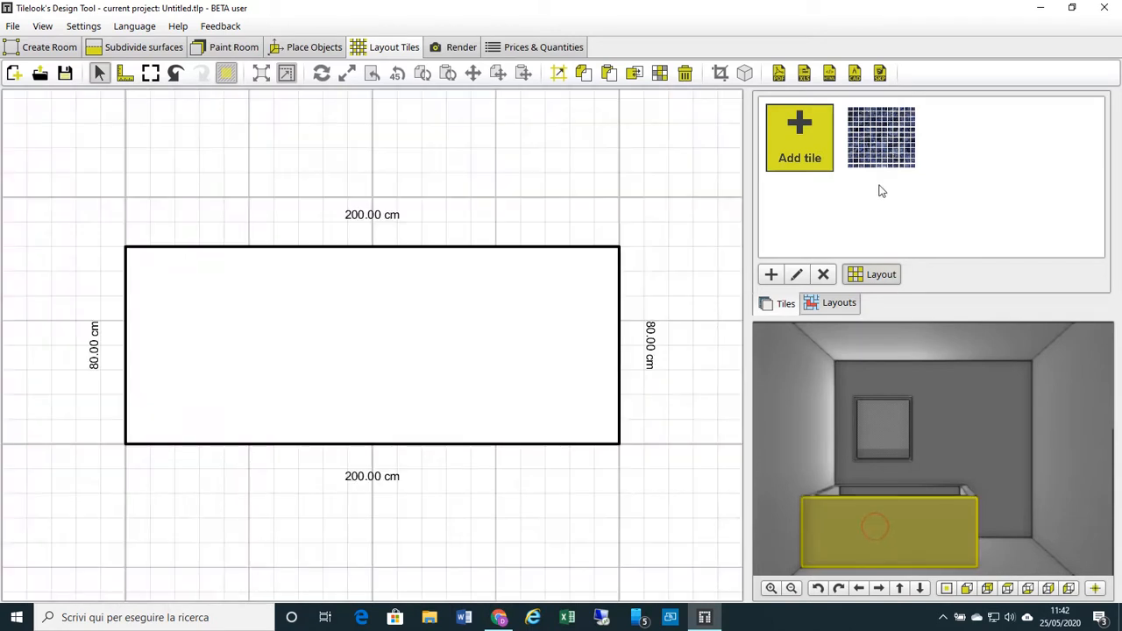
- Lay the blue mosaic on the 200 × 80 cm surface, rows filling and expanding both ways
{"action": "left_click", "coordinate": [879, 274]}
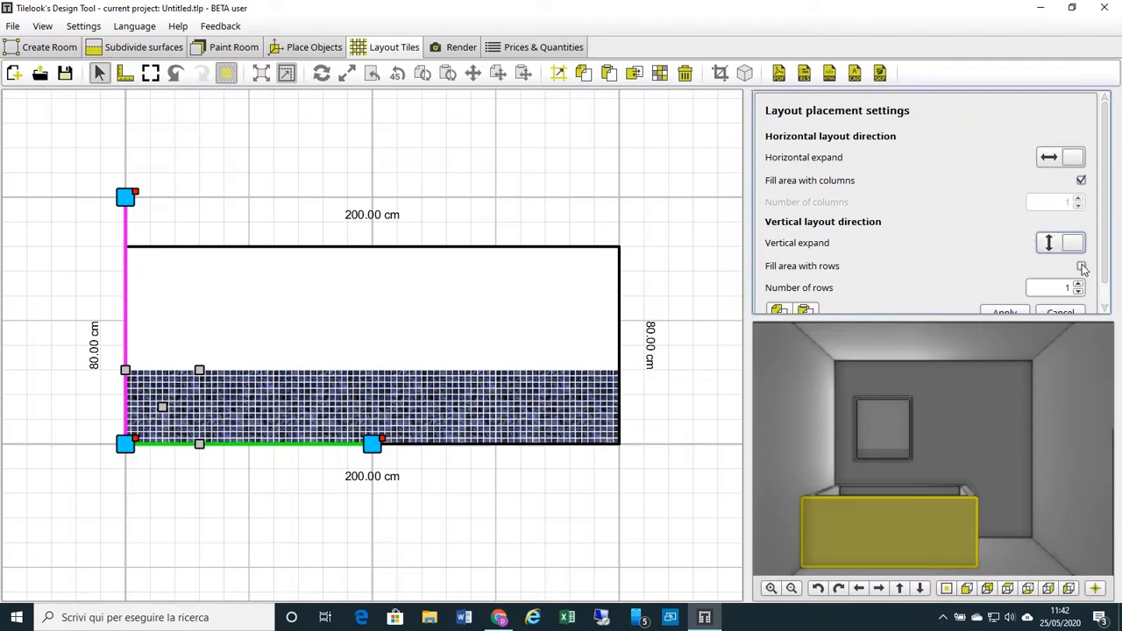
{"action": "left_click", "coordinate": [1081, 265]}
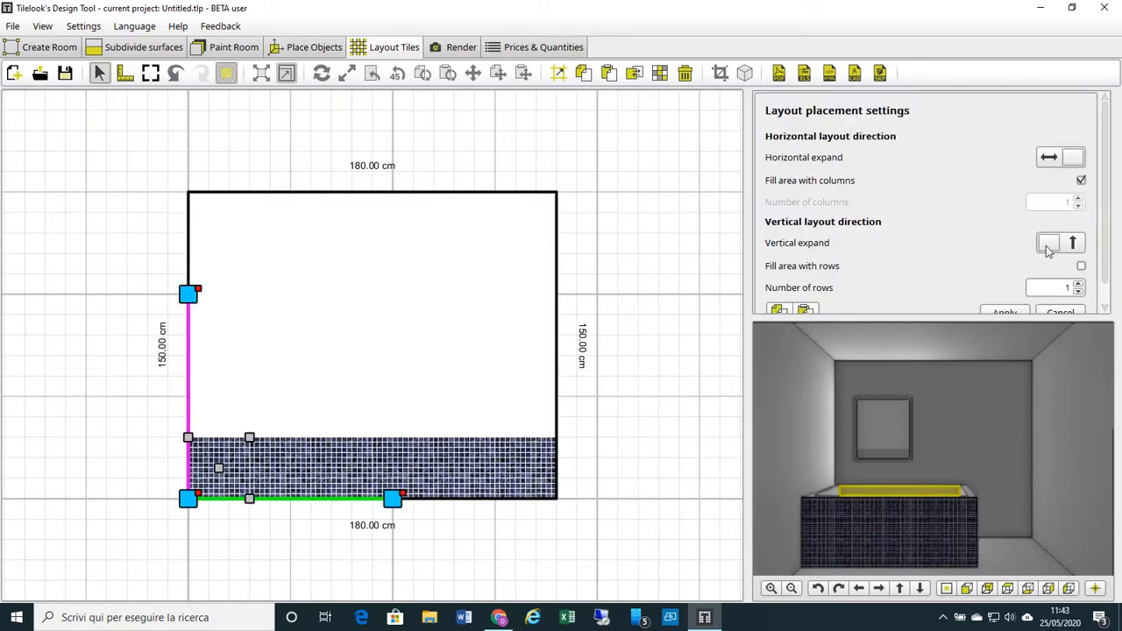
{"action": "left_click", "coordinate": [1004, 312]}
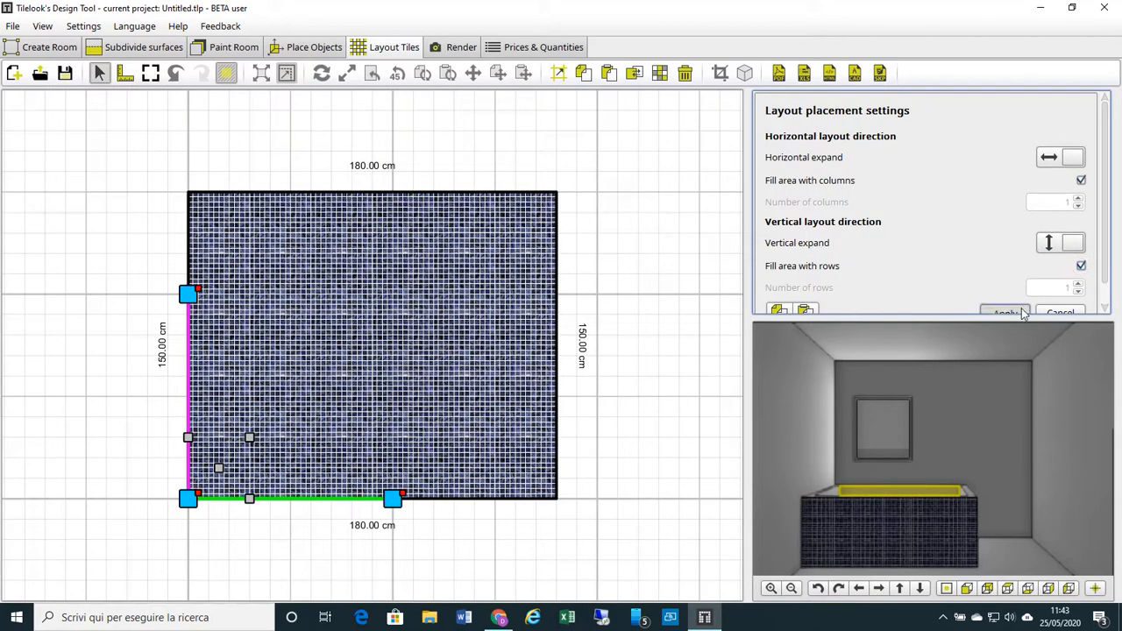
{"action": "left_click", "coordinate": [1005, 313]}
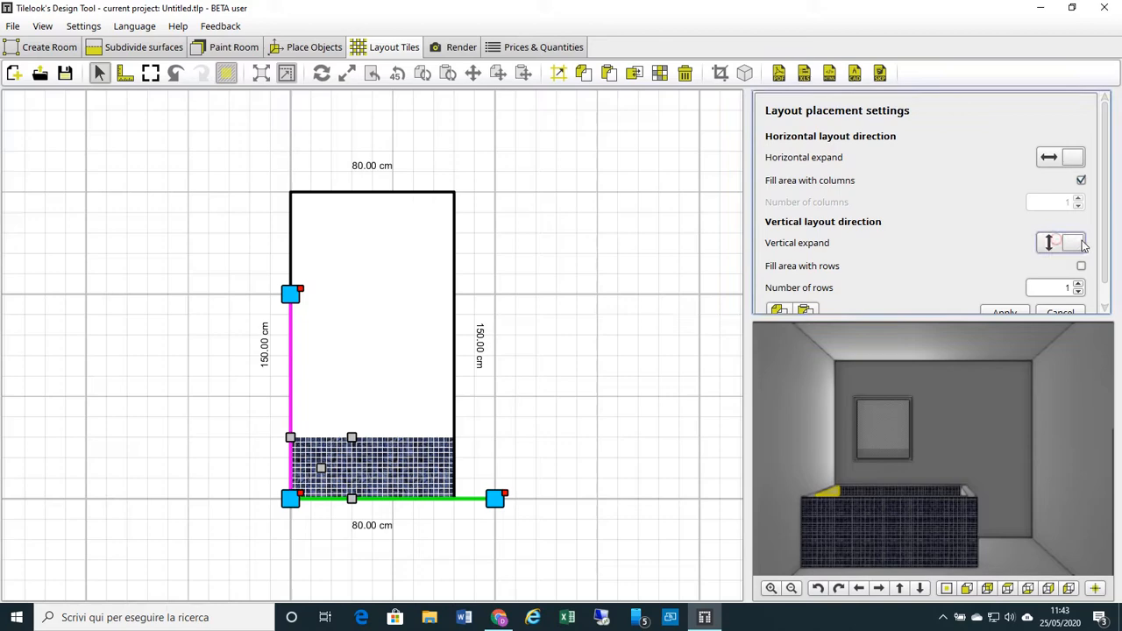
{"action": "left_click", "coordinate": [1004, 312]}
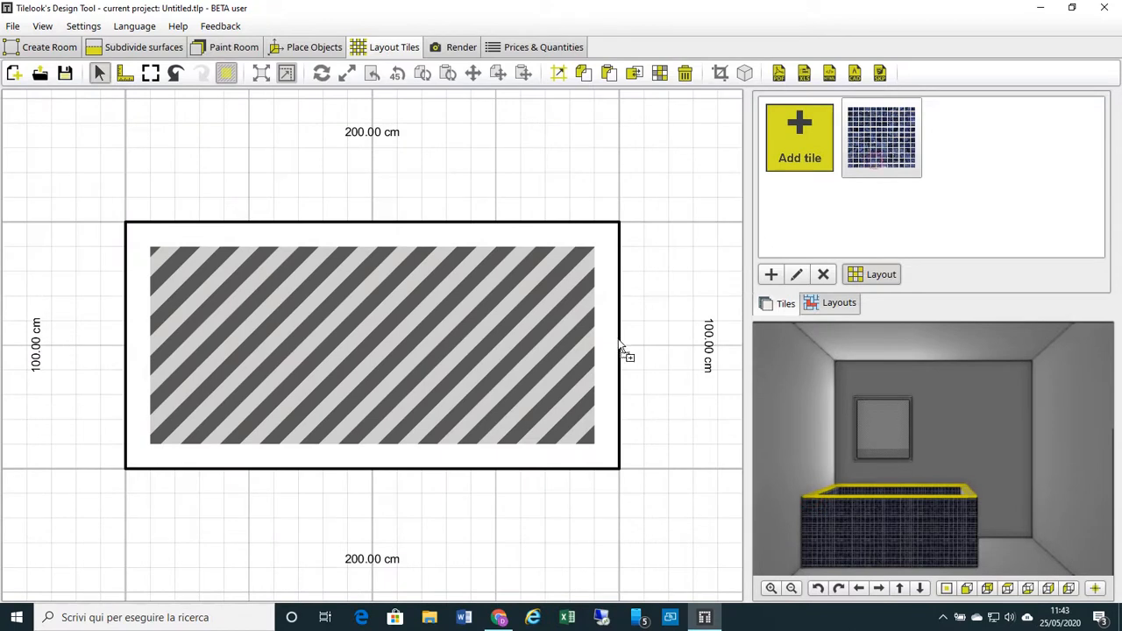
{"action": "left_click", "coordinate": [880, 273]}
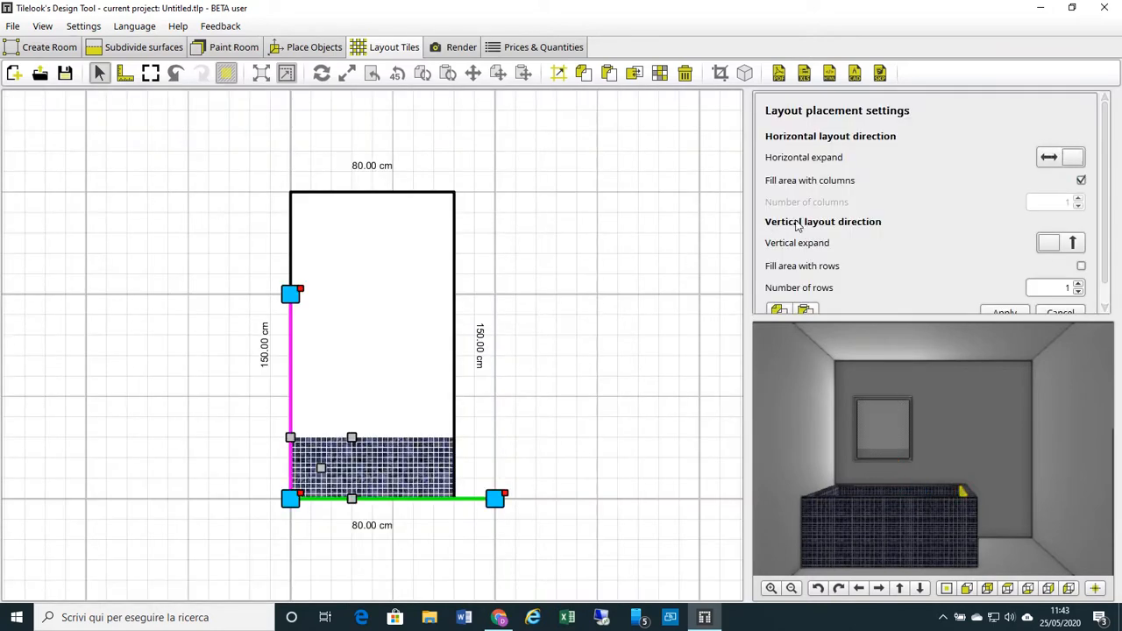
- Enable Fill area with rows and vertical expand both ways on the 80 × 150 cm surface
{"action": "left_click", "coordinate": [1081, 266]}
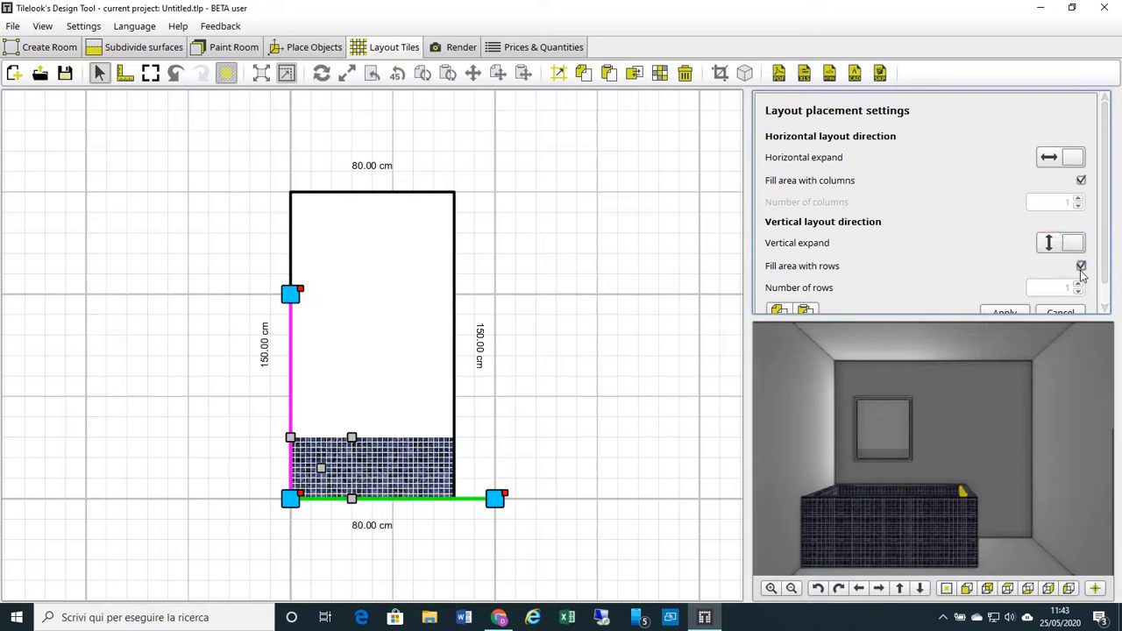
{"action": "left_click", "coordinate": [1004, 312]}
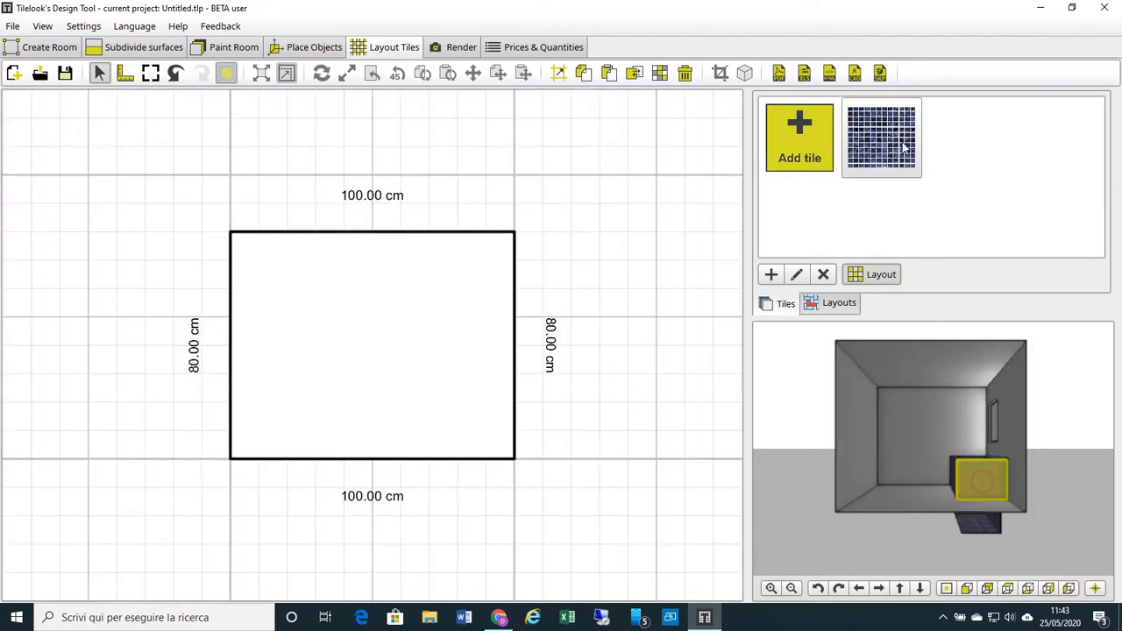
- Cover the 100 × 80 cm surface with blue mosaic, expanded vertically in both directions
{"action": "left_click", "coordinate": [880, 137]}
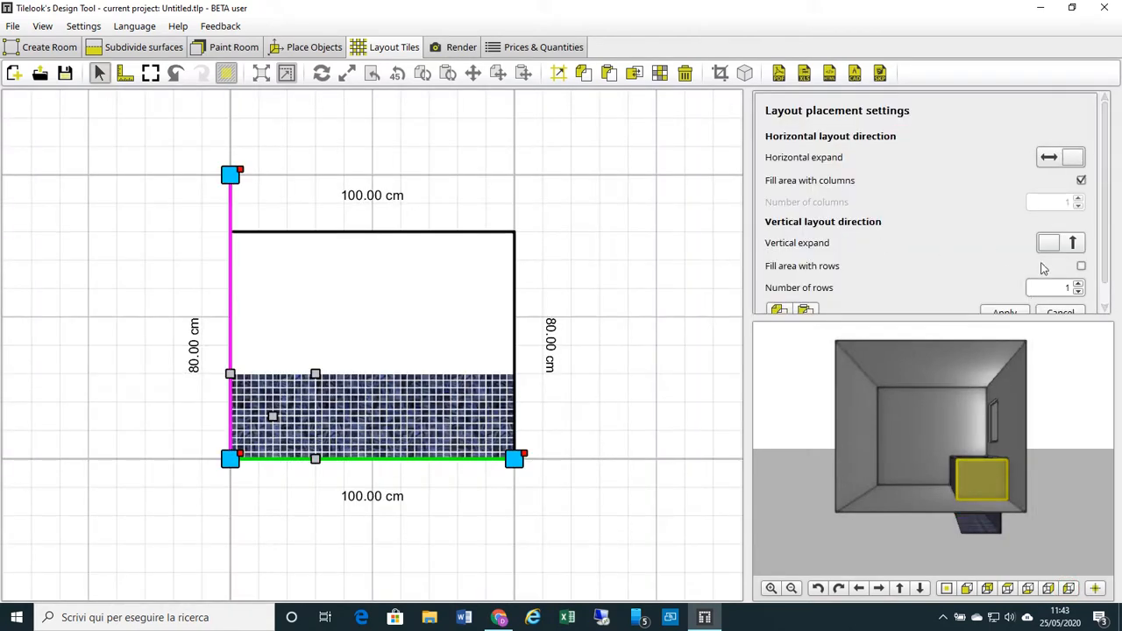
{"action": "left_click", "coordinate": [1048, 243]}
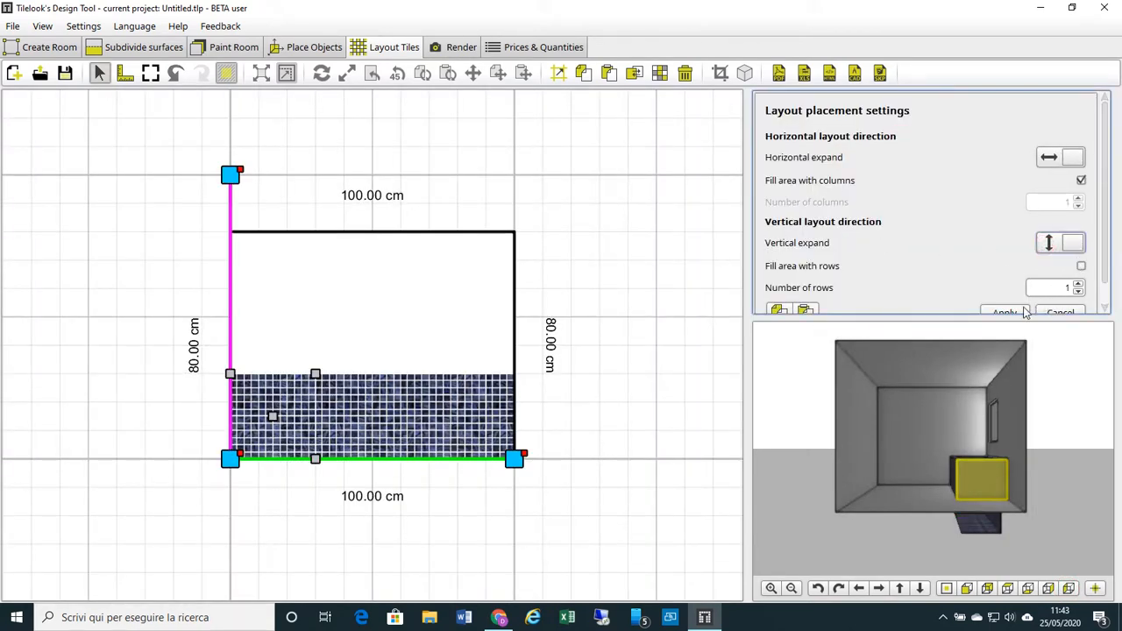
{"action": "left_click", "coordinate": [1080, 266]}
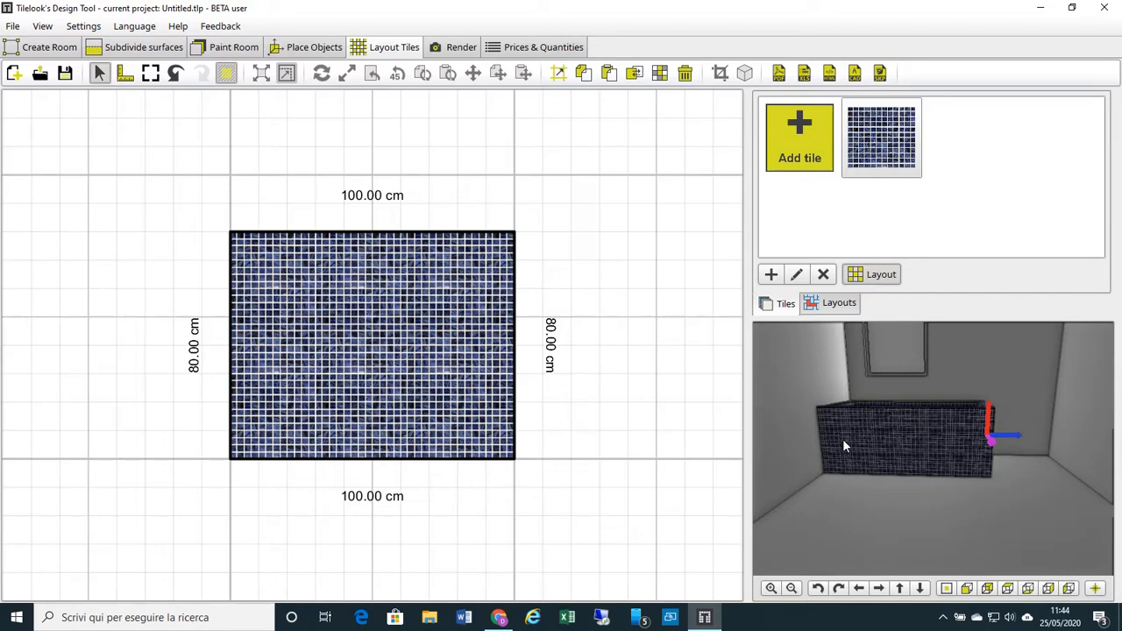
{"action": "mouse_move", "coordinate": [313, 61]}
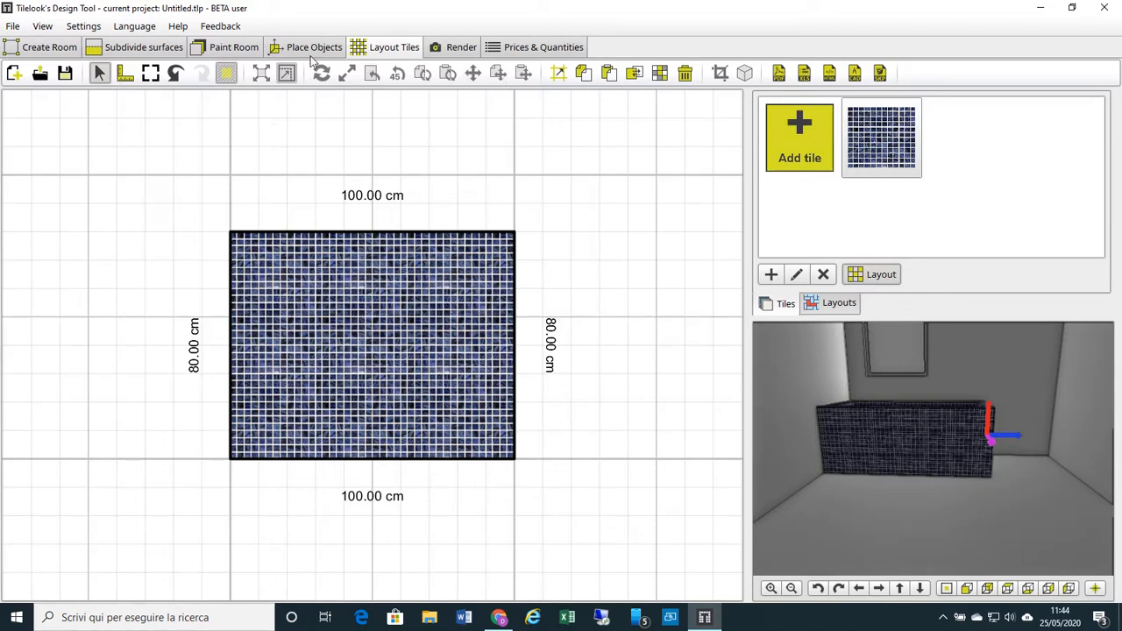
- Switch to Place Objects and bring up the Add model menu
{"action": "left_click", "coordinate": [313, 46]}
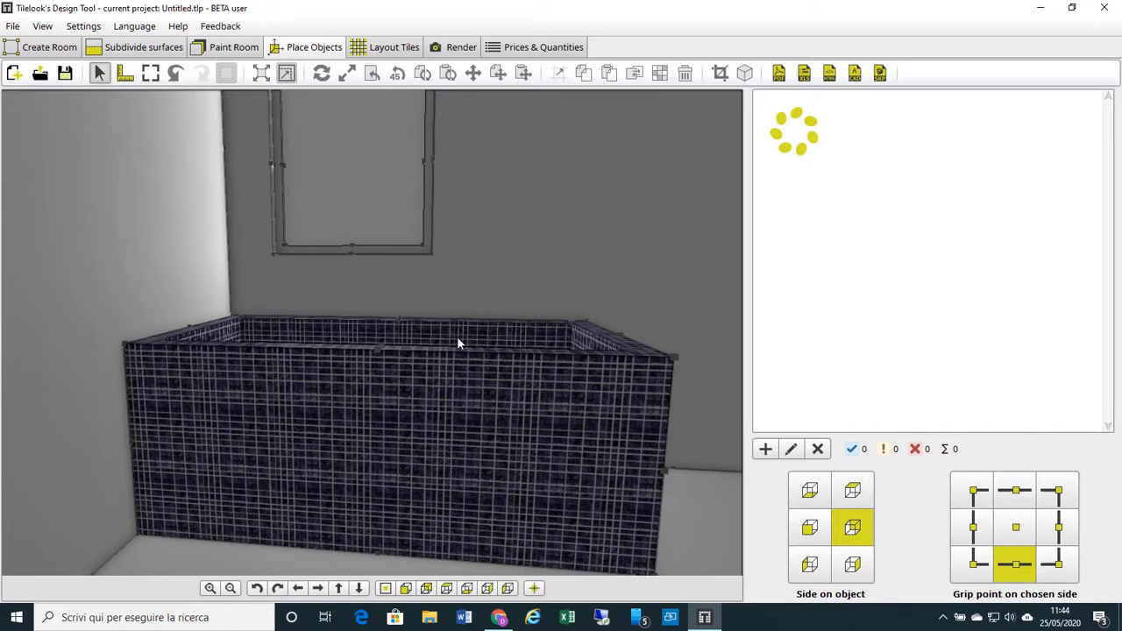
{"action": "mouse_move", "coordinate": [333, 347]}
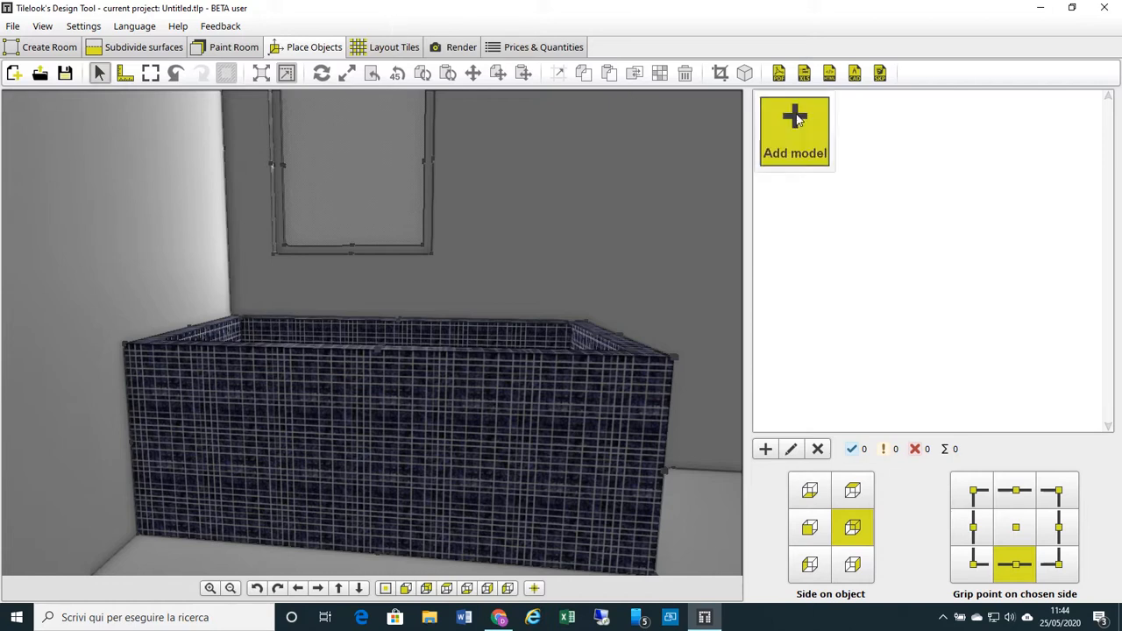
{"action": "mouse_move", "coordinate": [795, 132]}
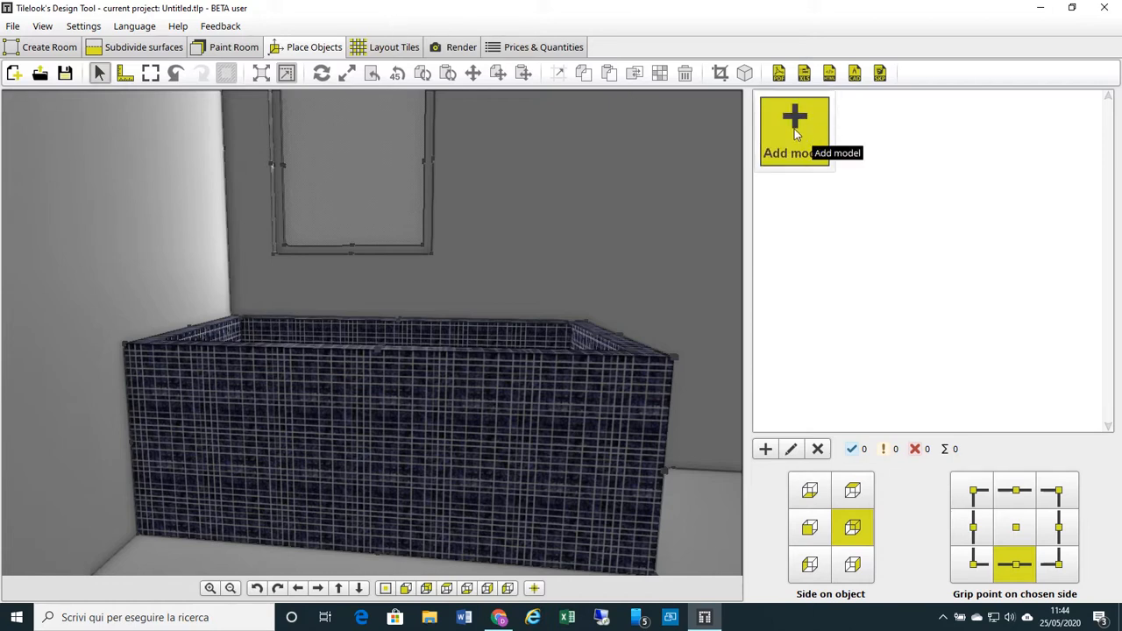
{"action": "left_click", "coordinate": [793, 123]}
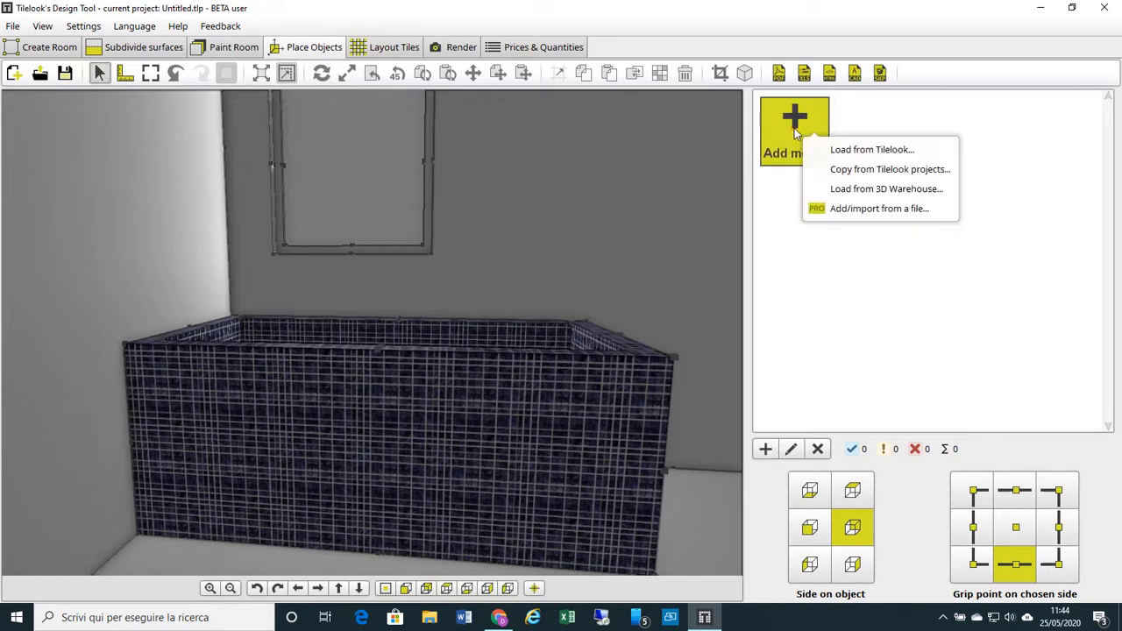
{"action": "mouse_move", "coordinate": [896, 193]}
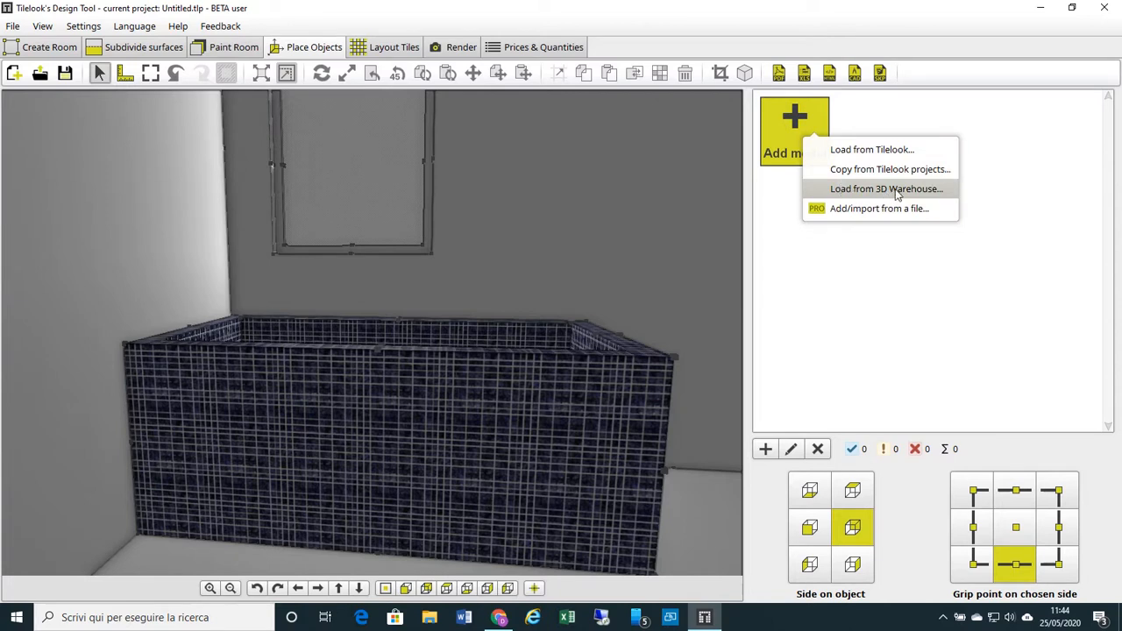
- Search 3D Warehouse for 'water cube' and download the small blue Water Cube model
{"action": "left_click", "coordinate": [887, 188]}
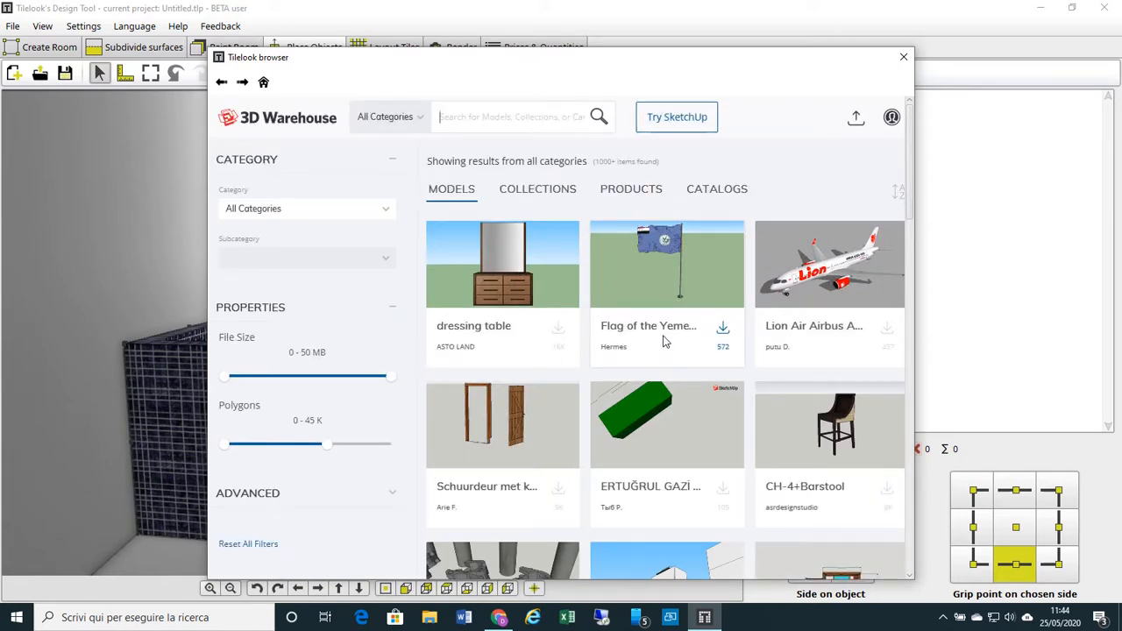
{"action": "mouse_move", "coordinate": [575, 253]}
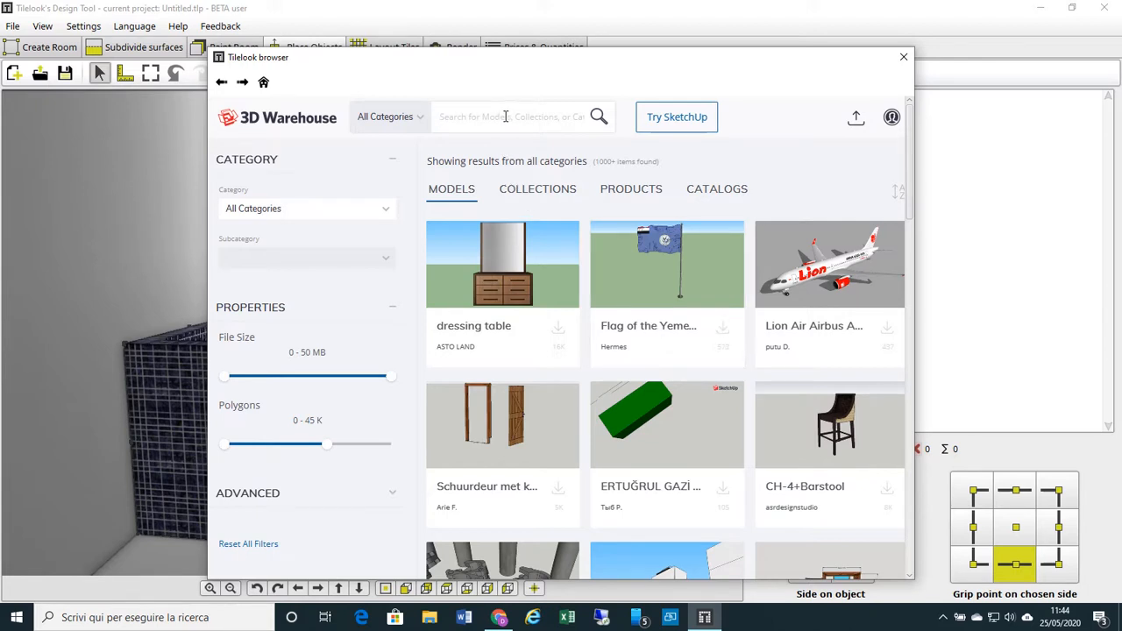
{"action": "left_click", "coordinate": [504, 117]}
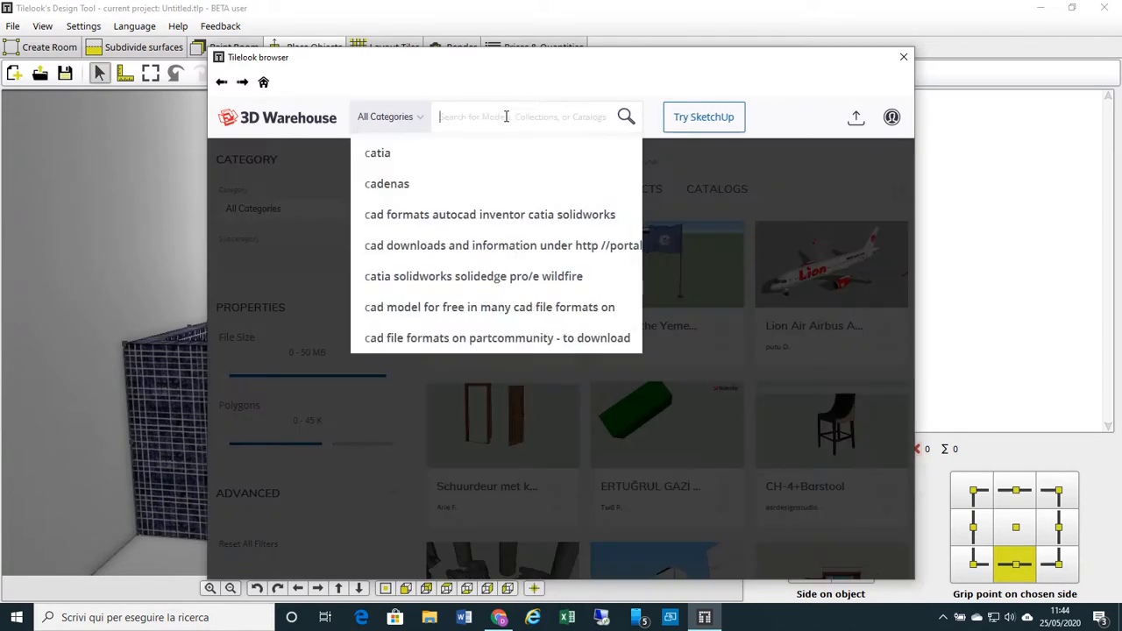
{"action": "type", "text": "water cube"}
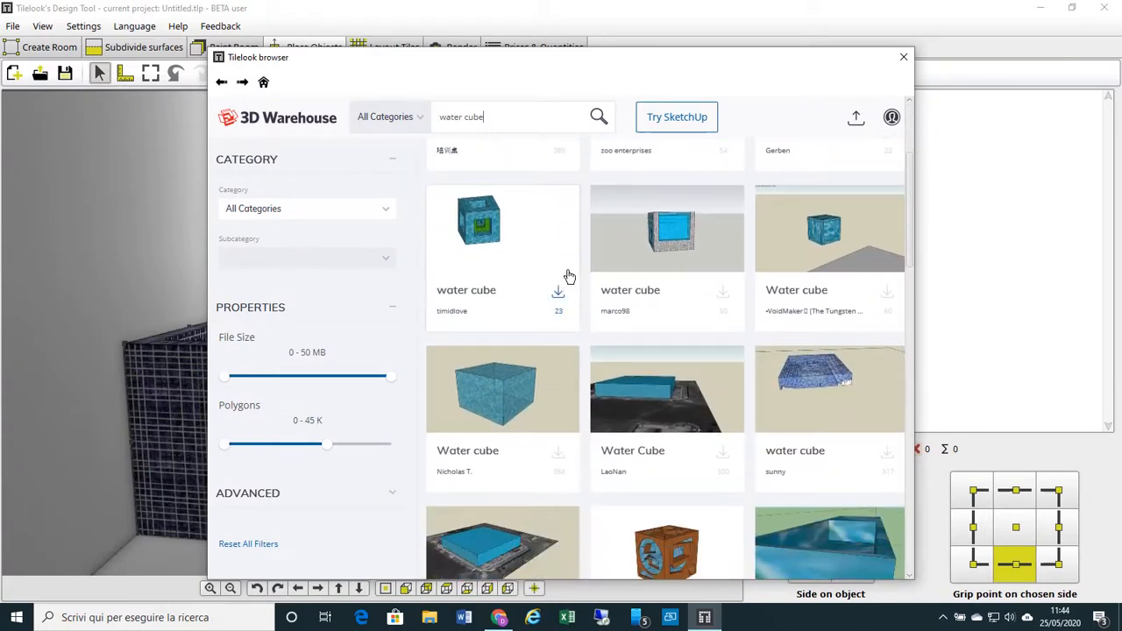
{"action": "scroll", "scroll_direction": "down", "scroll_amount": 3}
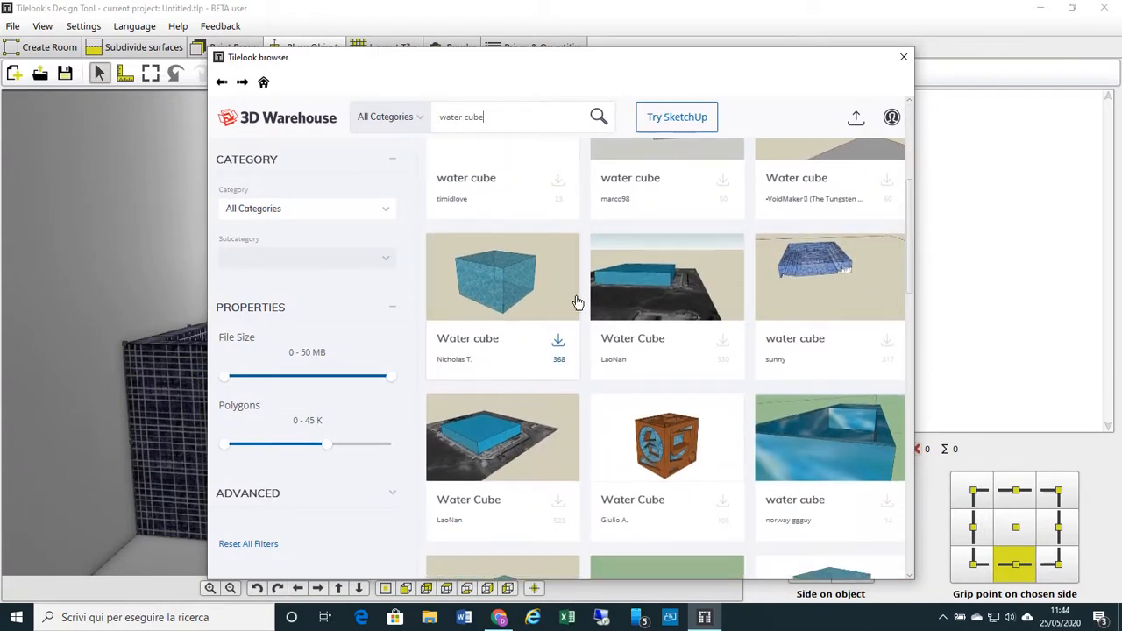
{"action": "scroll", "scroll_direction": "down", "scroll_amount": 3}
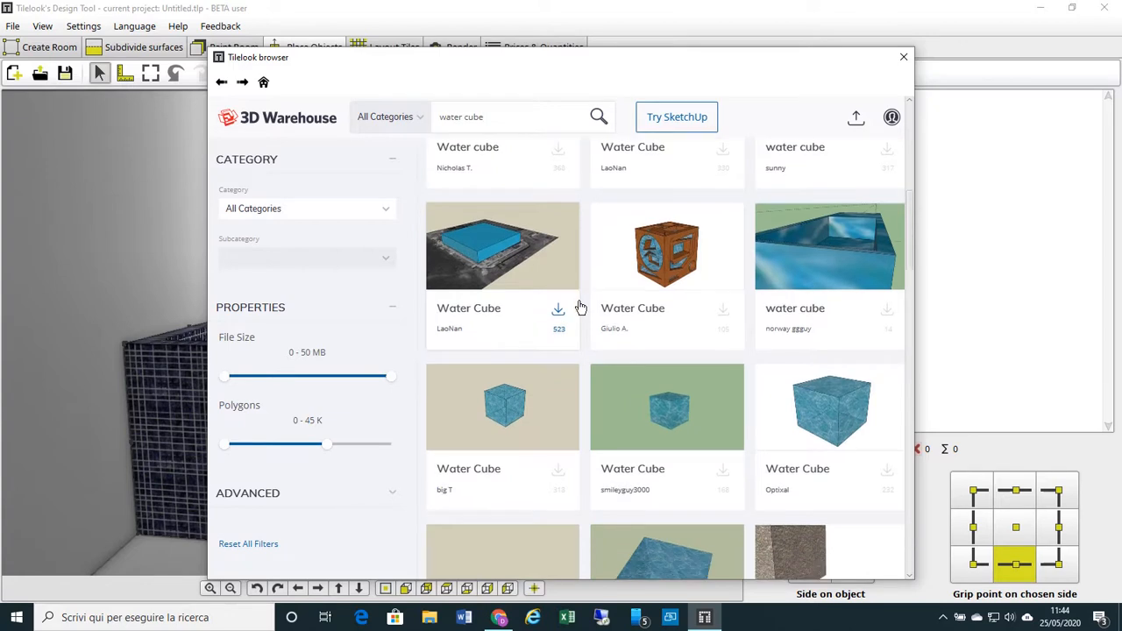
{"action": "scroll", "scroll_direction": "down", "scroll_amount": 3}
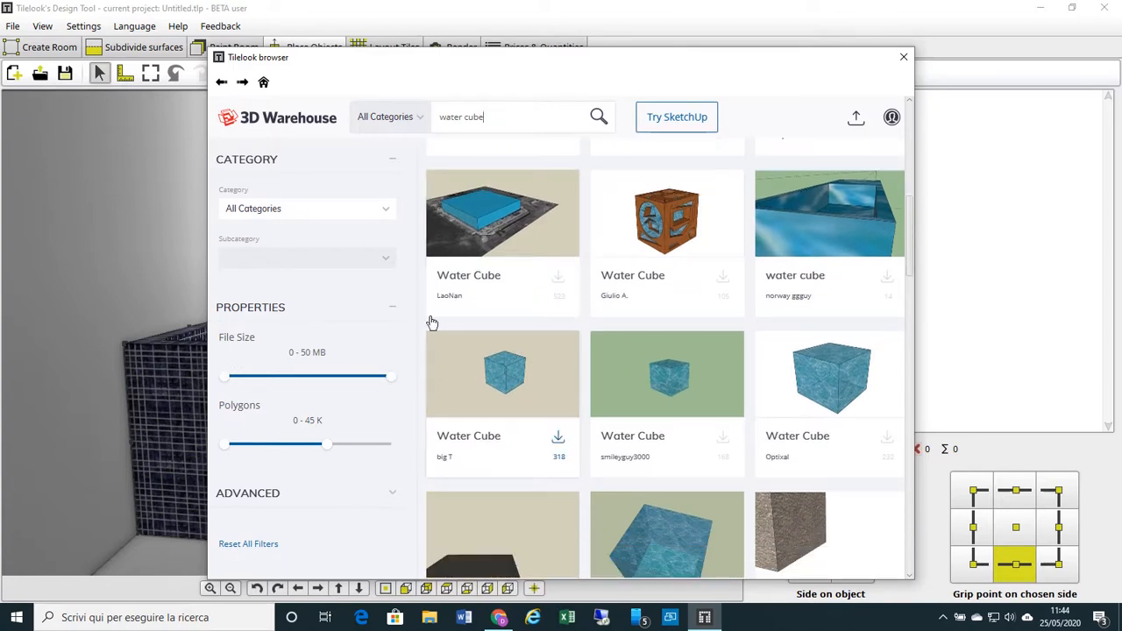
{"action": "mouse_move", "coordinate": [550, 425]}
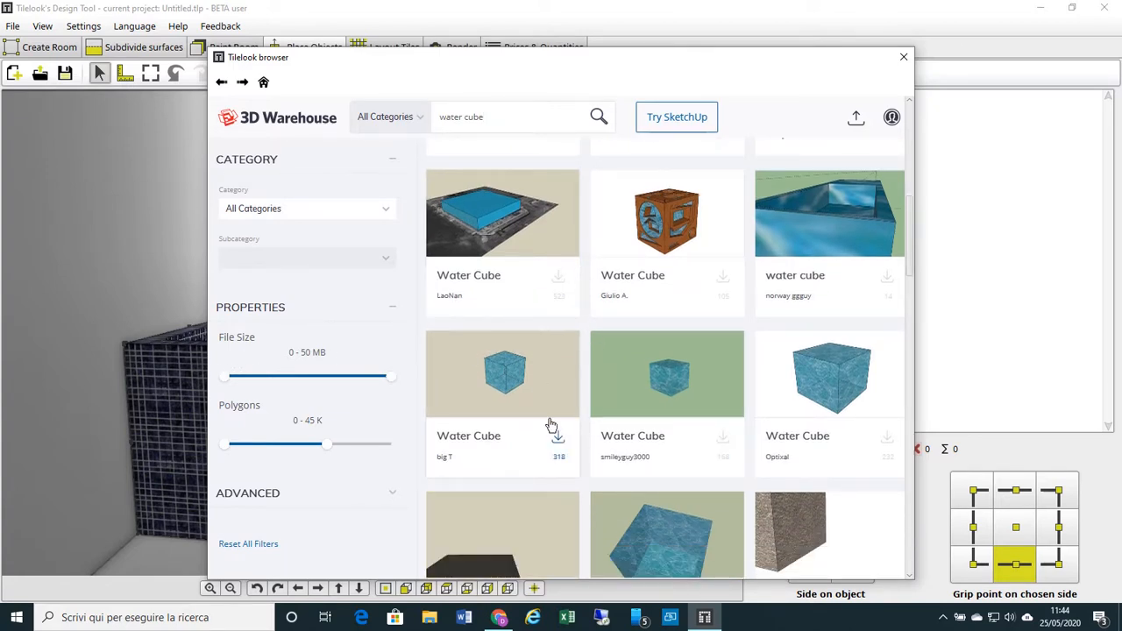
{"action": "left_click", "coordinate": [559, 438]}
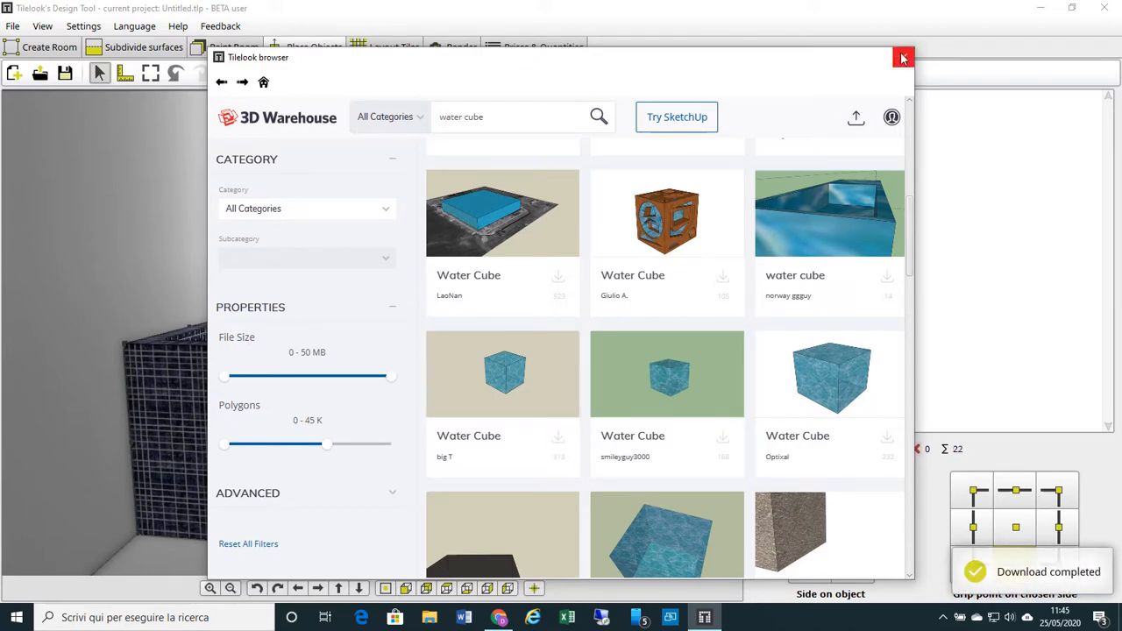
- Close the model browser to return to the design tool after the download
{"action": "left_click", "coordinate": [904, 58]}
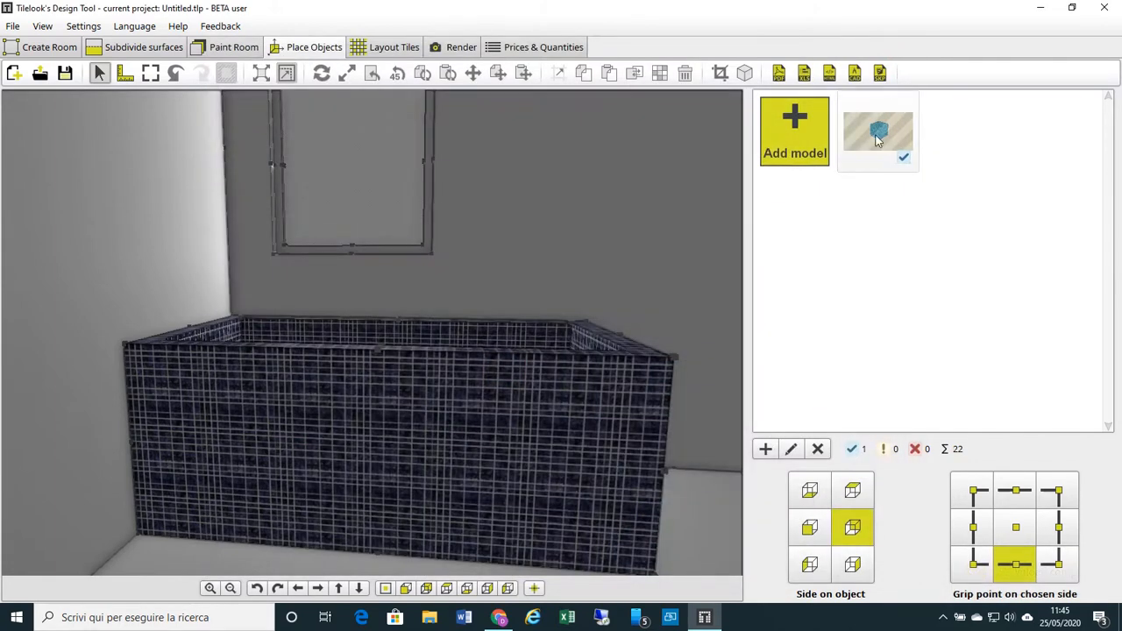
{"action": "mouse_move", "coordinate": [878, 132]}
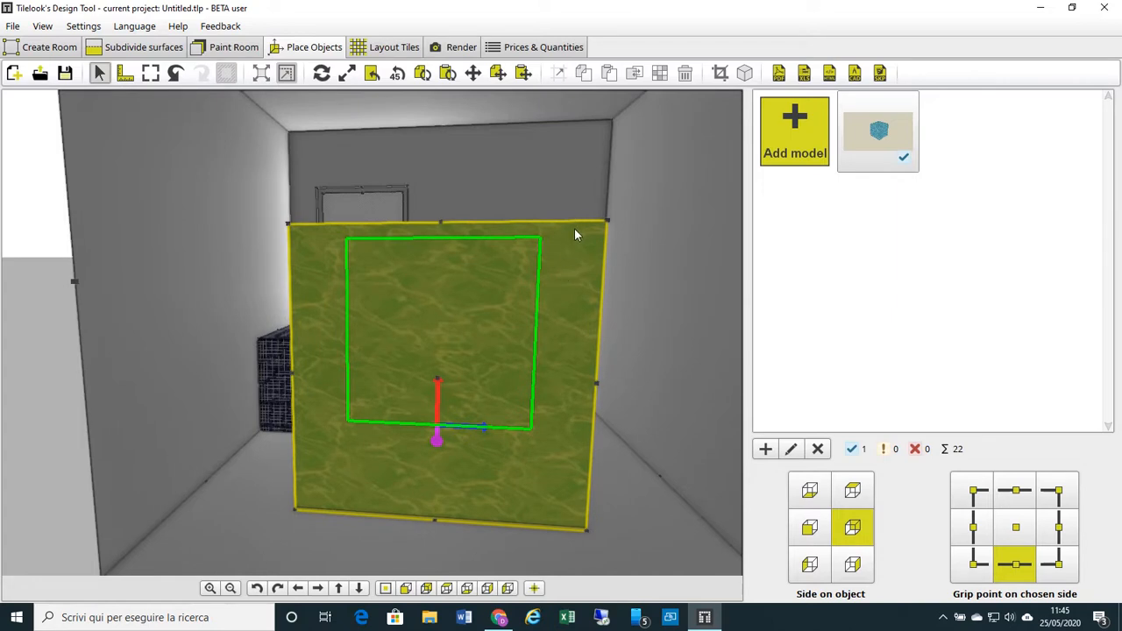
{"action": "mouse_move", "coordinate": [454, 351]}
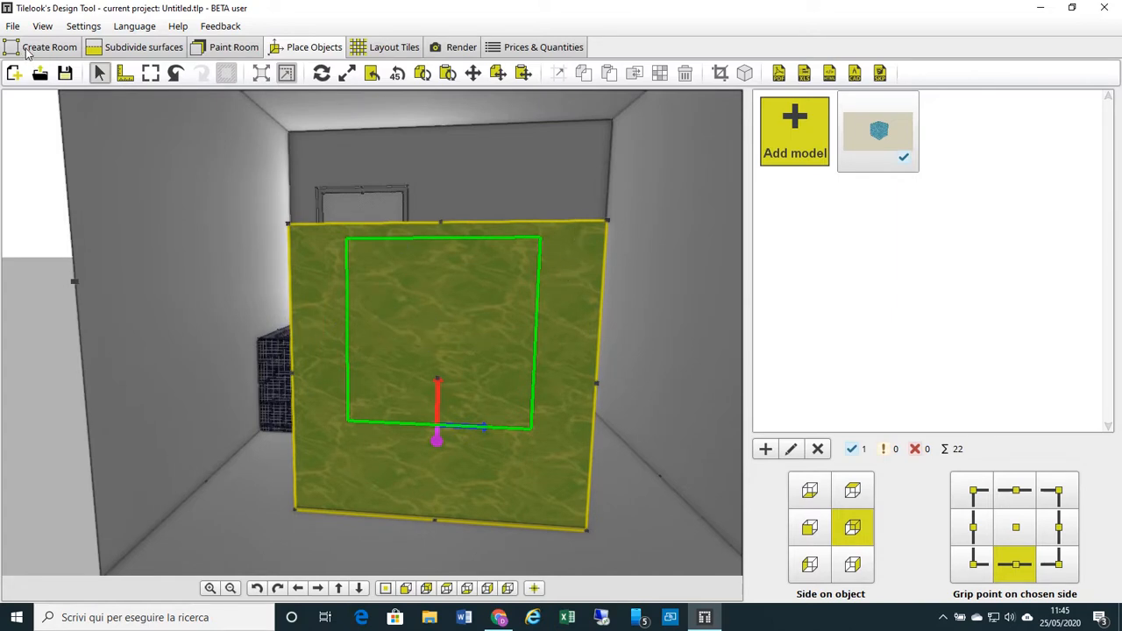
{"action": "left_click", "coordinate": [50, 47]}
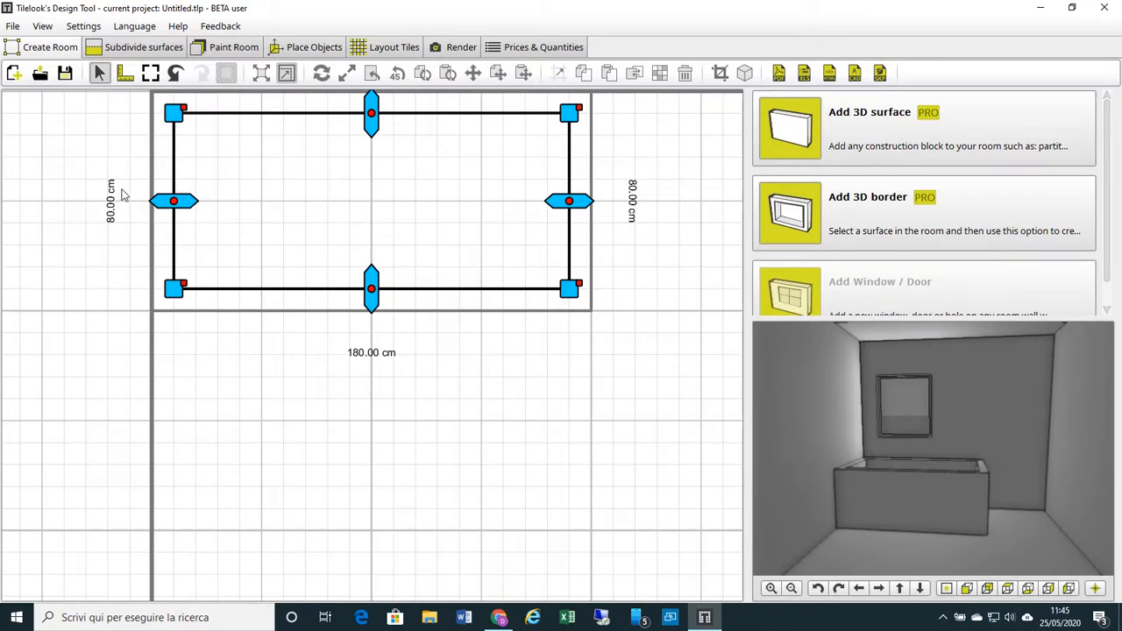
{"action": "mouse_move", "coordinate": [376, 328]}
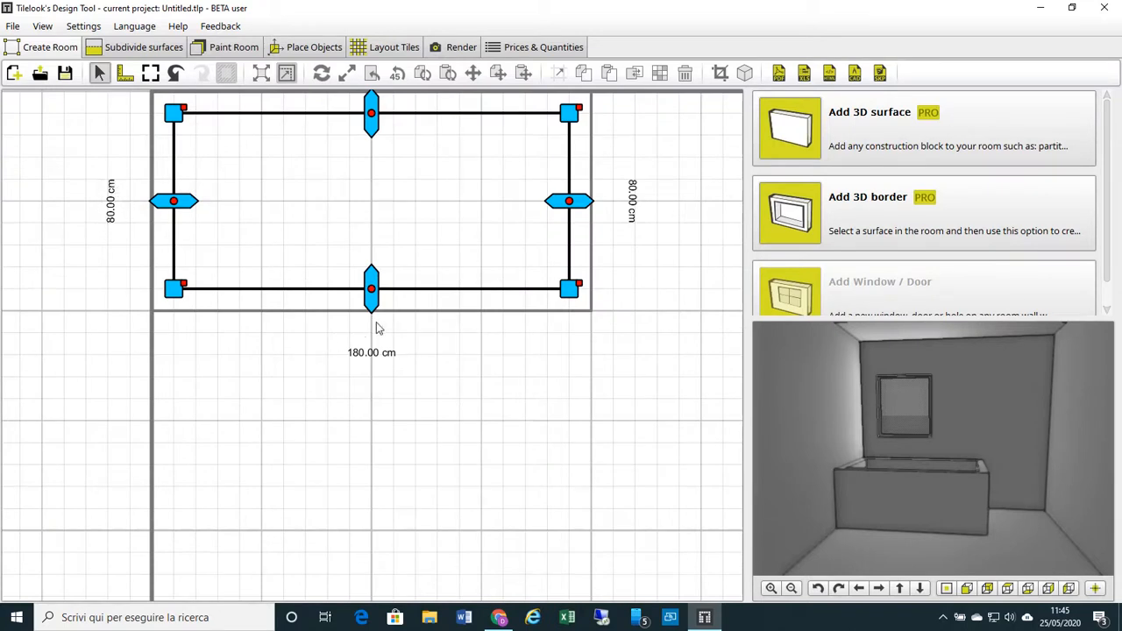
{"action": "mouse_move", "coordinate": [126, 230]}
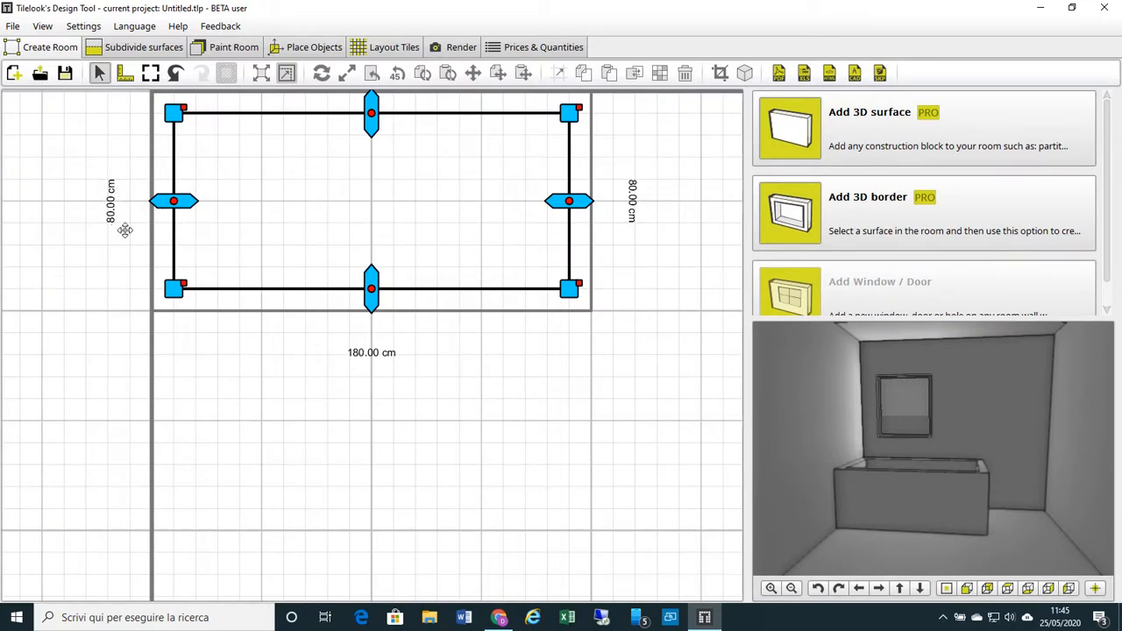
{"action": "mouse_move", "coordinate": [94, 199]}
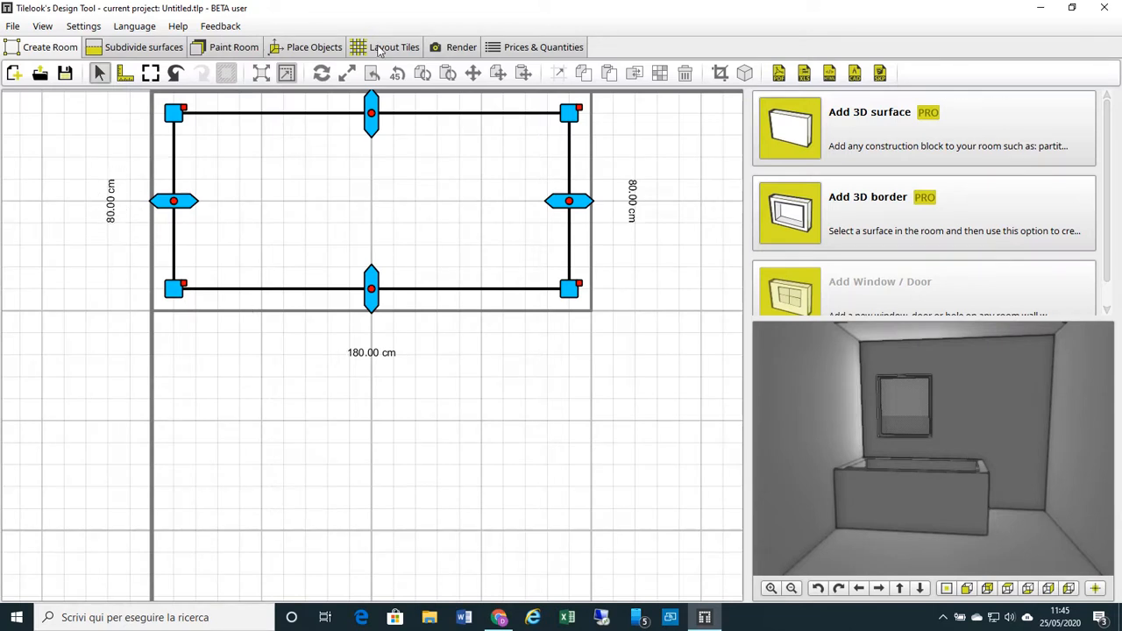
- Resize the Water Cube to width 180 cm, depth 80 cm and height 60 cm
{"action": "left_click", "coordinate": [313, 47]}
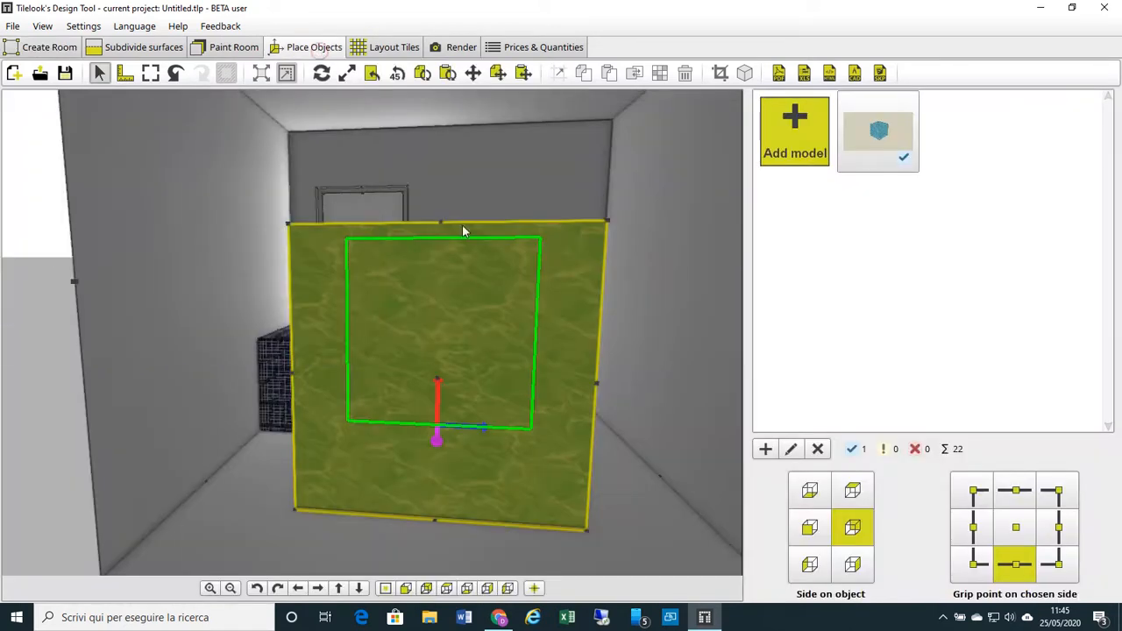
{"action": "mouse_move", "coordinate": [468, 296]}
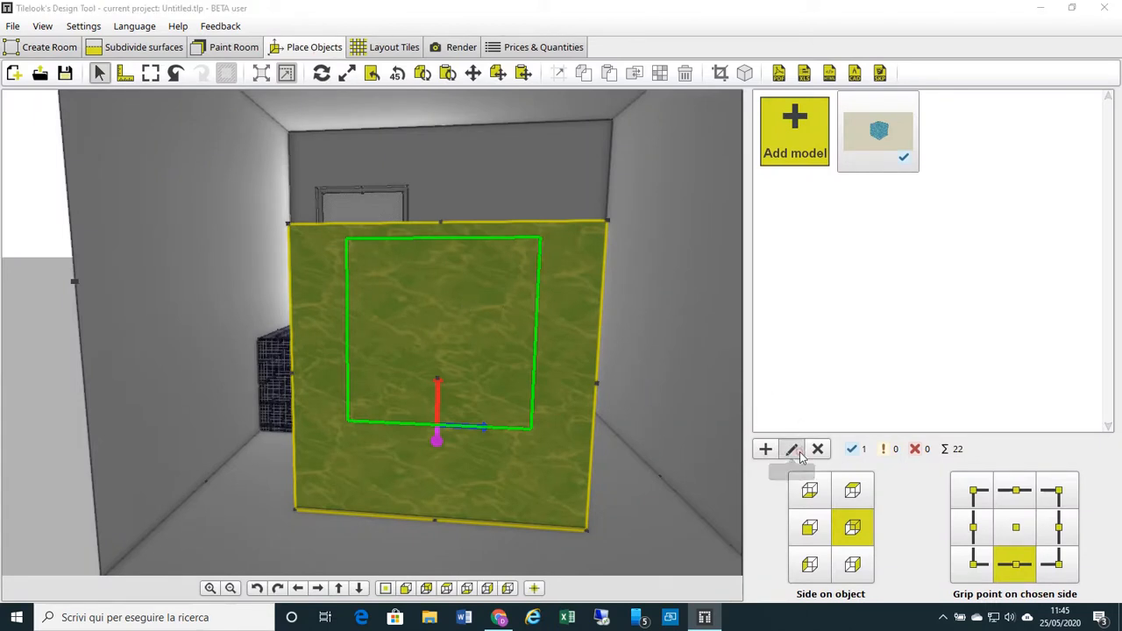
{"action": "left_click", "coordinate": [792, 449]}
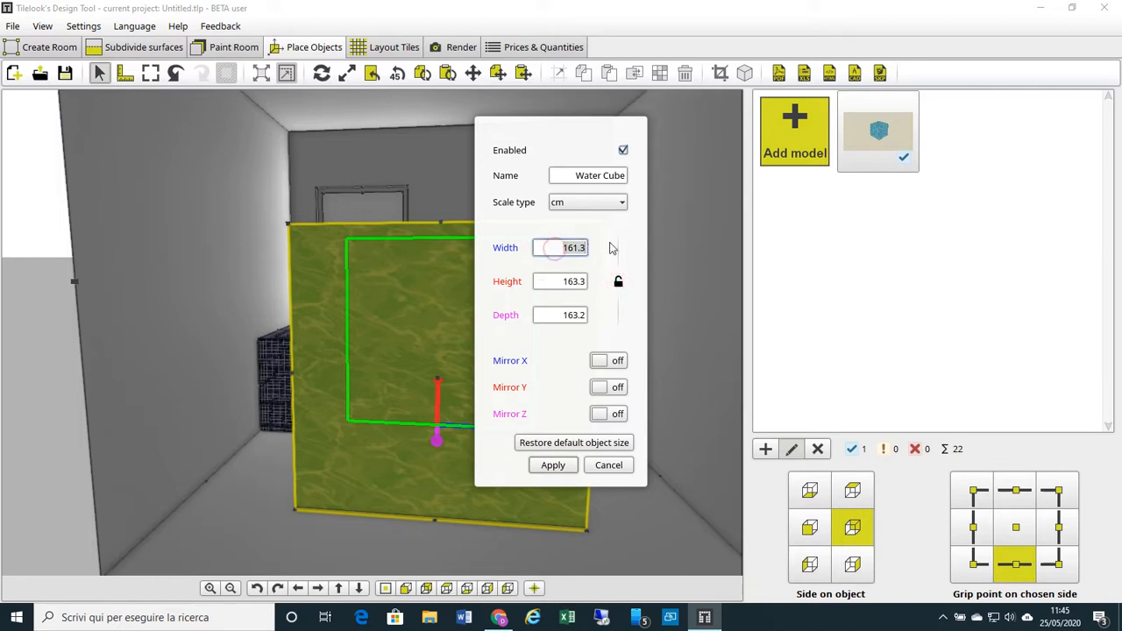
{"action": "type", "text": "18"}
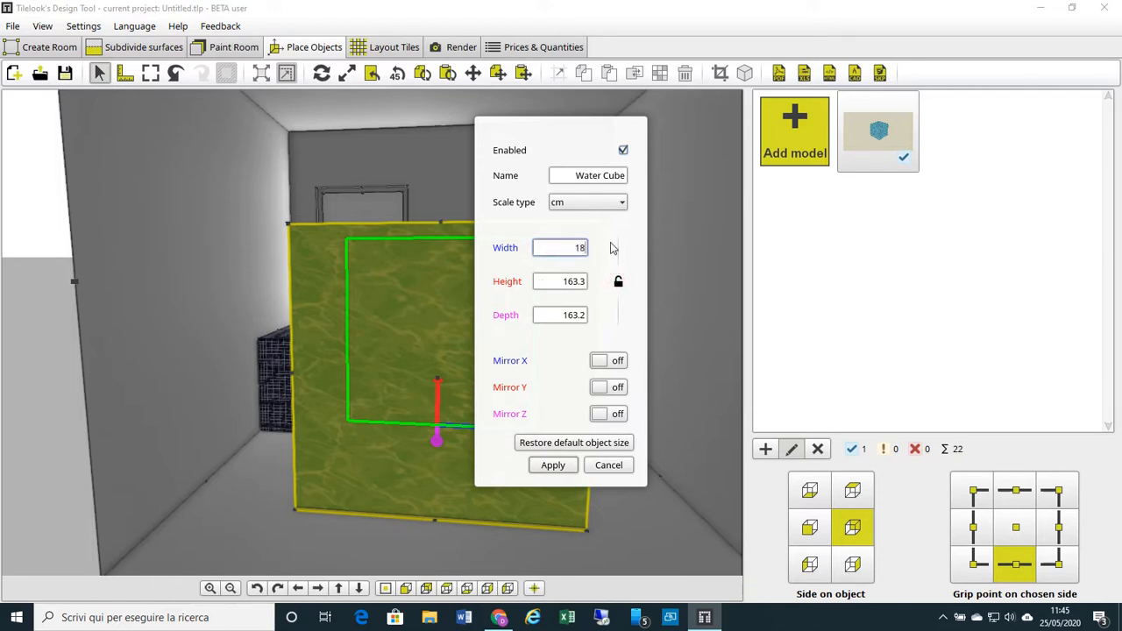
{"action": "type", "text": "0.0"}
{"action": "left_click", "coordinate": [559, 315]}
{"action": "type", "text": "80"}
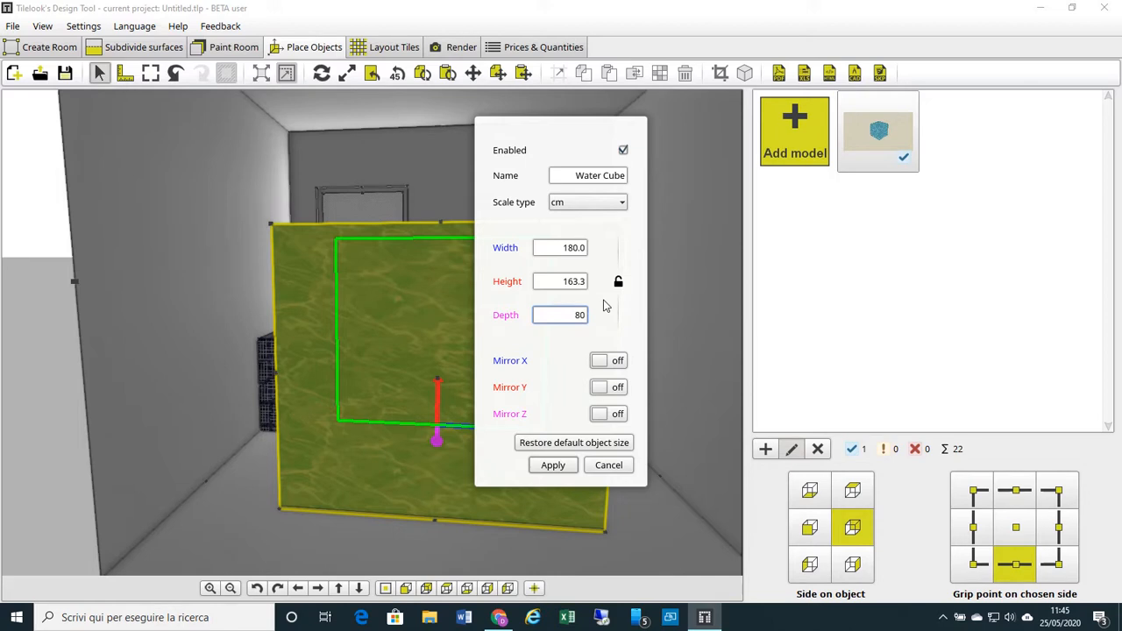
{"action": "mouse_move", "coordinate": [533, 331]}
{"action": "type", "text": "6"}
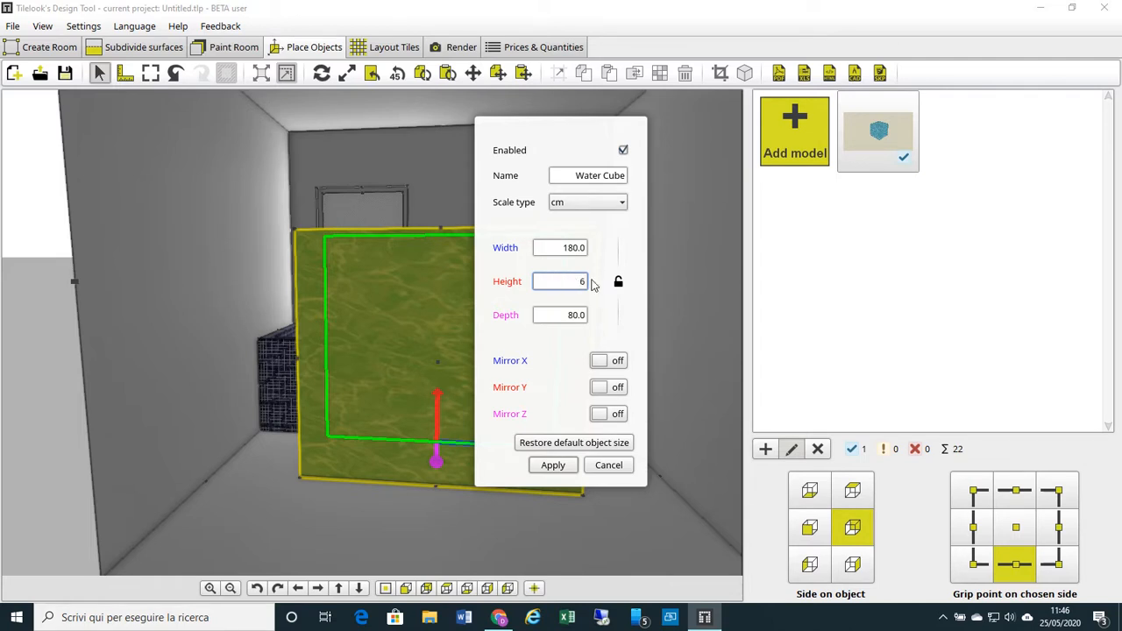
{"action": "type", "text": "0"}
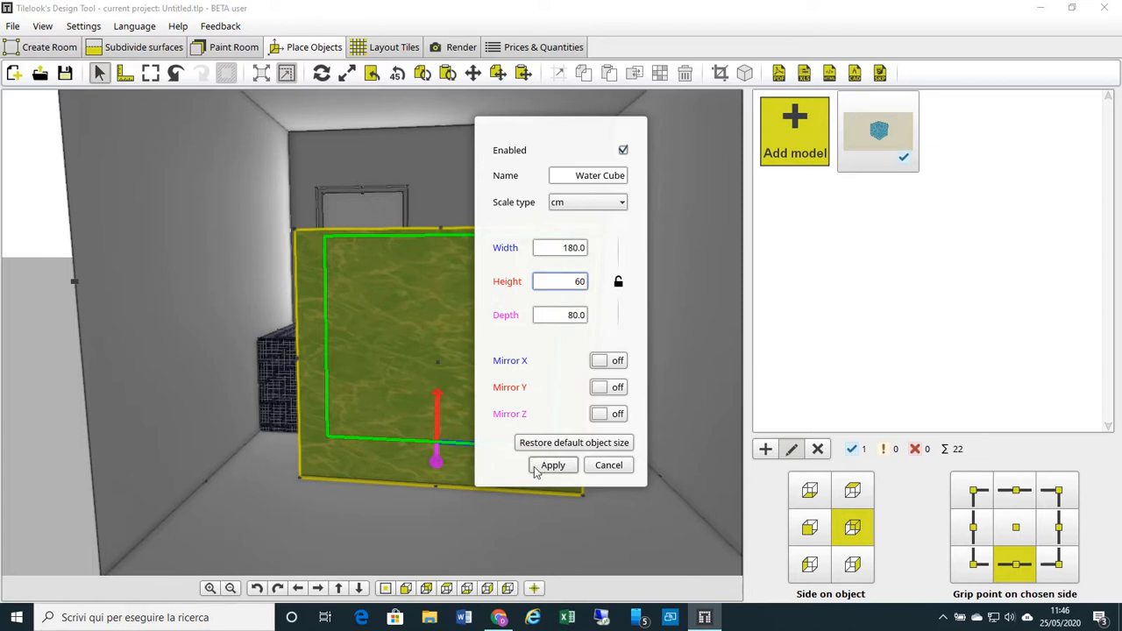
{"action": "left_click", "coordinate": [553, 465]}
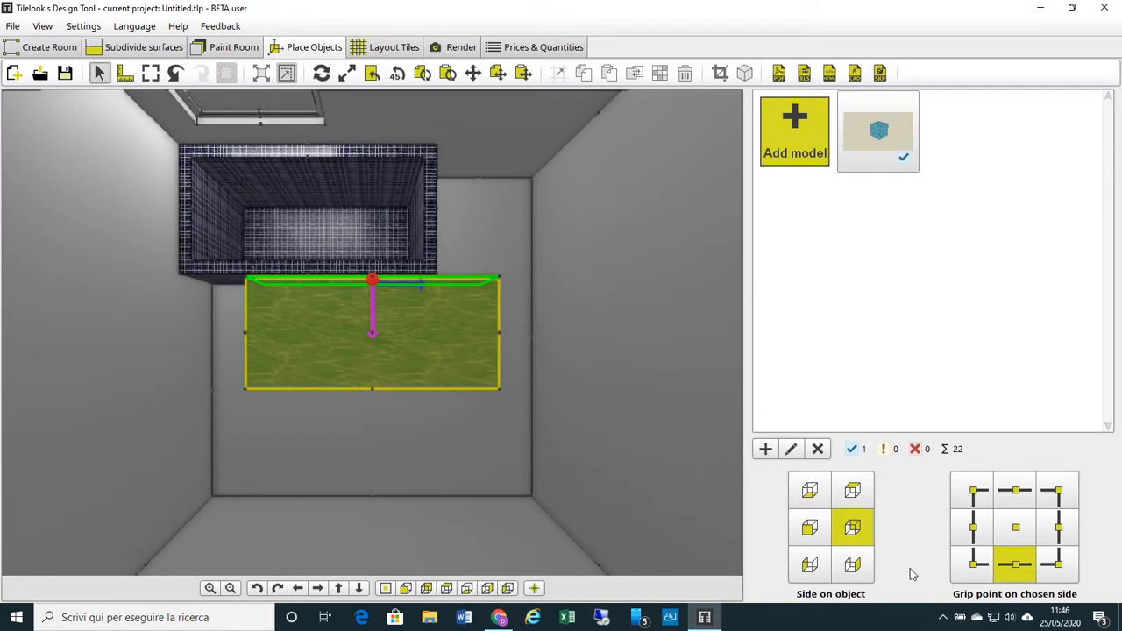
- Anchor the Water Cube at its top-left grip point to place it in the tub opening
{"action": "left_click", "coordinate": [973, 490]}
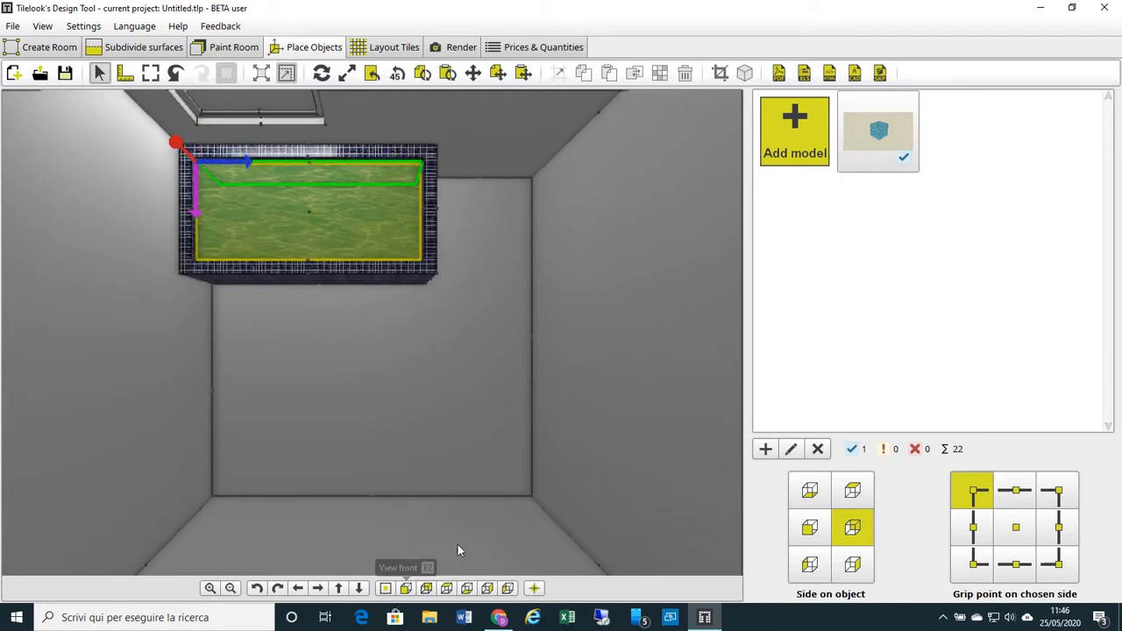
{"action": "mouse_move", "coordinate": [489, 352]}
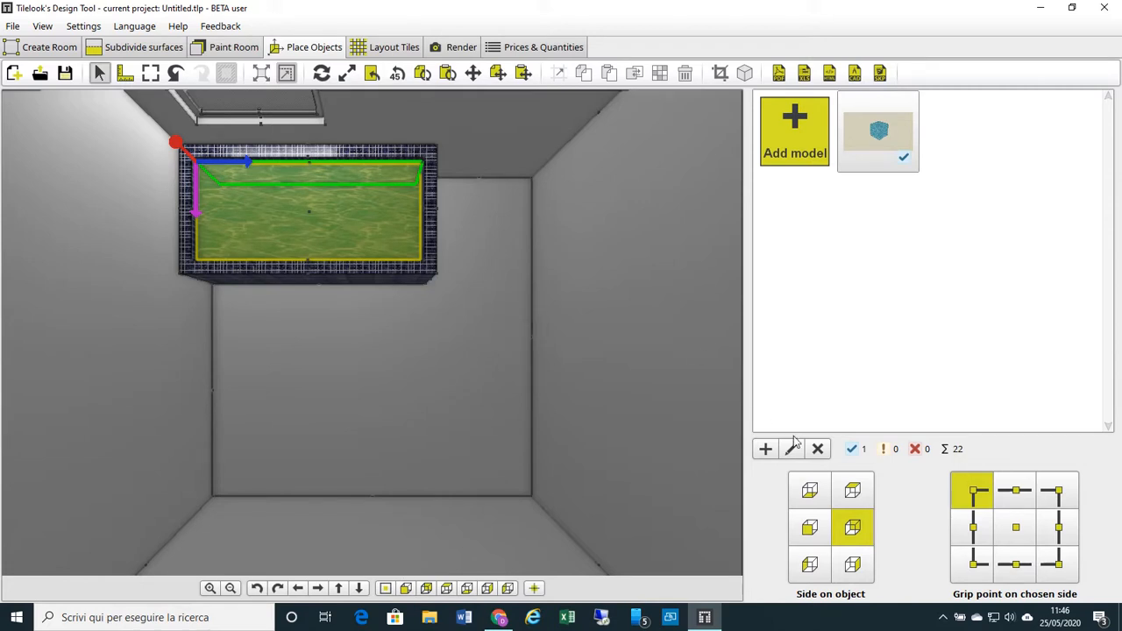
{"action": "mouse_move", "coordinate": [489, 320]}
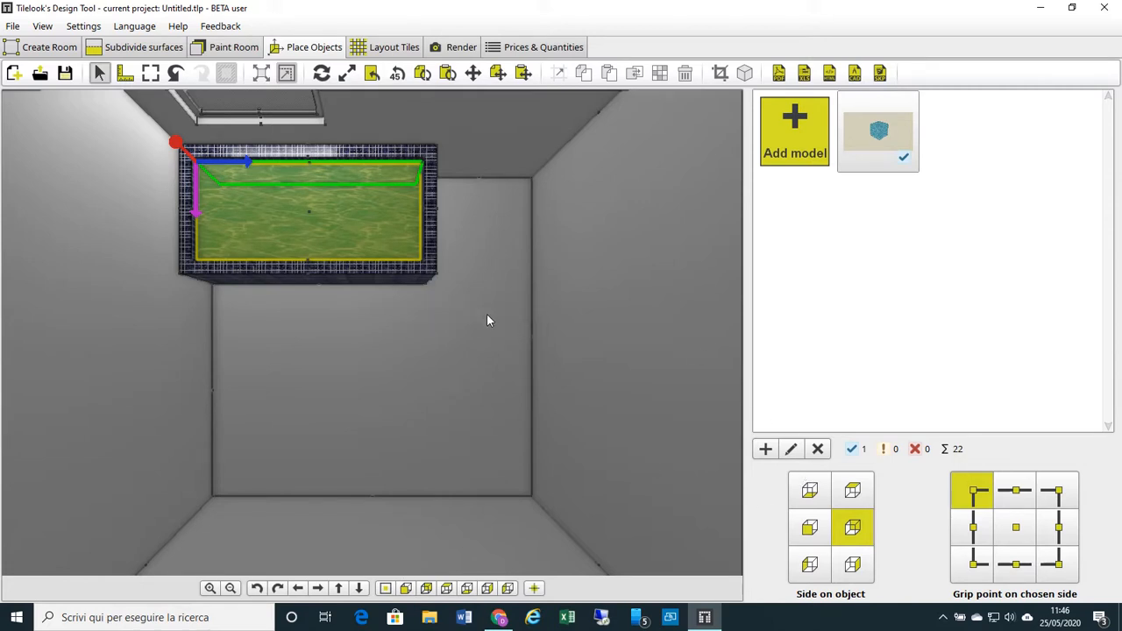
{"action": "mouse_move", "coordinate": [596, 325]}
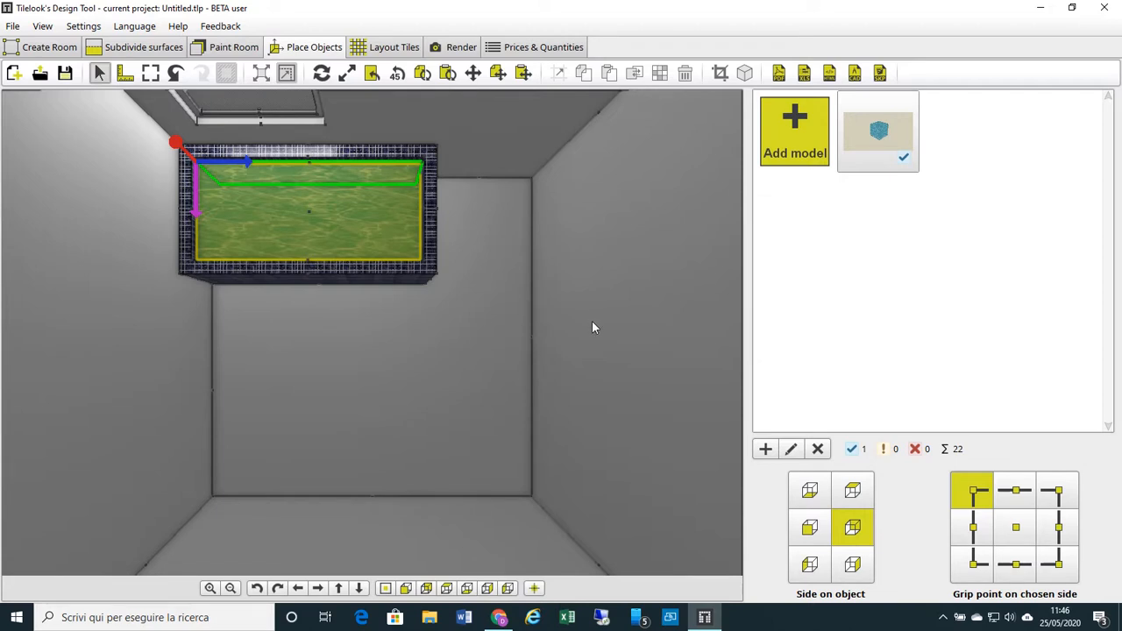
{"action": "mouse_move", "coordinate": [368, 363]}
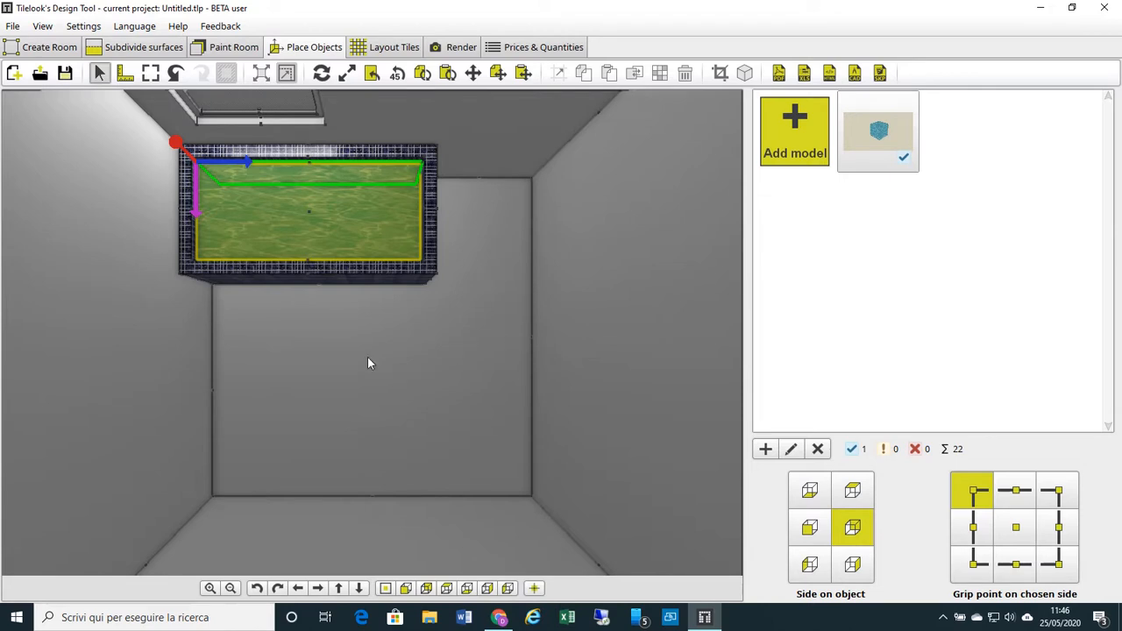
{"action": "mouse_move", "coordinate": [343, 291]}
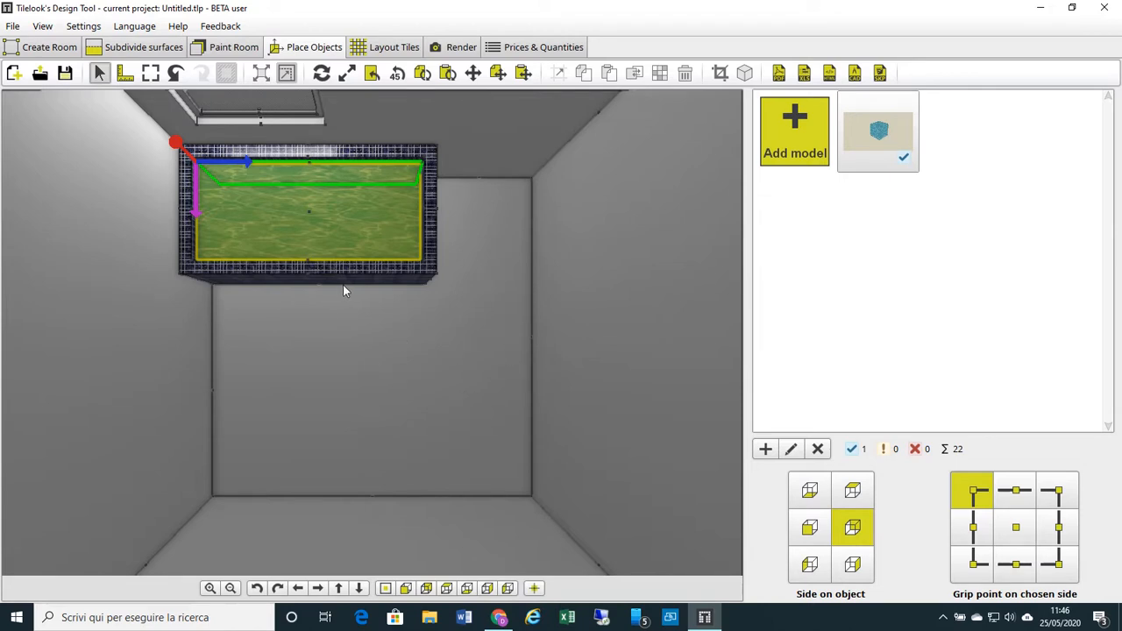
{"action": "mouse_move", "coordinate": [382, 336]}
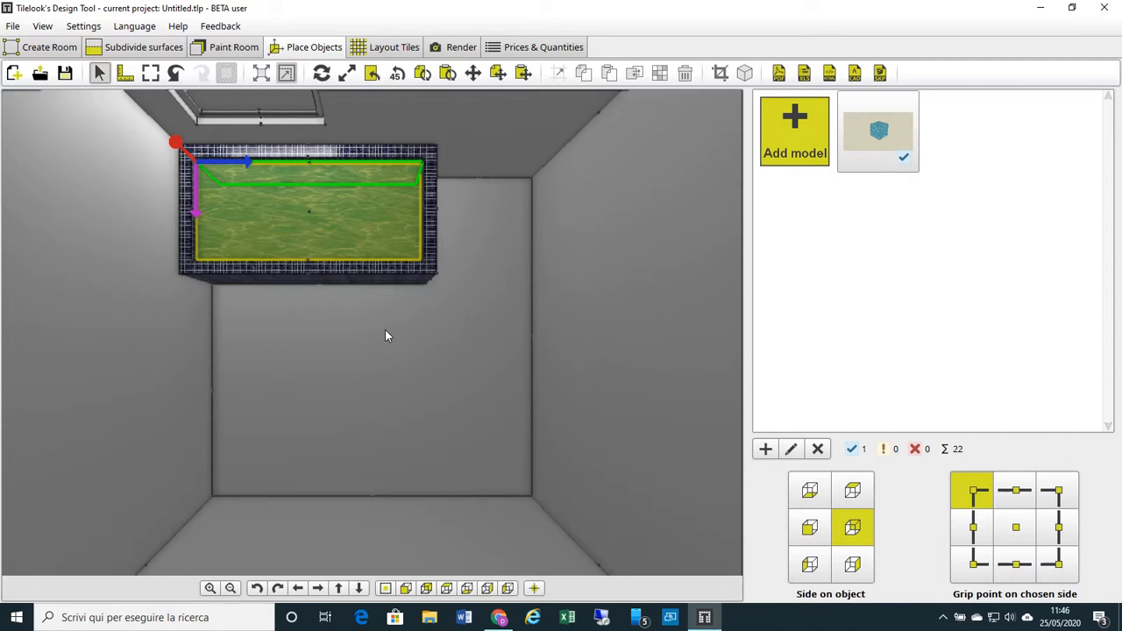
{"action": "mouse_move", "coordinate": [379, 274]}
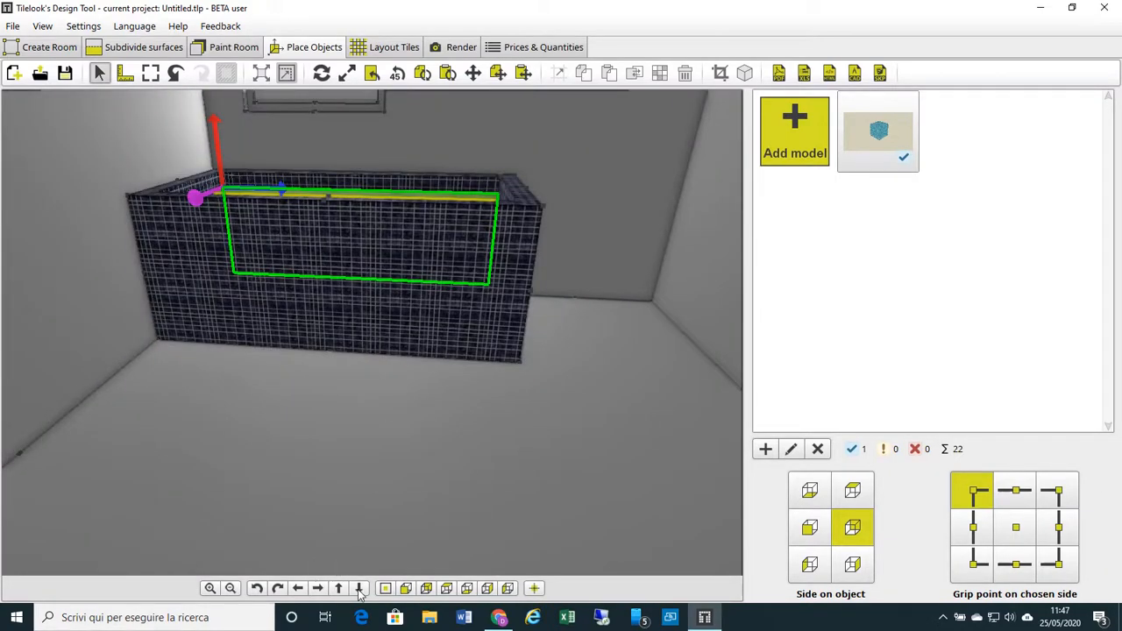
- Inspect the water-filled tub in perspective, then switch to the Render cameras workspace
{"action": "left_click", "coordinate": [339, 588]}
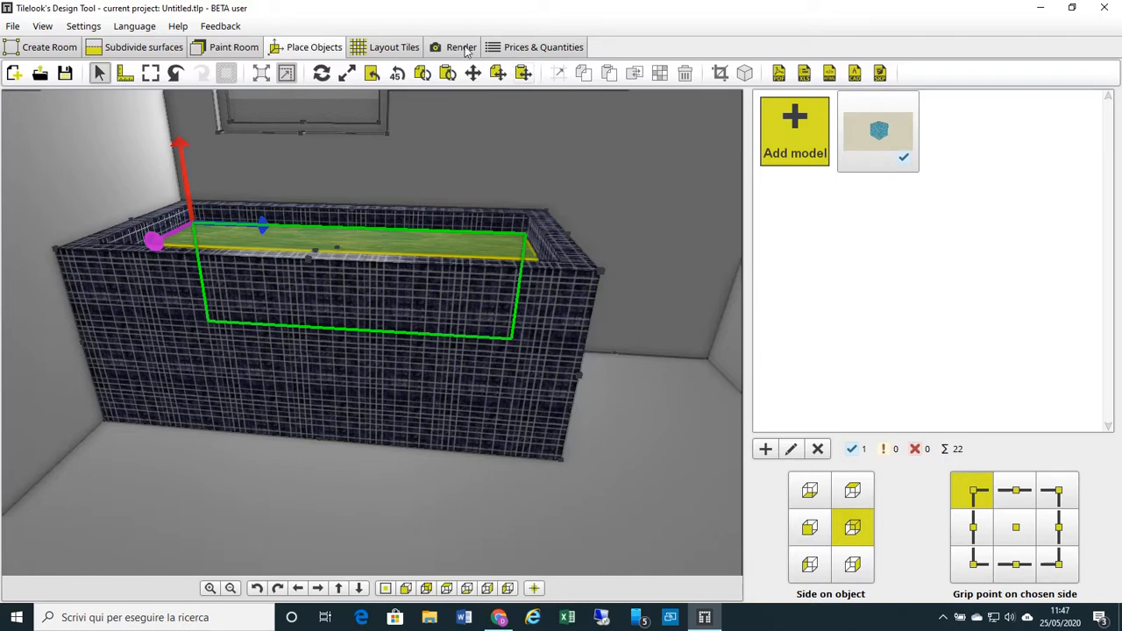
{"action": "left_click", "coordinate": [460, 47]}
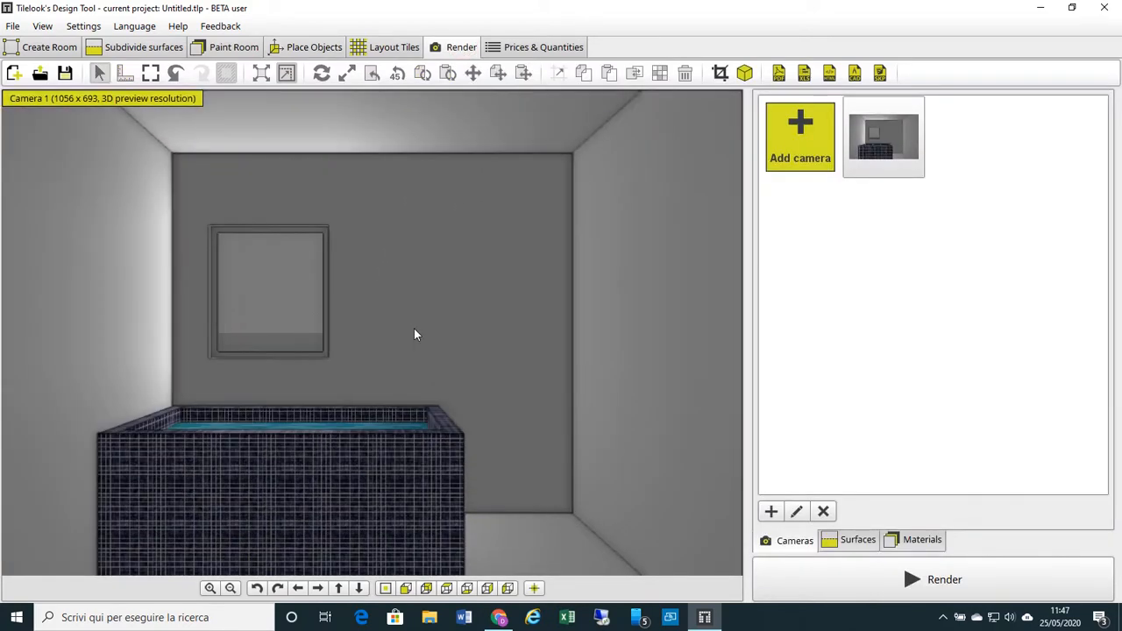
- Aim Camera 1 at the tub from an angle and launch the rendering wizard
{"action": "left_click_drag", "start_coordinate": [416, 335], "coordinate": [381, 392]}
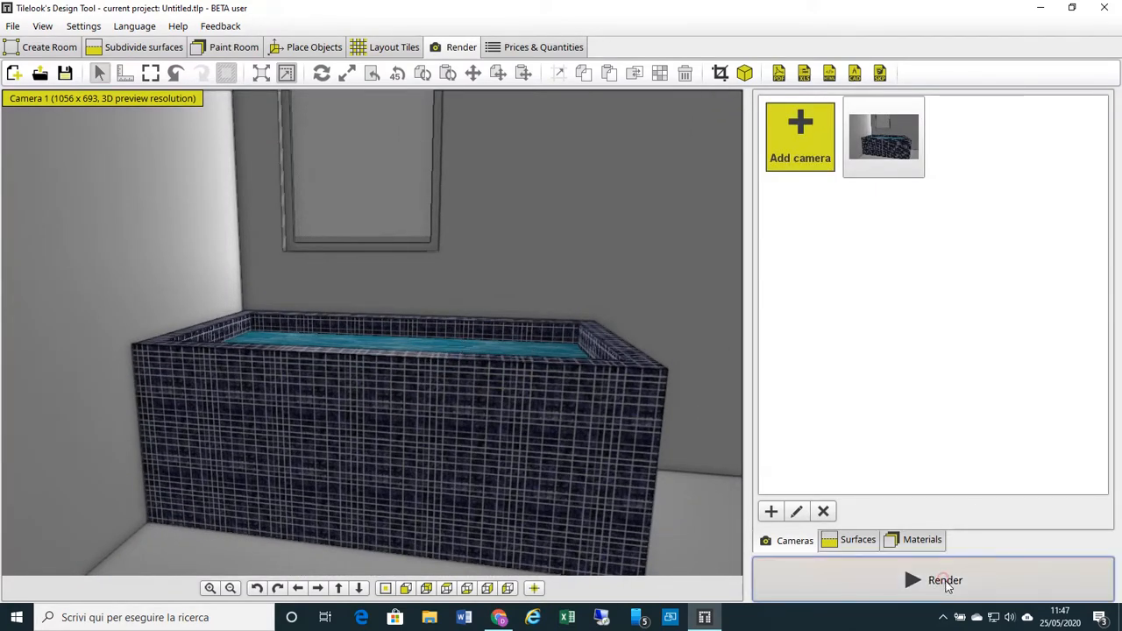
{"action": "left_click", "coordinate": [944, 580]}
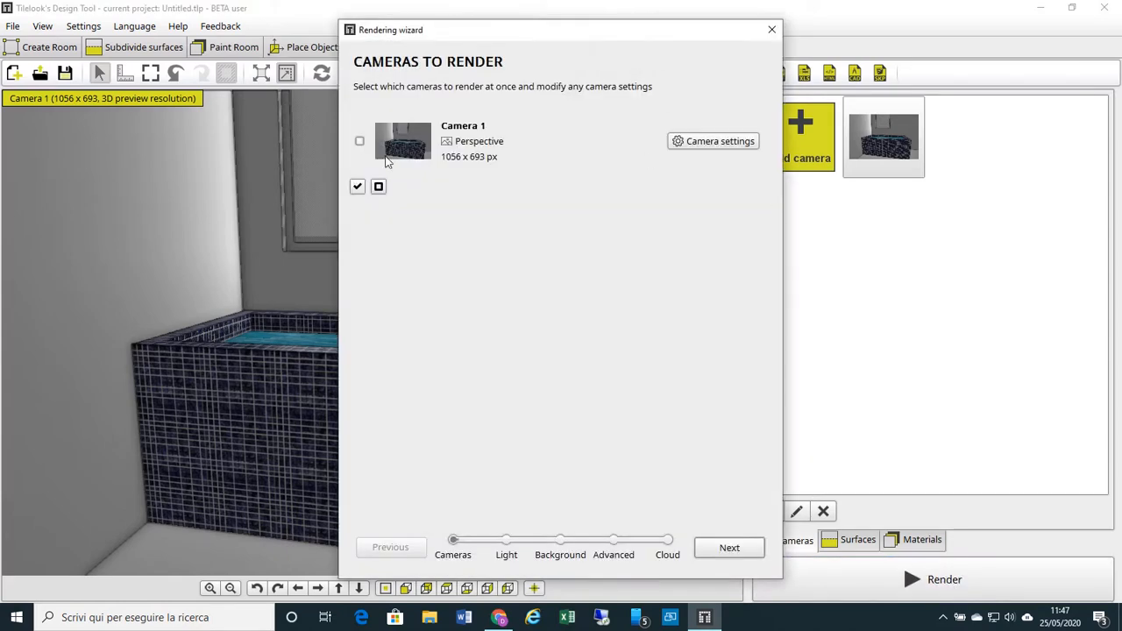
- Add a second camera from the current view and select Camera 2 for rendering
{"action": "left_click", "coordinate": [772, 29]}
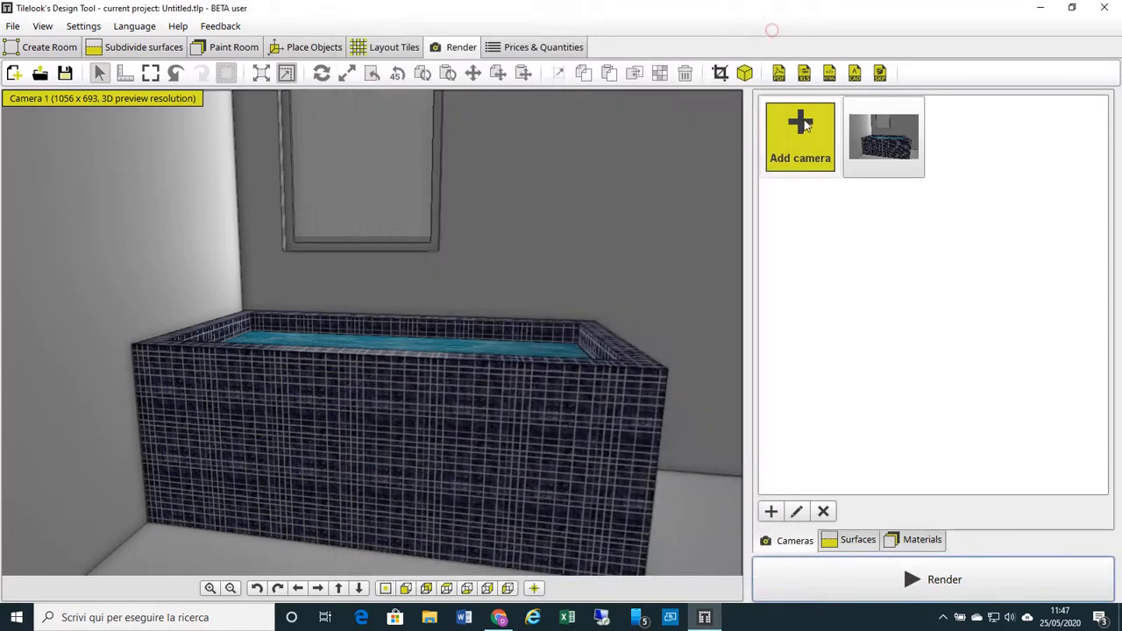
{"action": "left_click", "coordinate": [944, 579]}
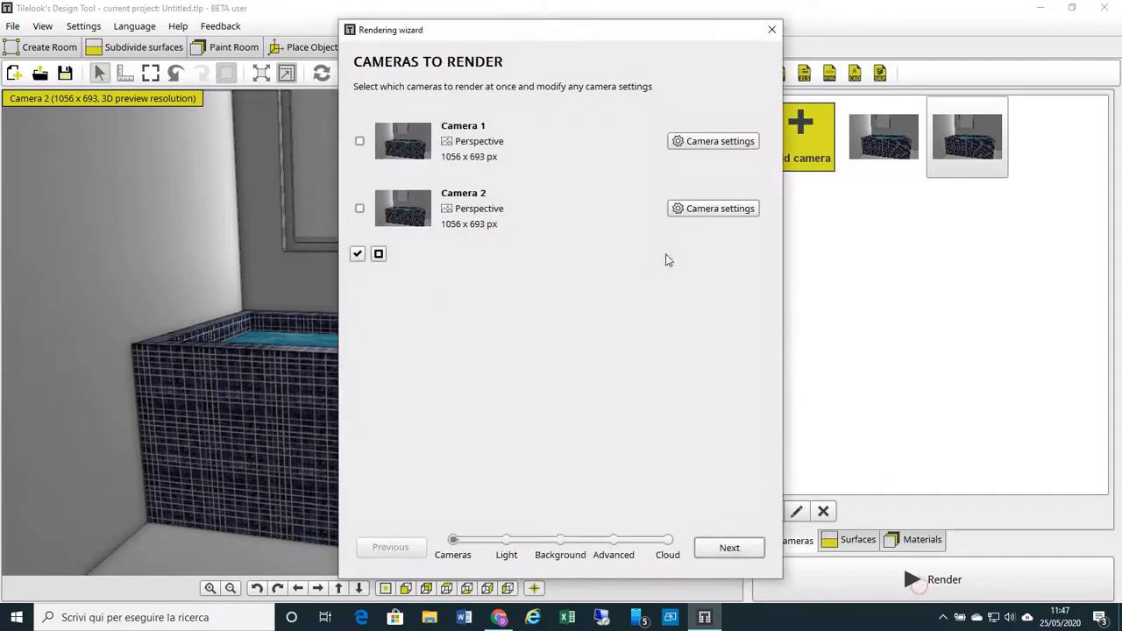
{"action": "left_click", "coordinate": [359, 208]}
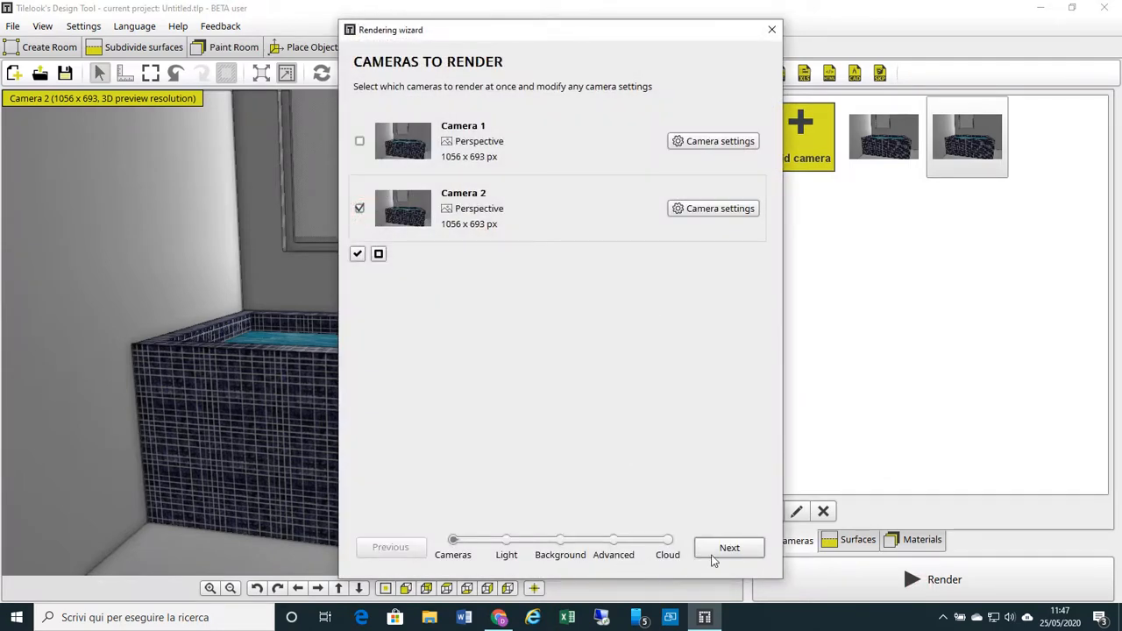
- Advance the wizard through Light, Background and Advanced to the cloud rendering step
{"action": "left_click", "coordinate": [728, 547]}
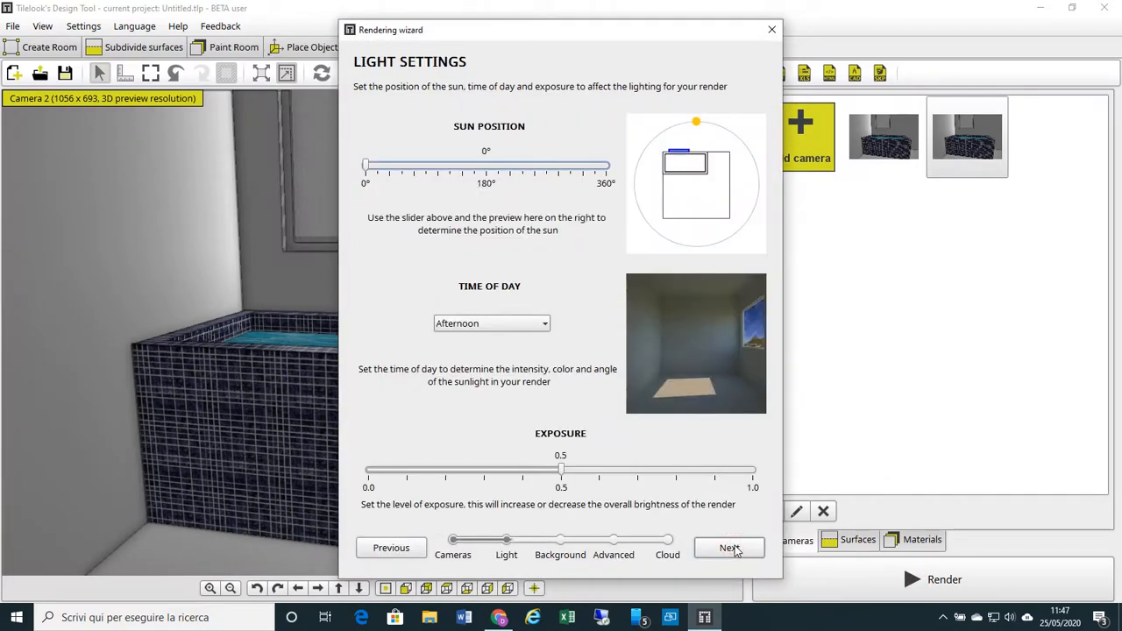
{"action": "left_click", "coordinate": [728, 547]}
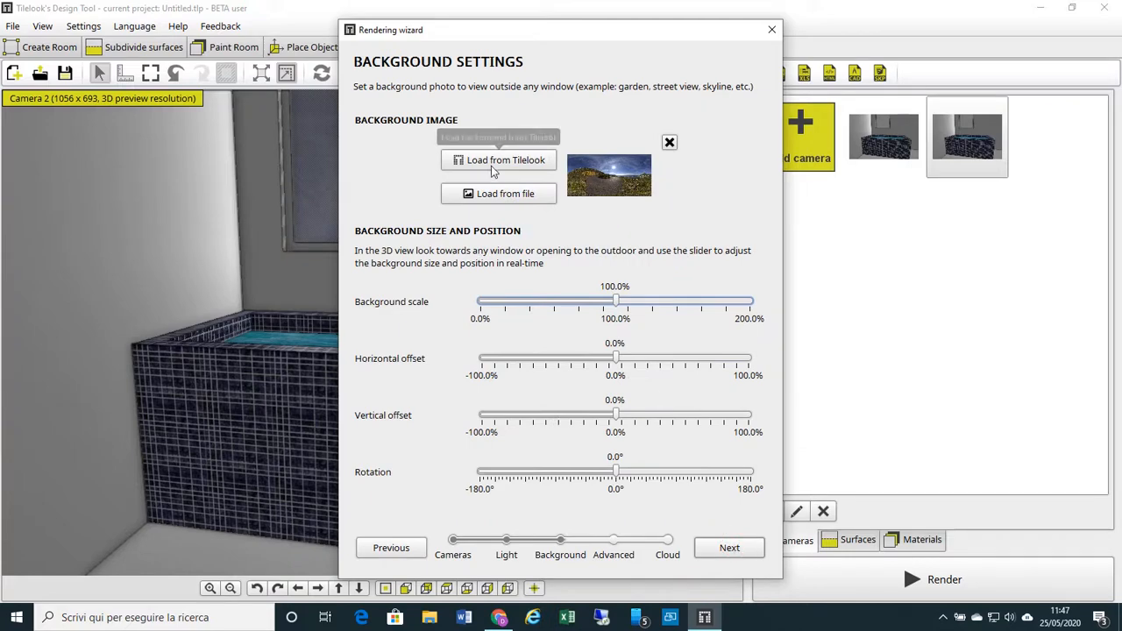
{"action": "left_click", "coordinate": [728, 559]}
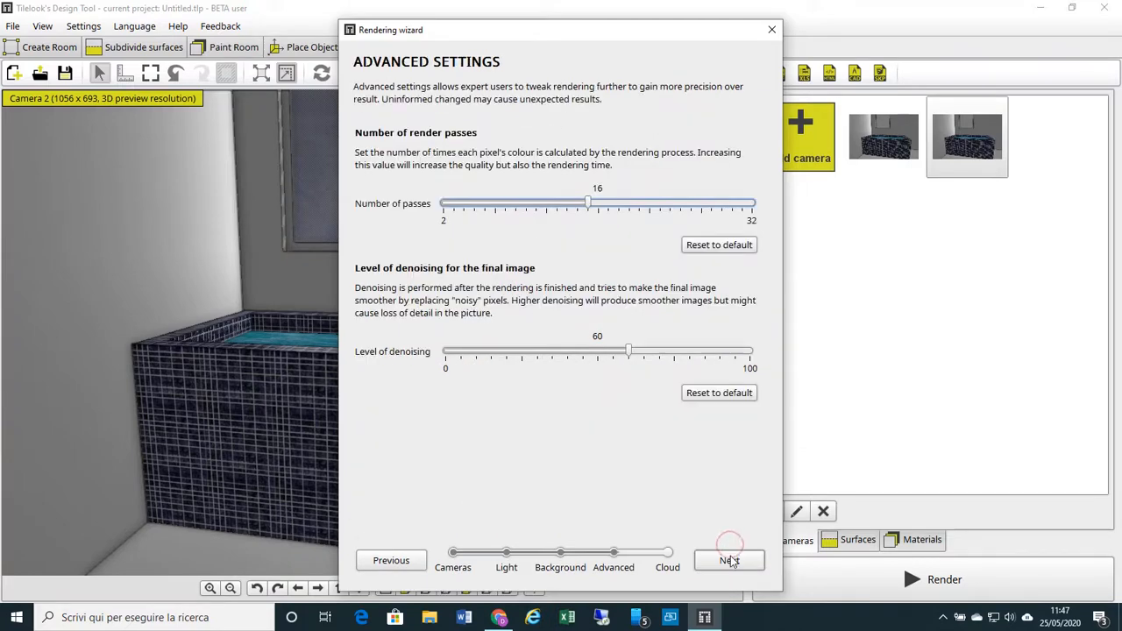
{"action": "left_click", "coordinate": [730, 560]}
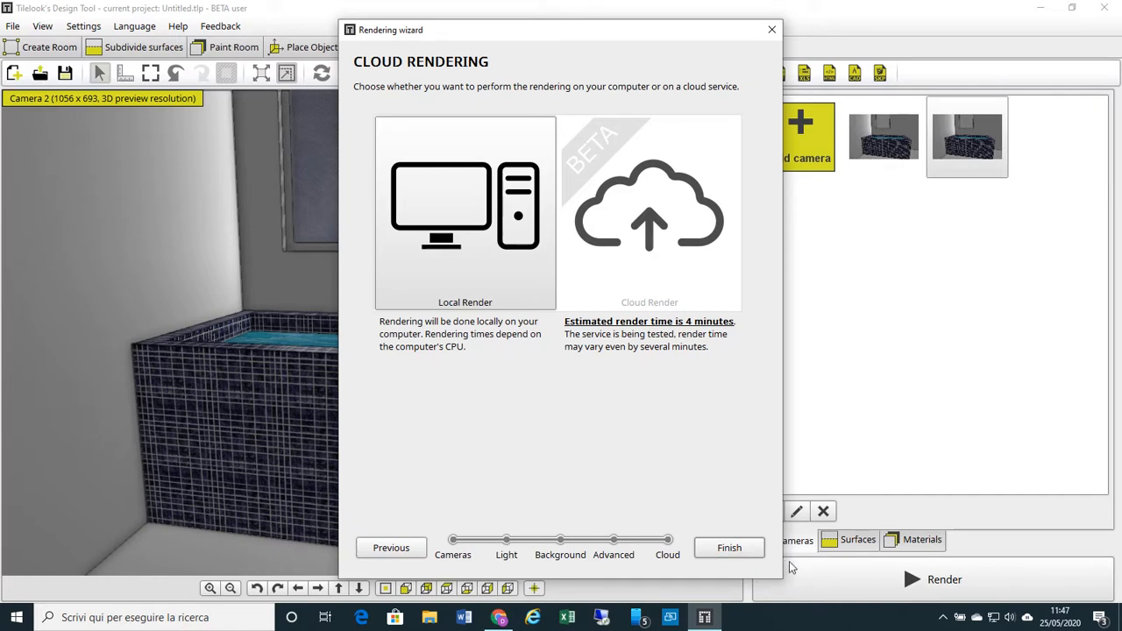
{"action": "mouse_move", "coordinate": [758, 509]}
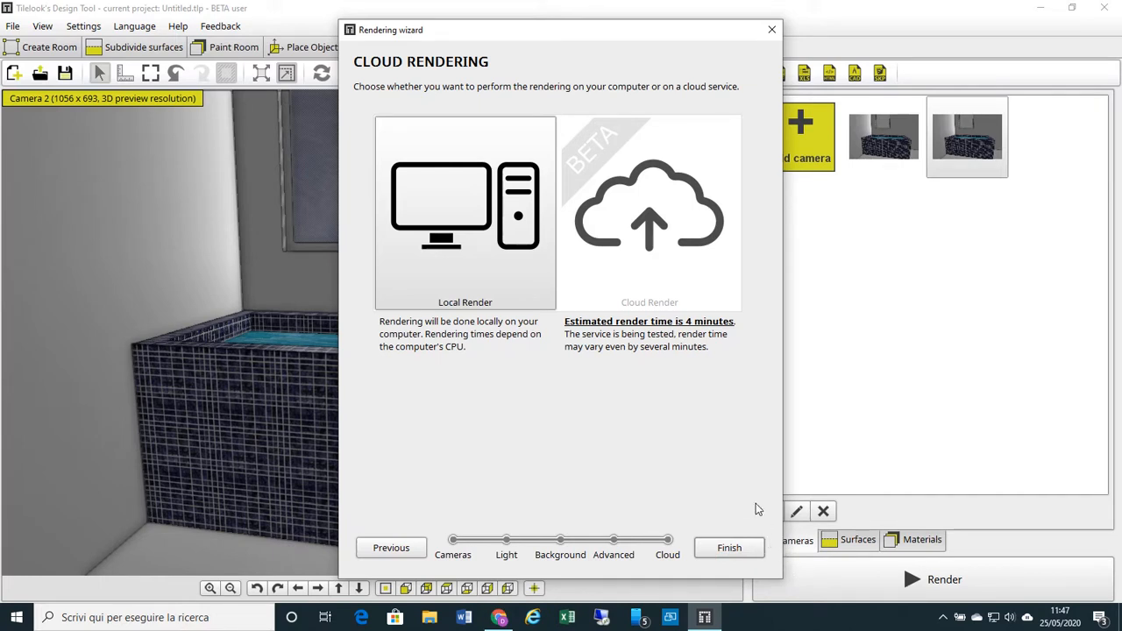